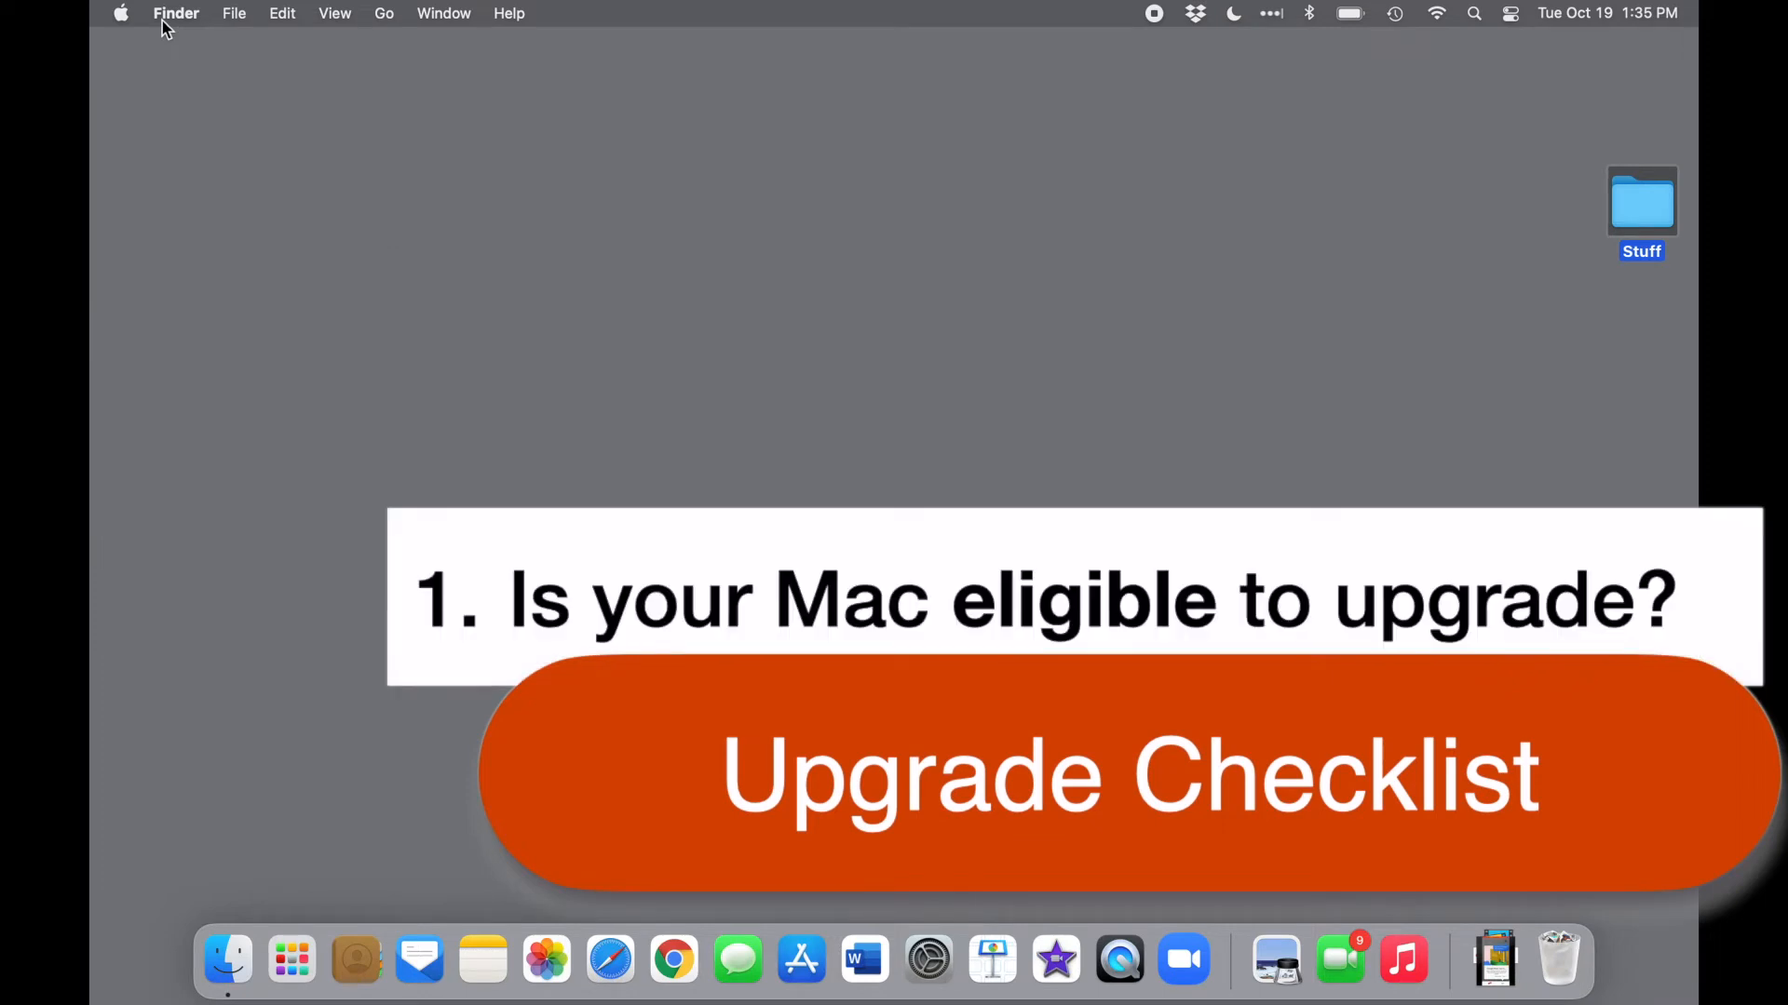
Open About This Mac to see macOS Big Sur 11.6 on the 2020 MacBook Air
left_click(121, 12)
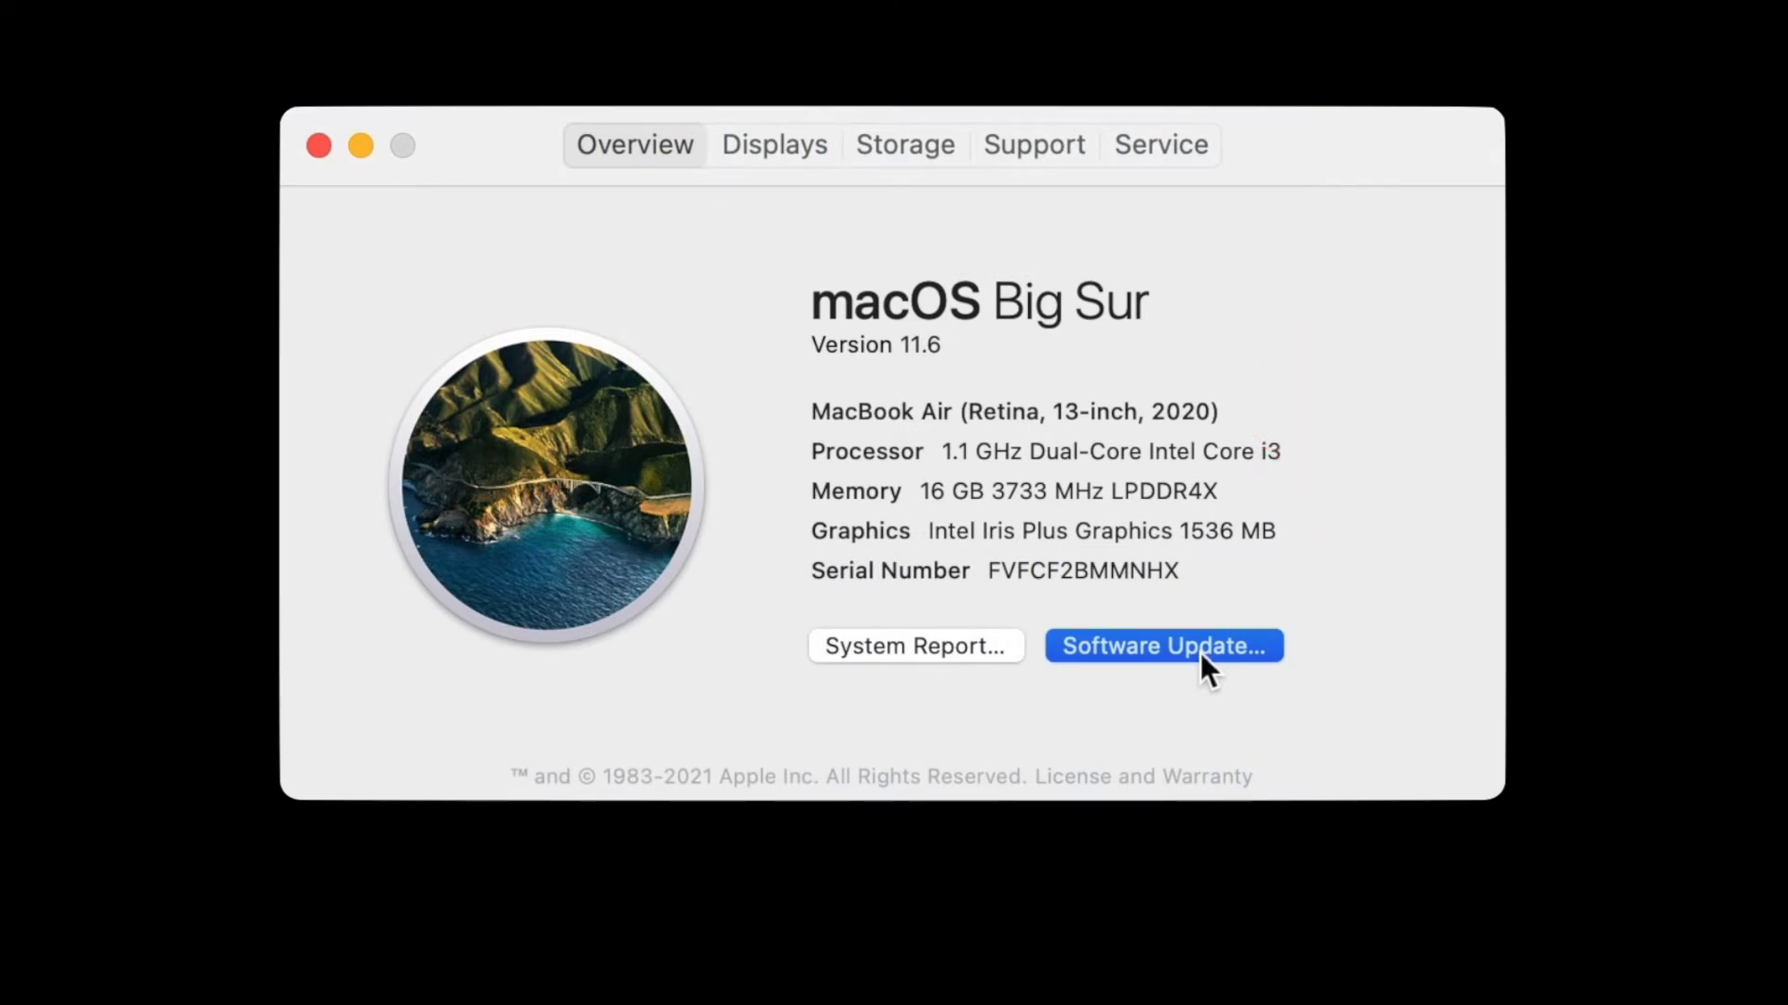
left_click(1162, 645)
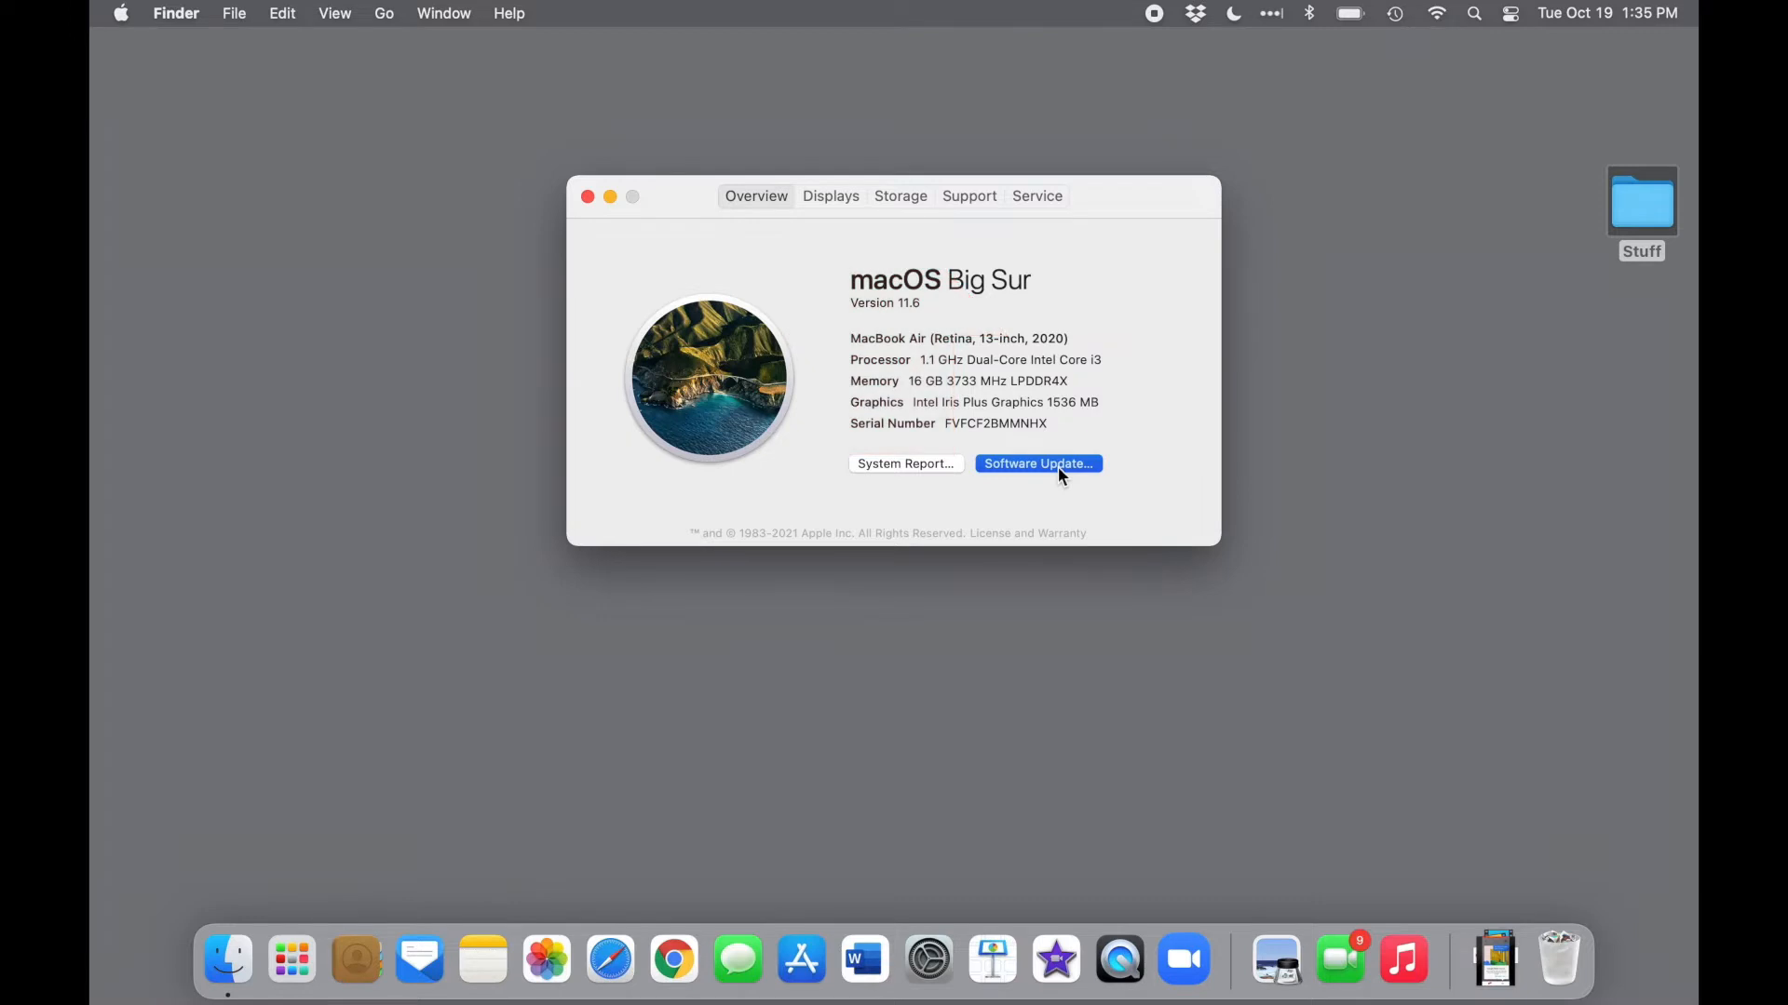
Check Storage showing 114.53 GB free of 250.69 GB, then close About This Mac
left_click(900, 195)
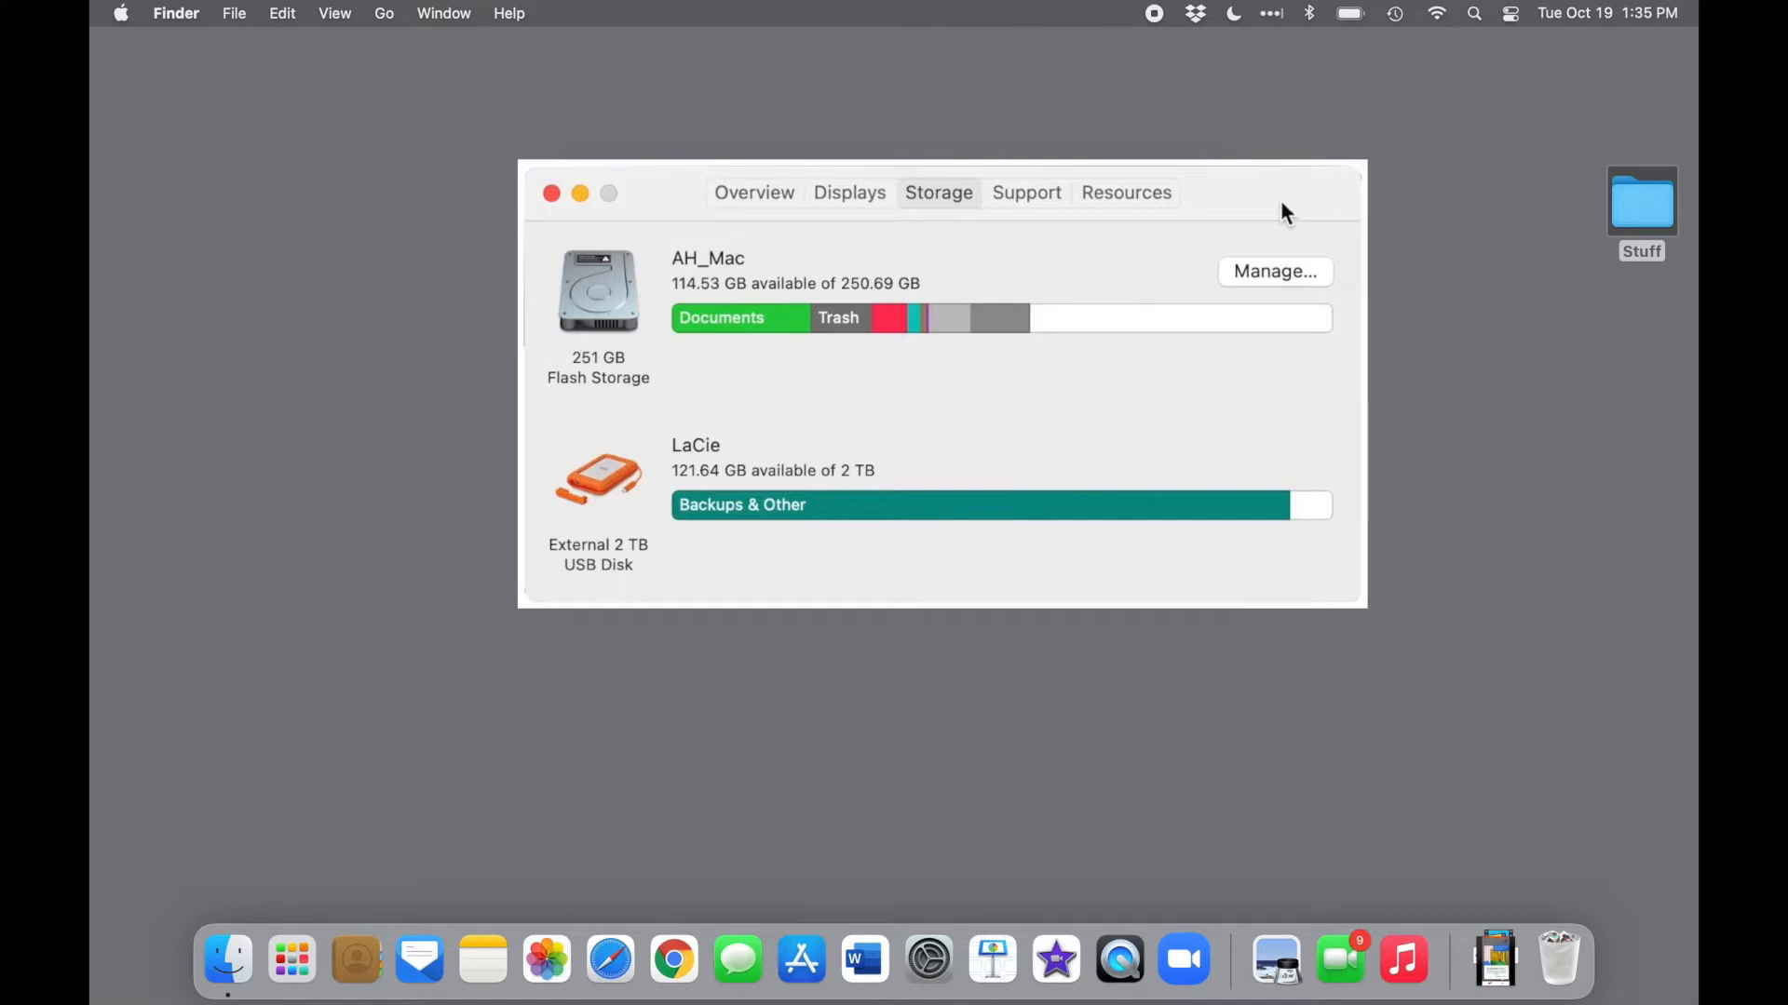
left_click(754, 191)
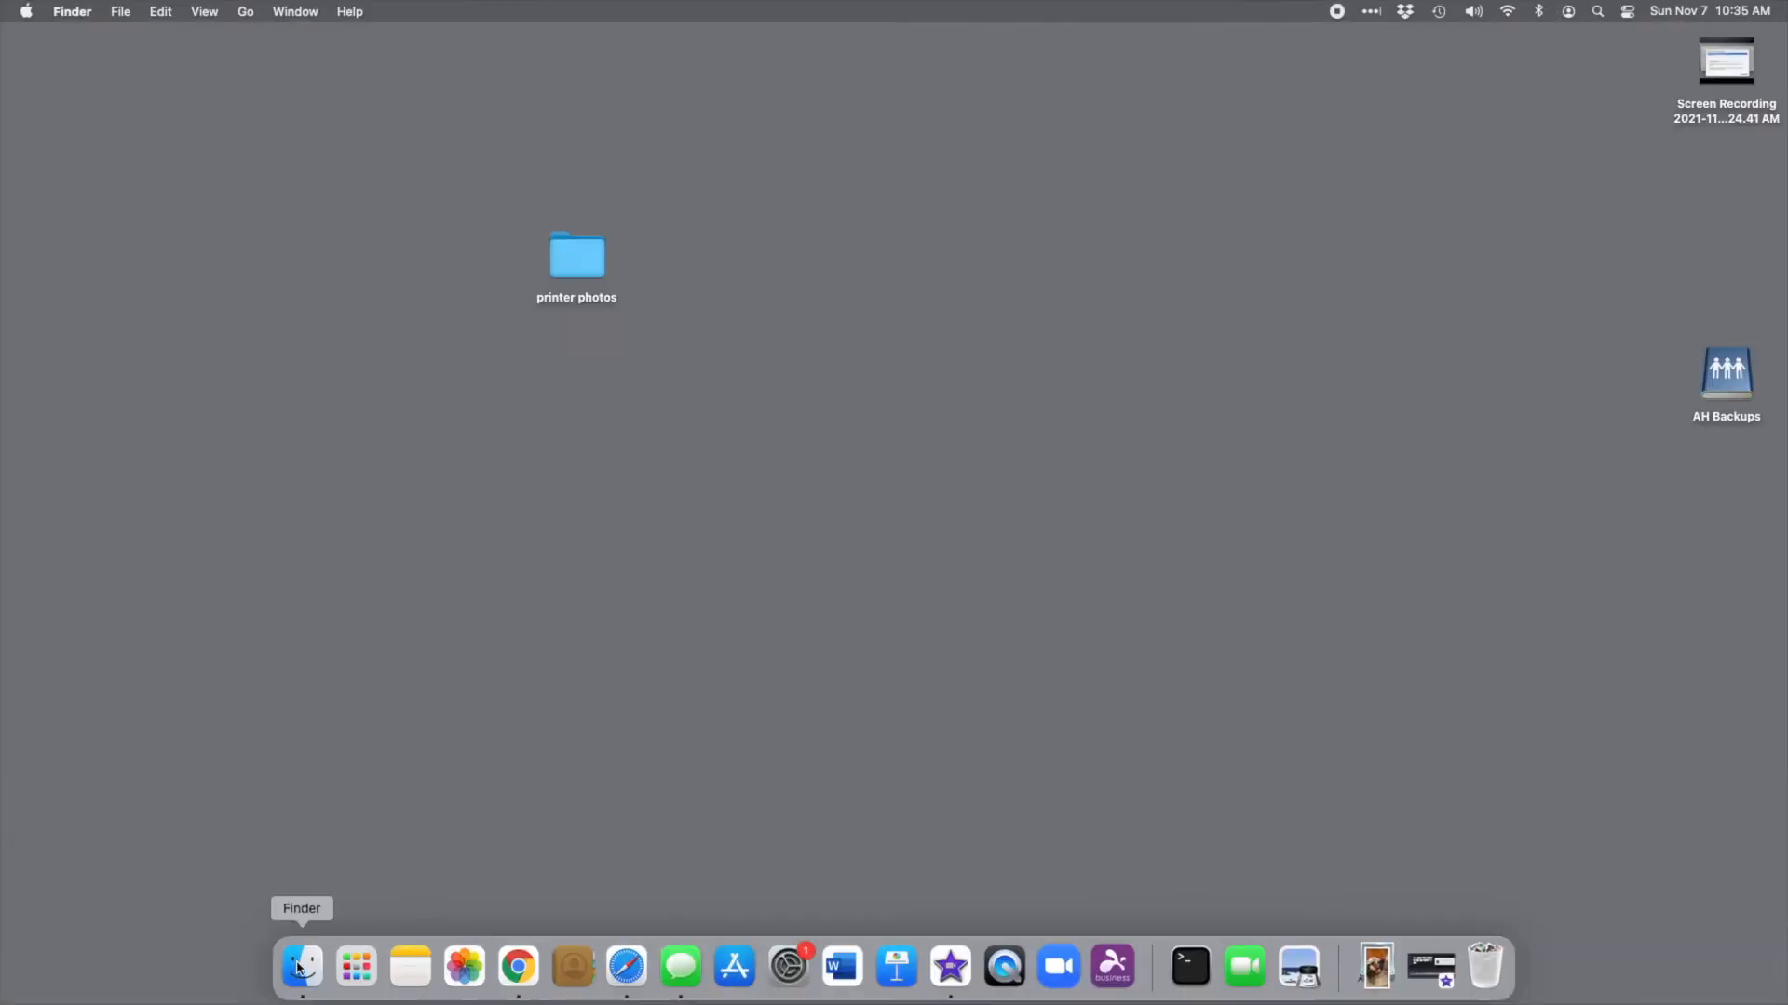
Open a Finder window on the Applications folder
left_click(301, 966)
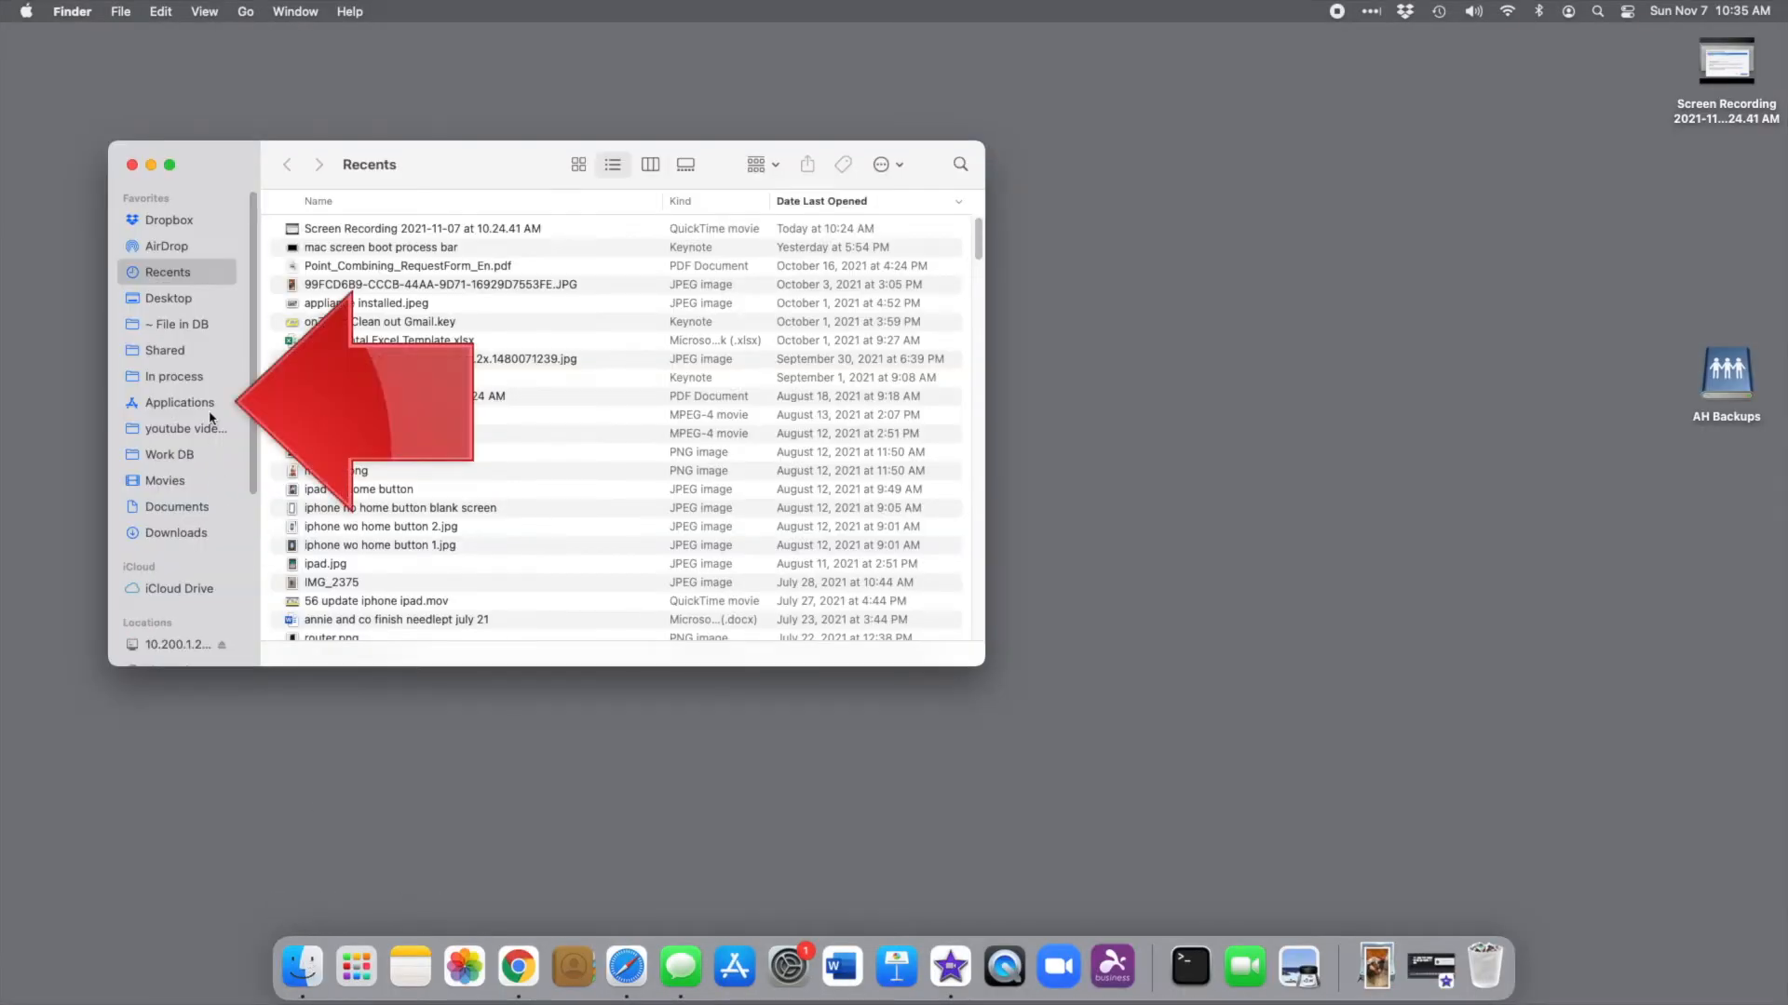
left_click(179, 403)
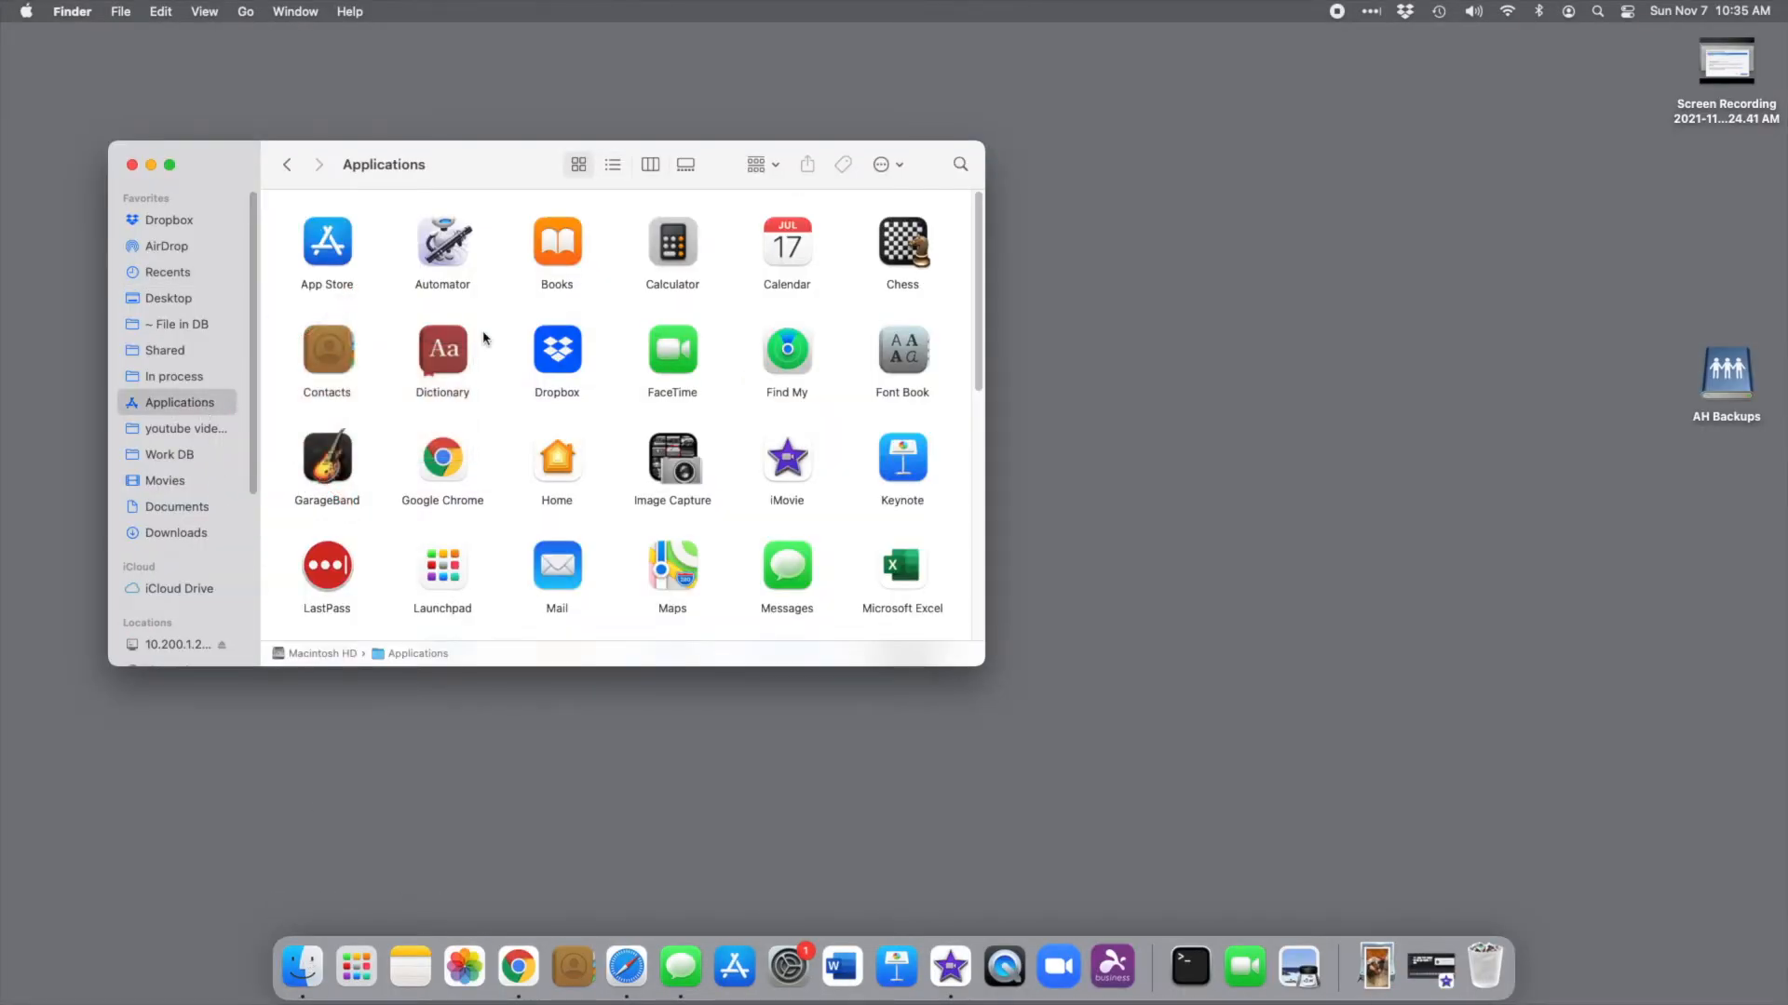
left_click(245, 11)
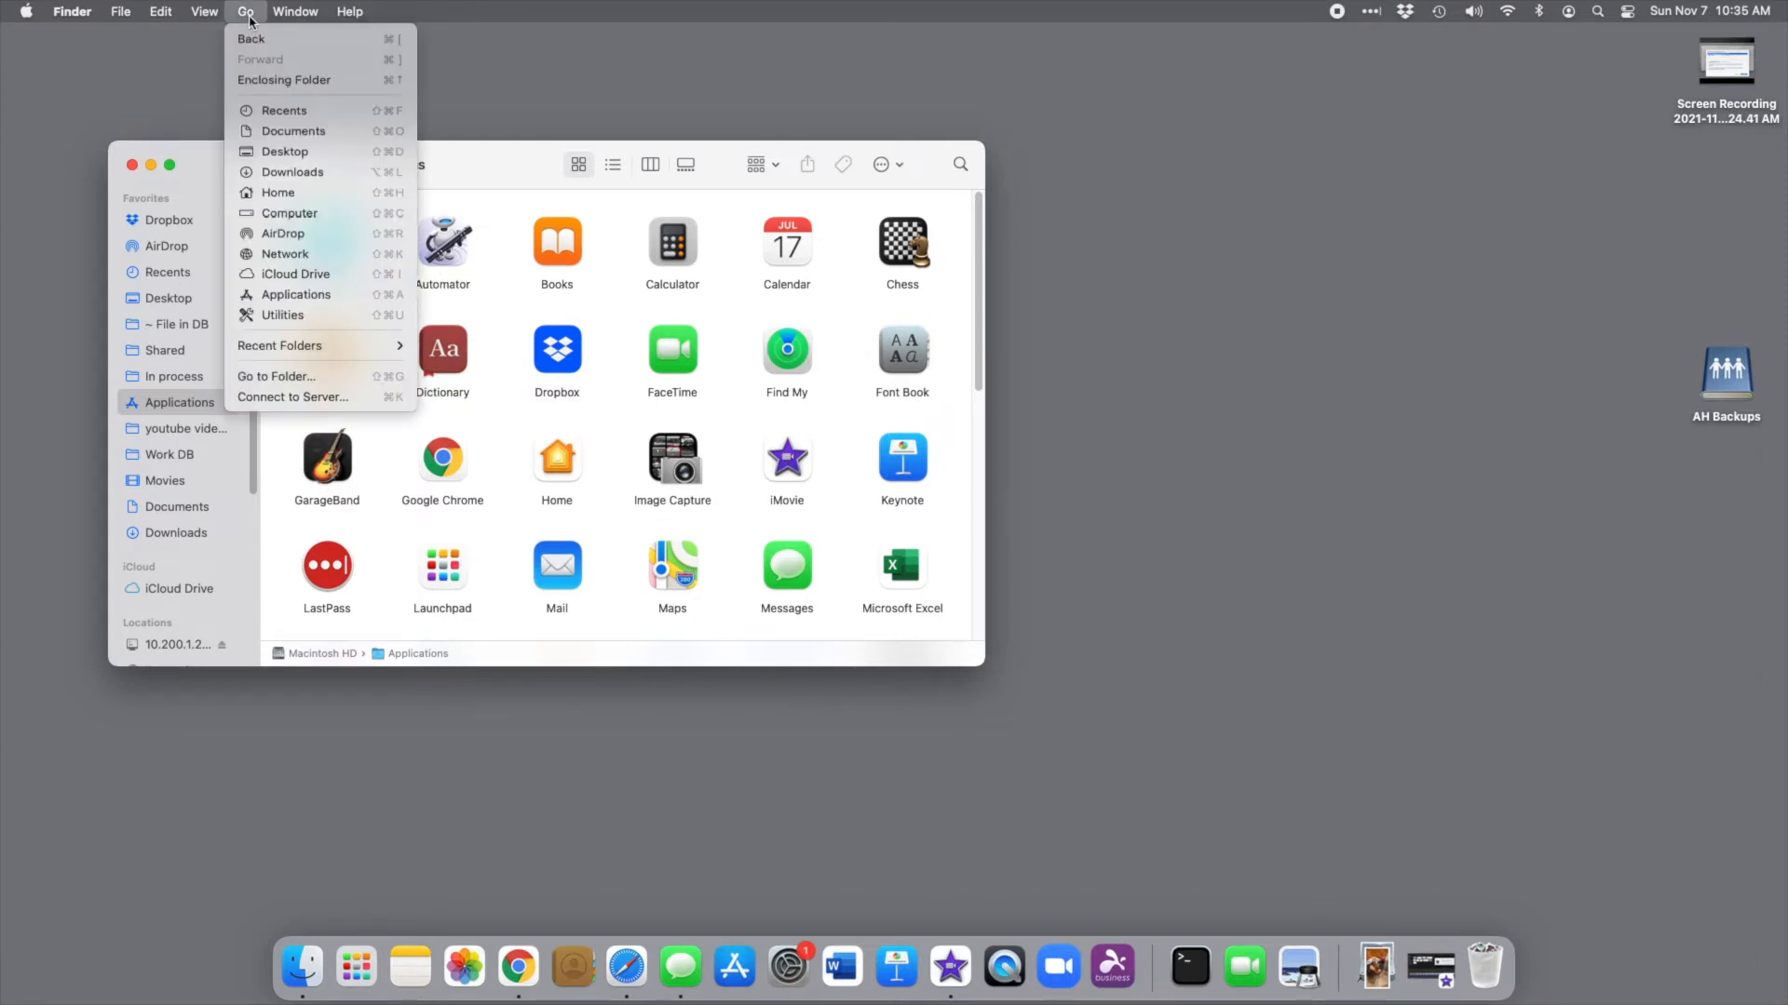
mouse_move(294, 294)
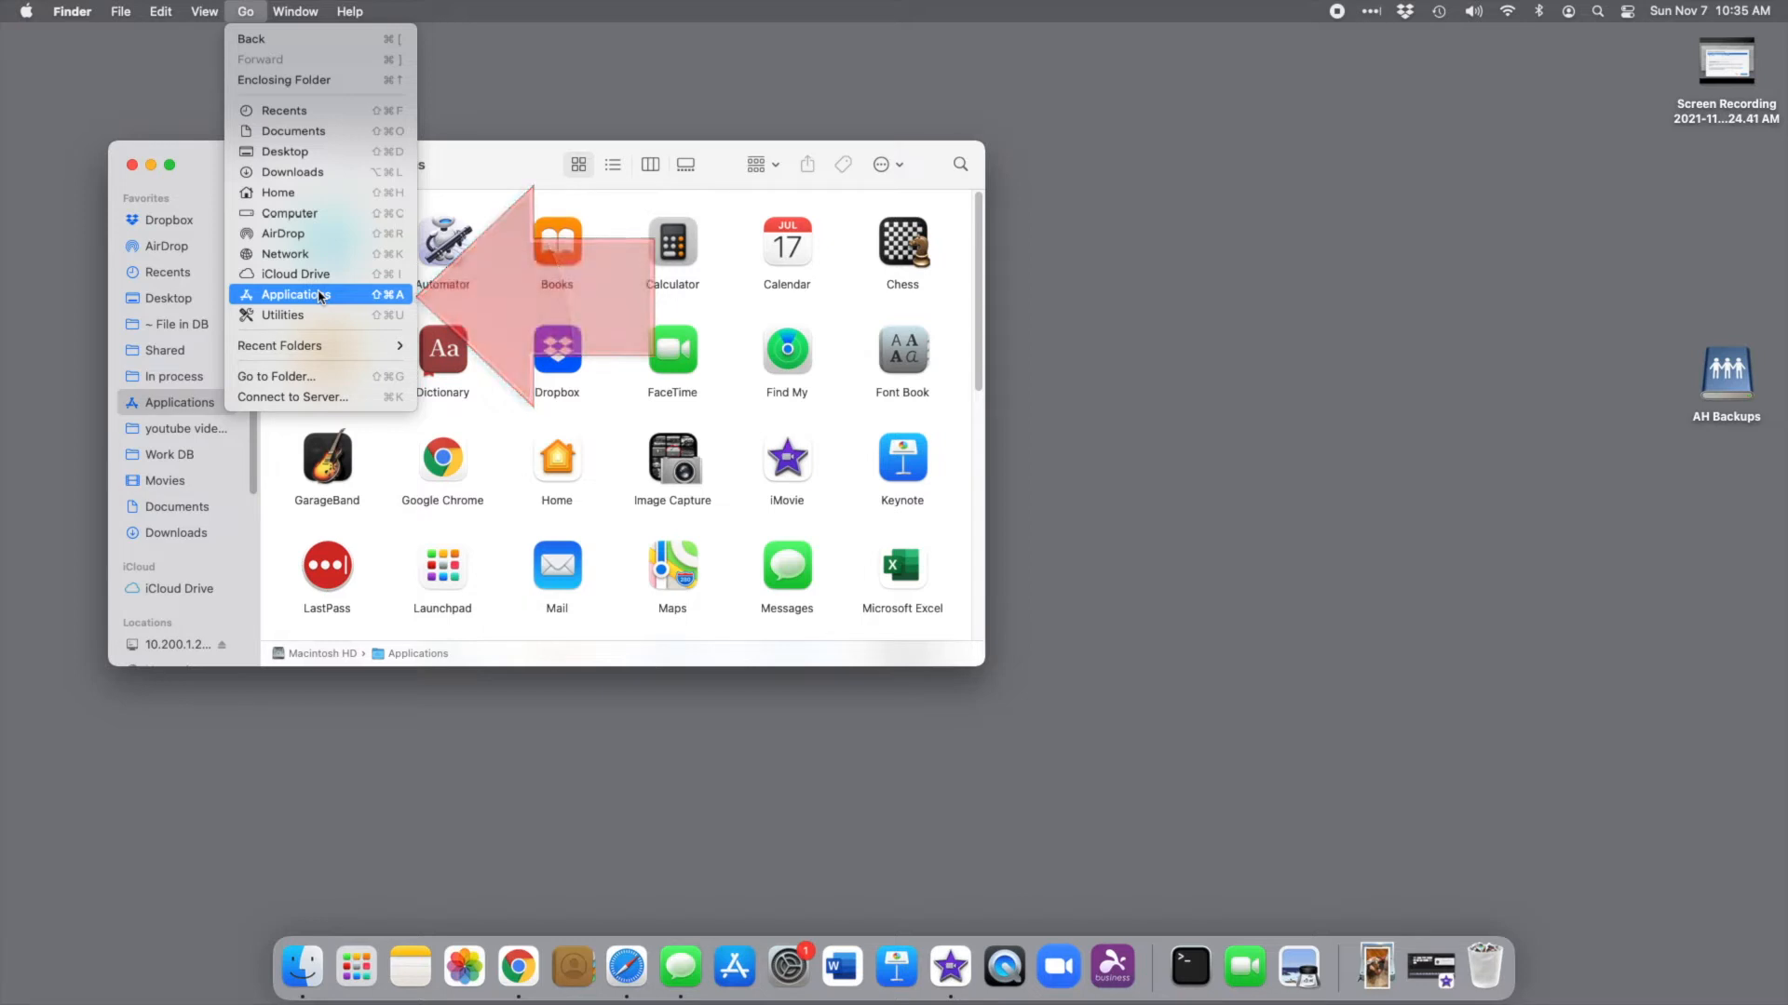
left_click(299, 294)
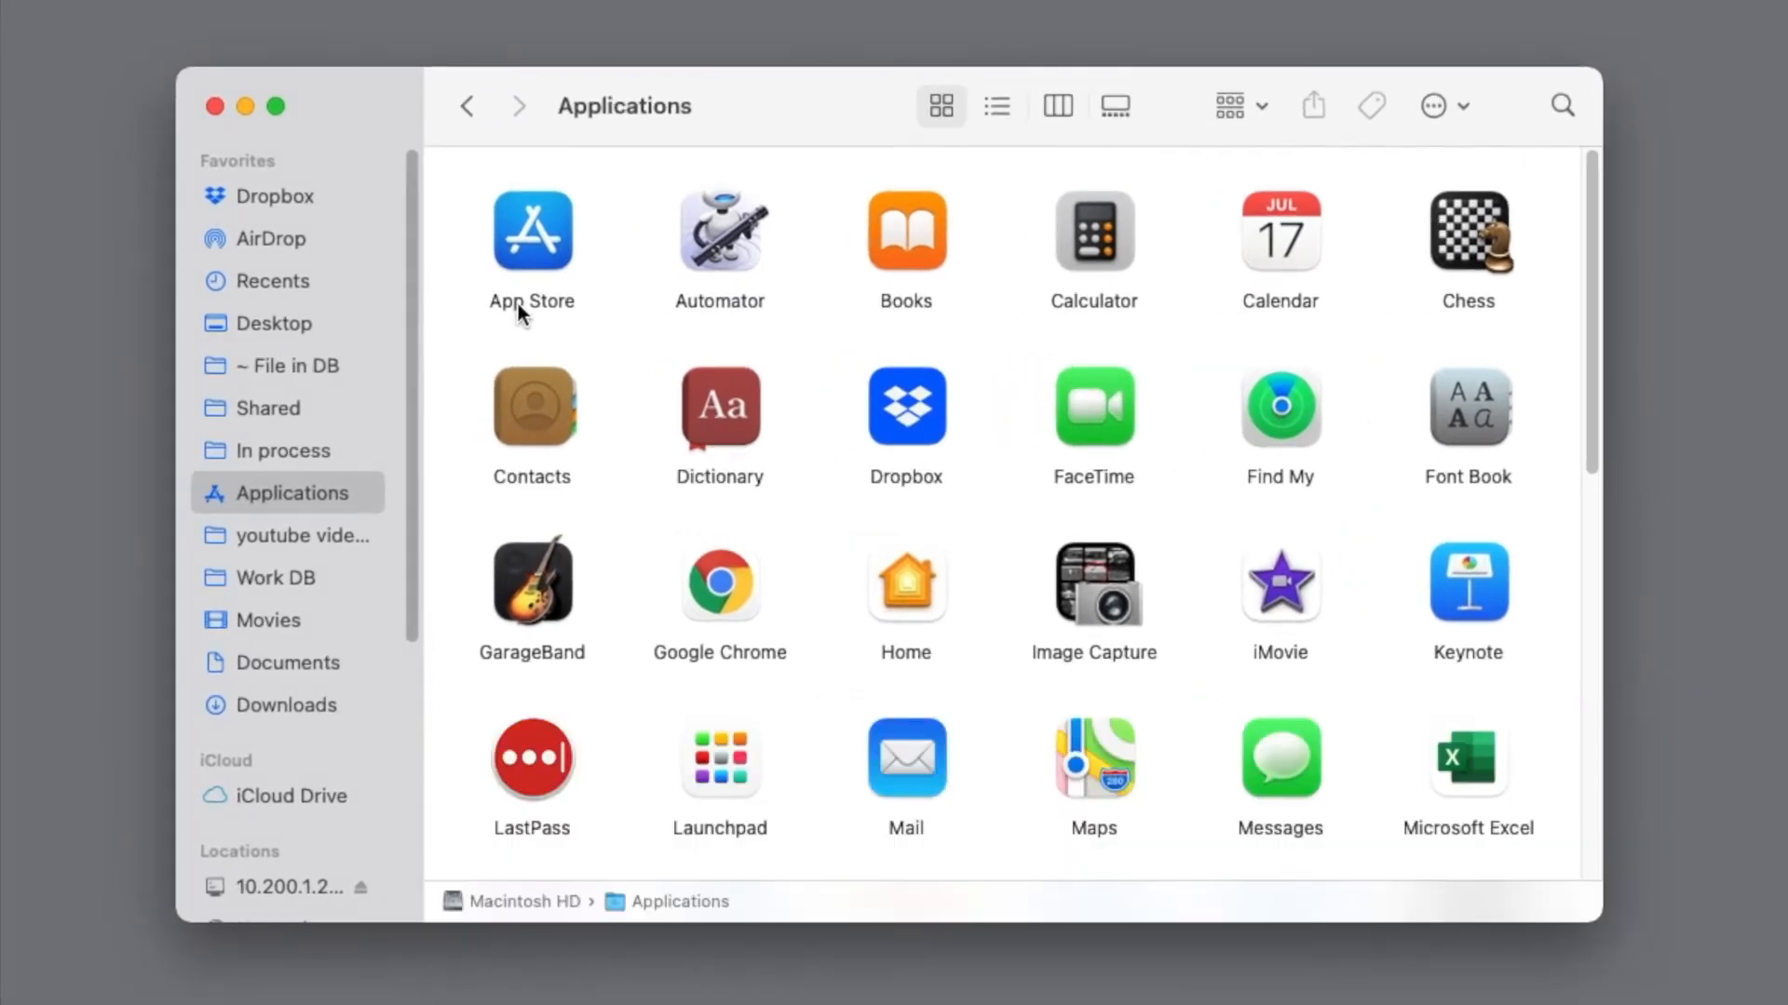
mouse_move(1175, 335)
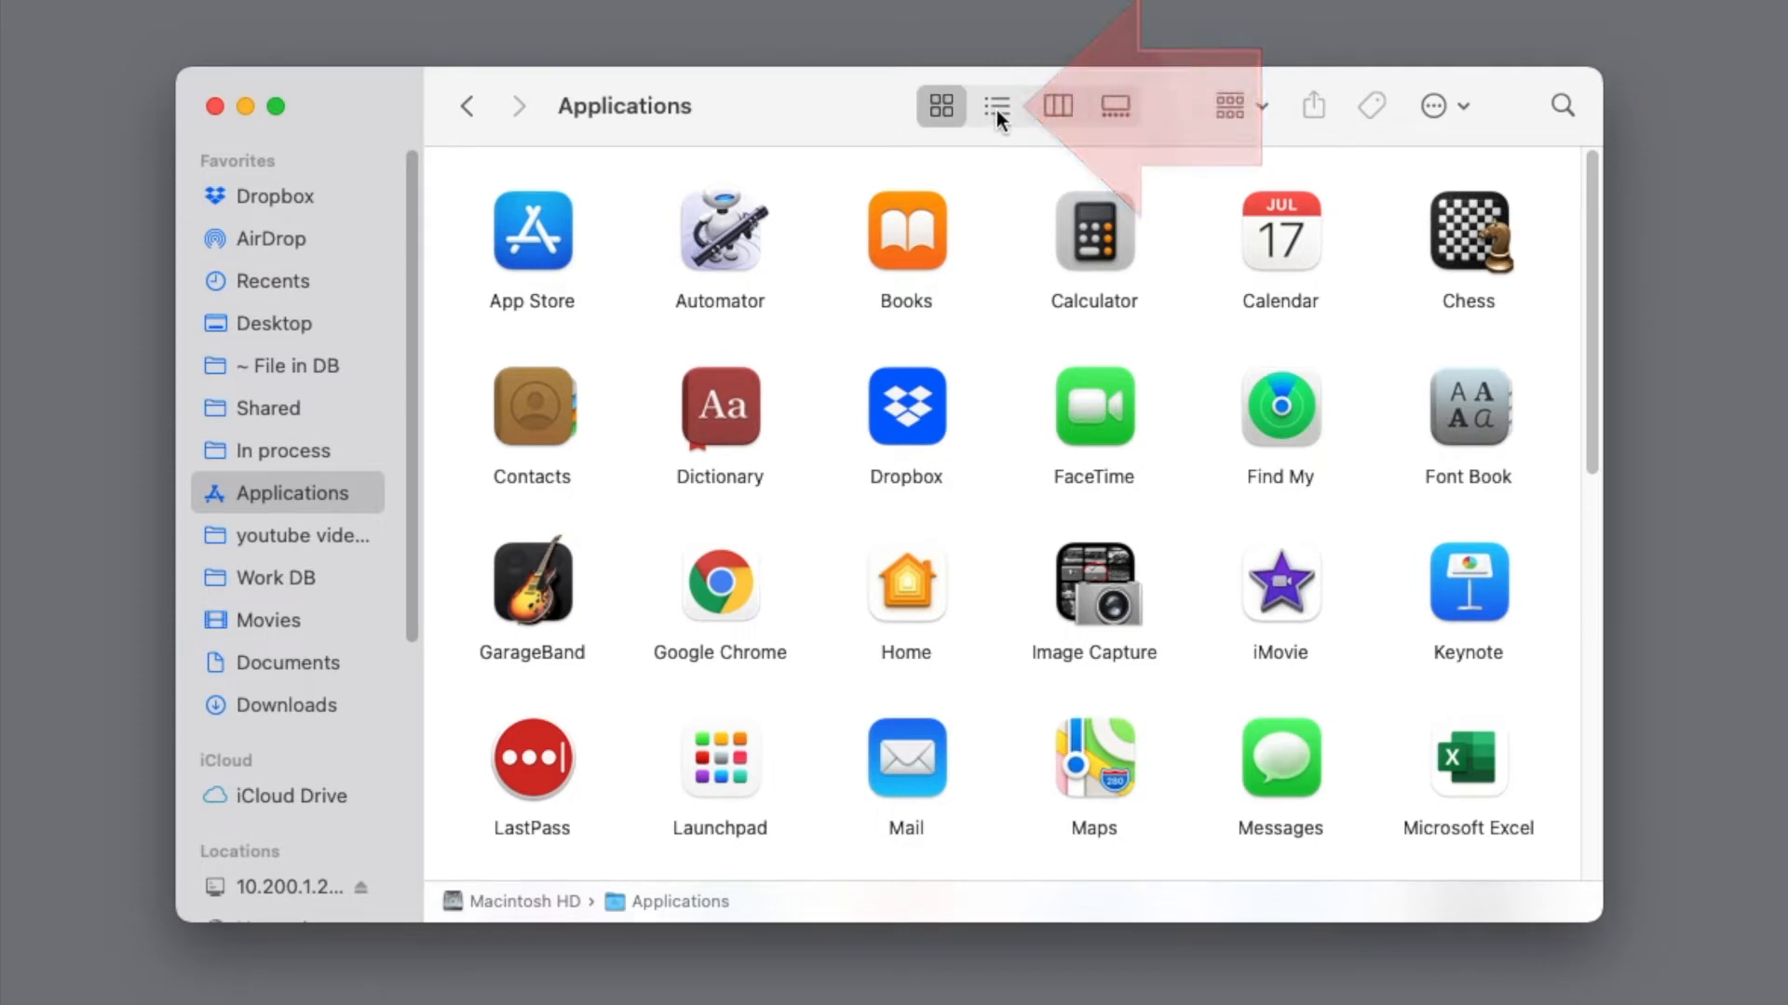
mouse_move(997, 106)
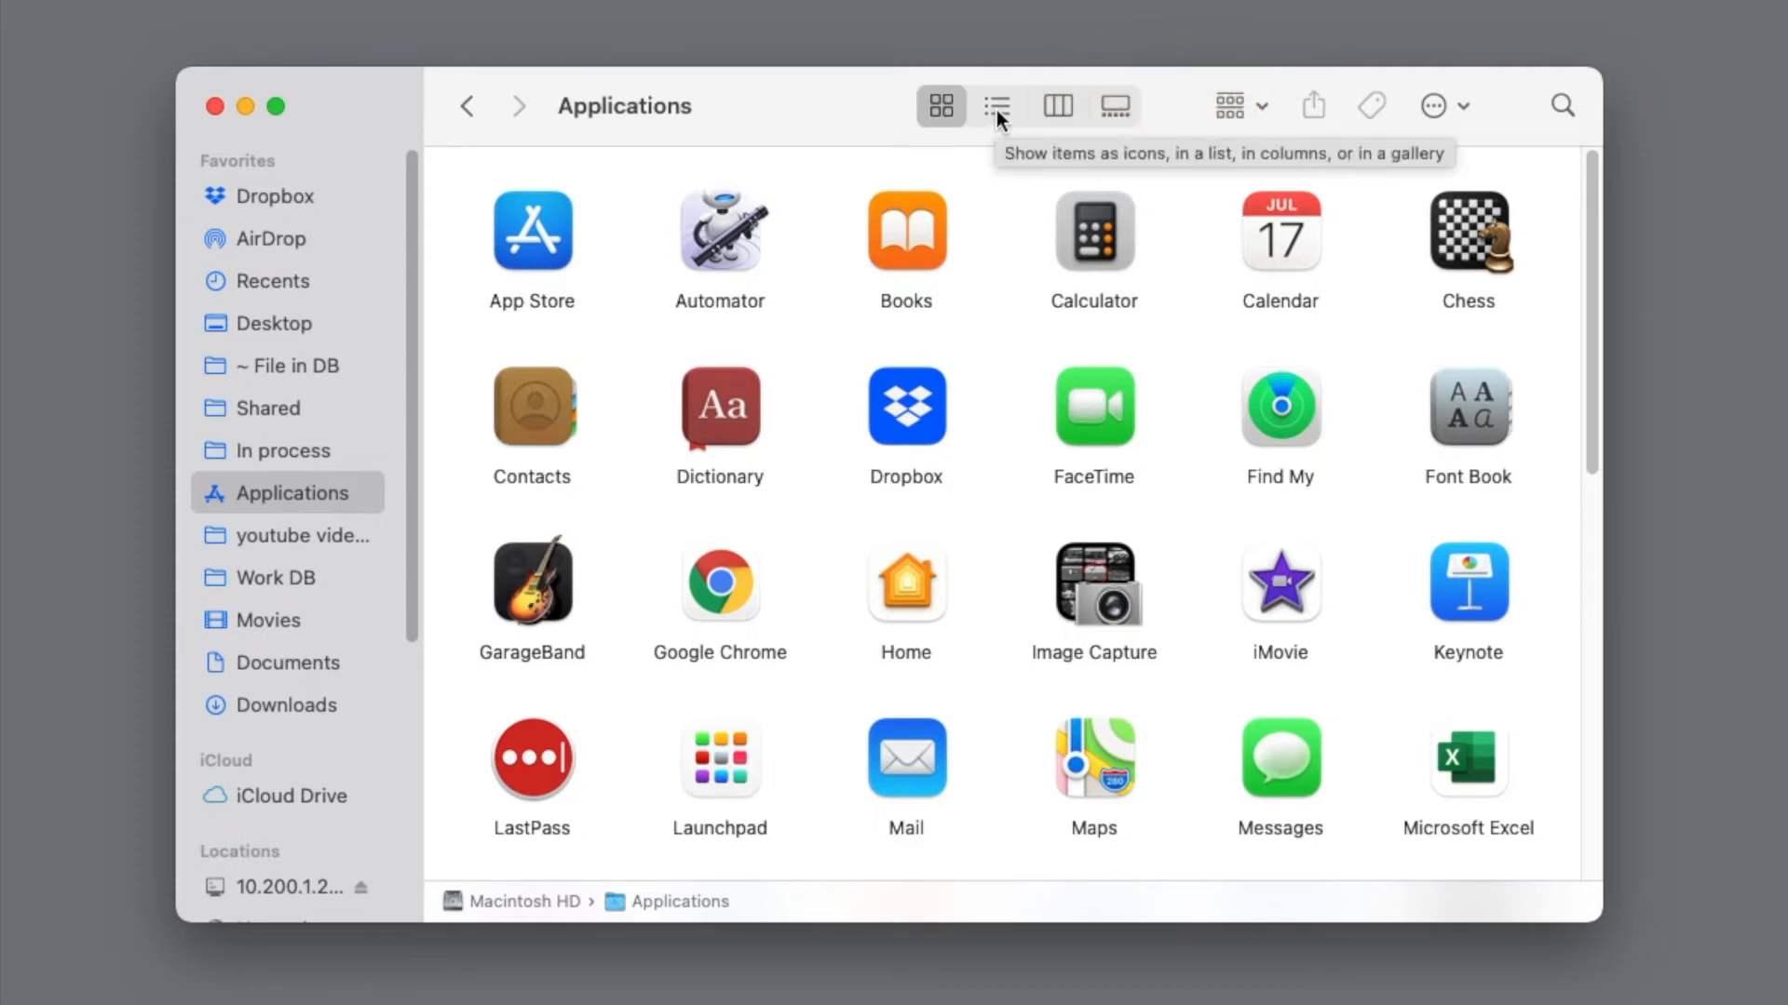
Show Applications as a list sorted by Date Modified, newest first
left_click(995, 105)
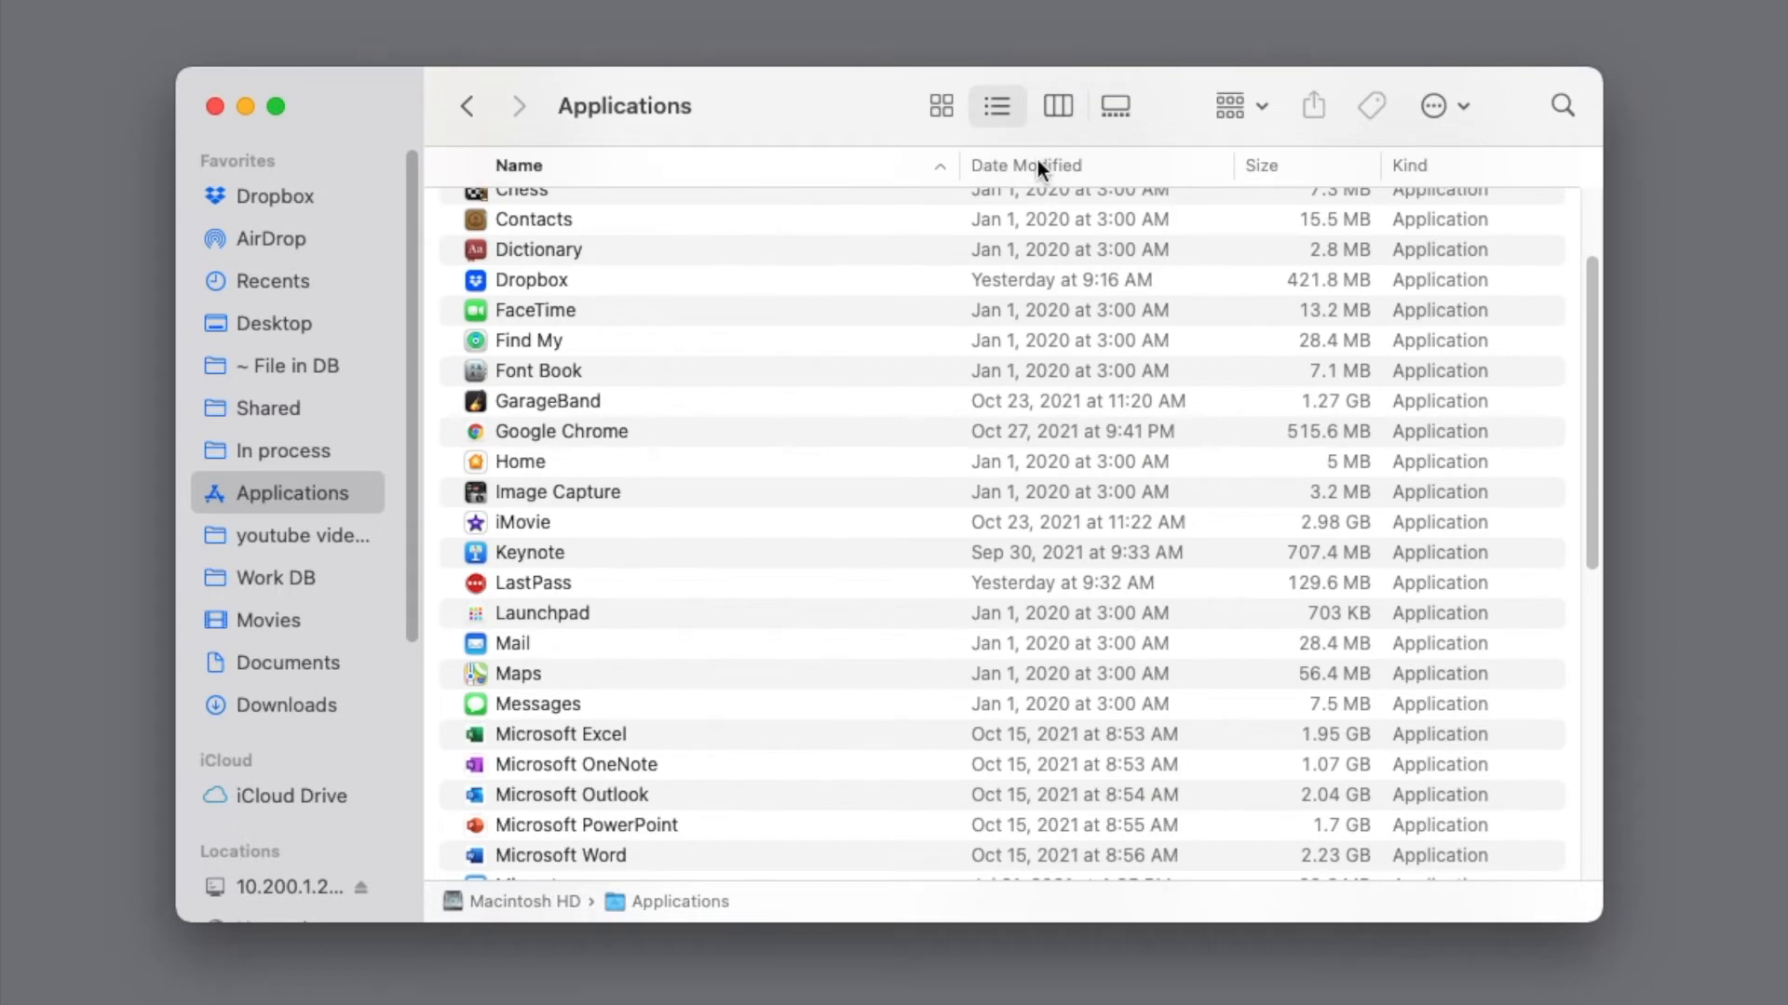
scroll("up", 3)
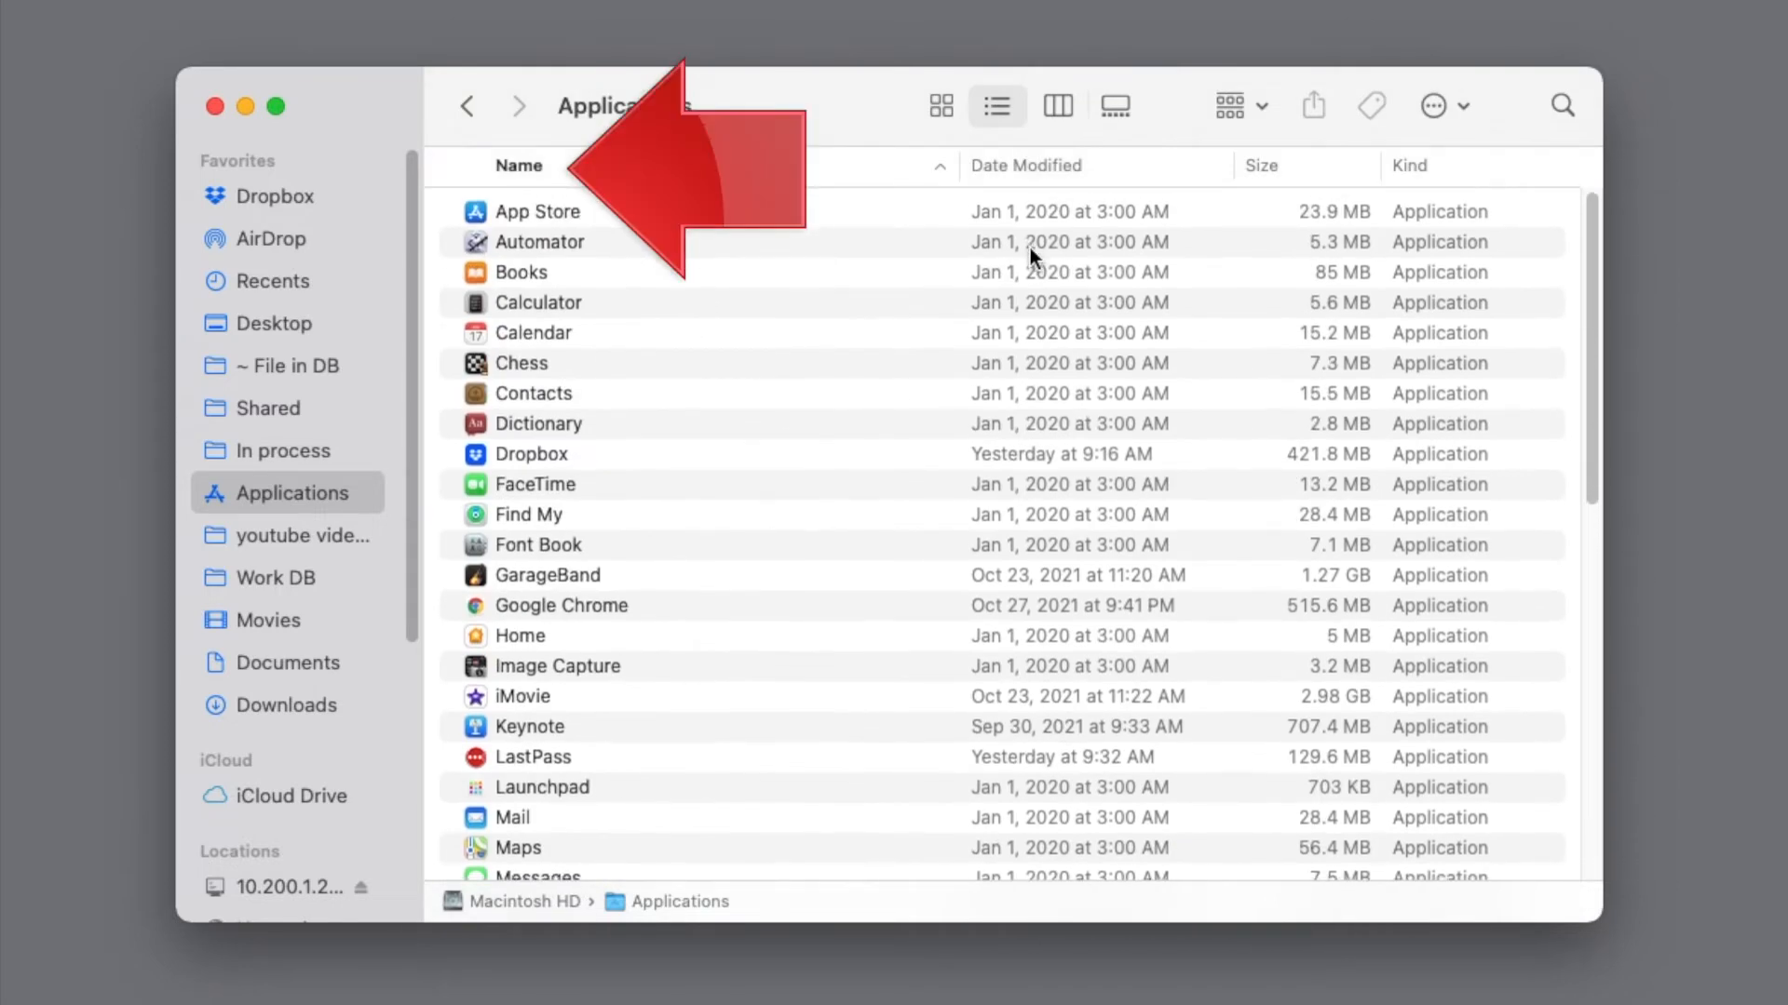
left_click(1024, 165)
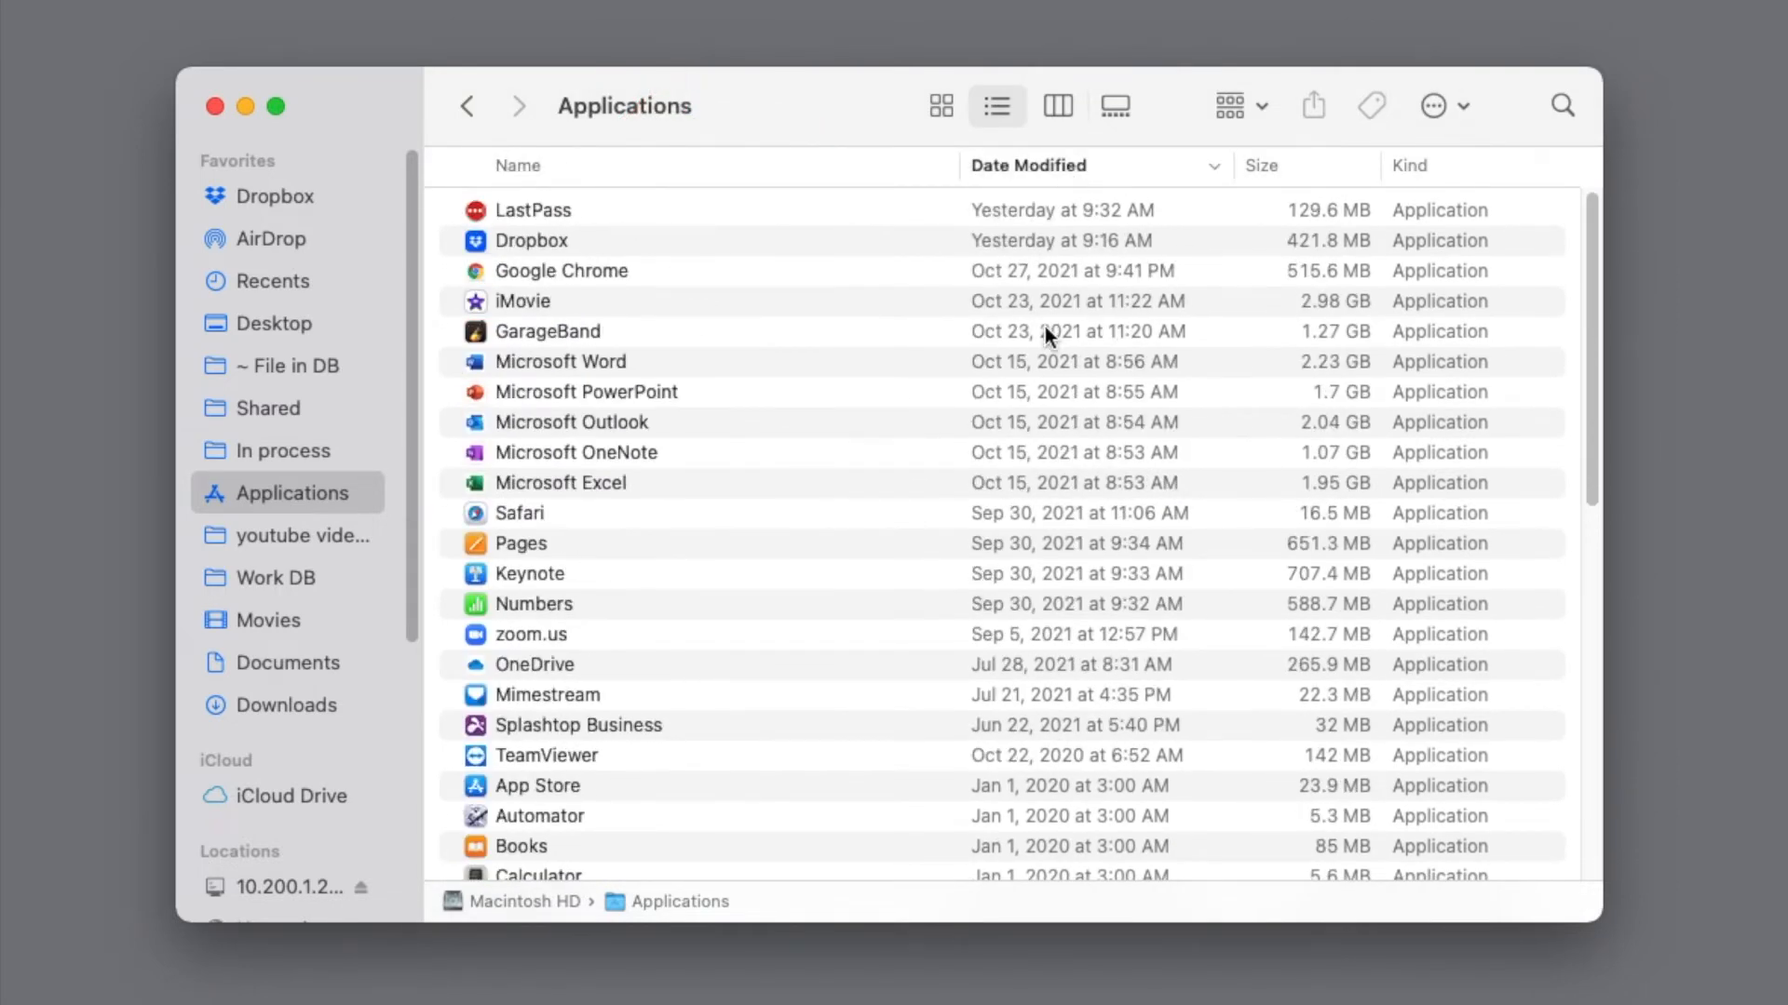
scroll("down", 3)
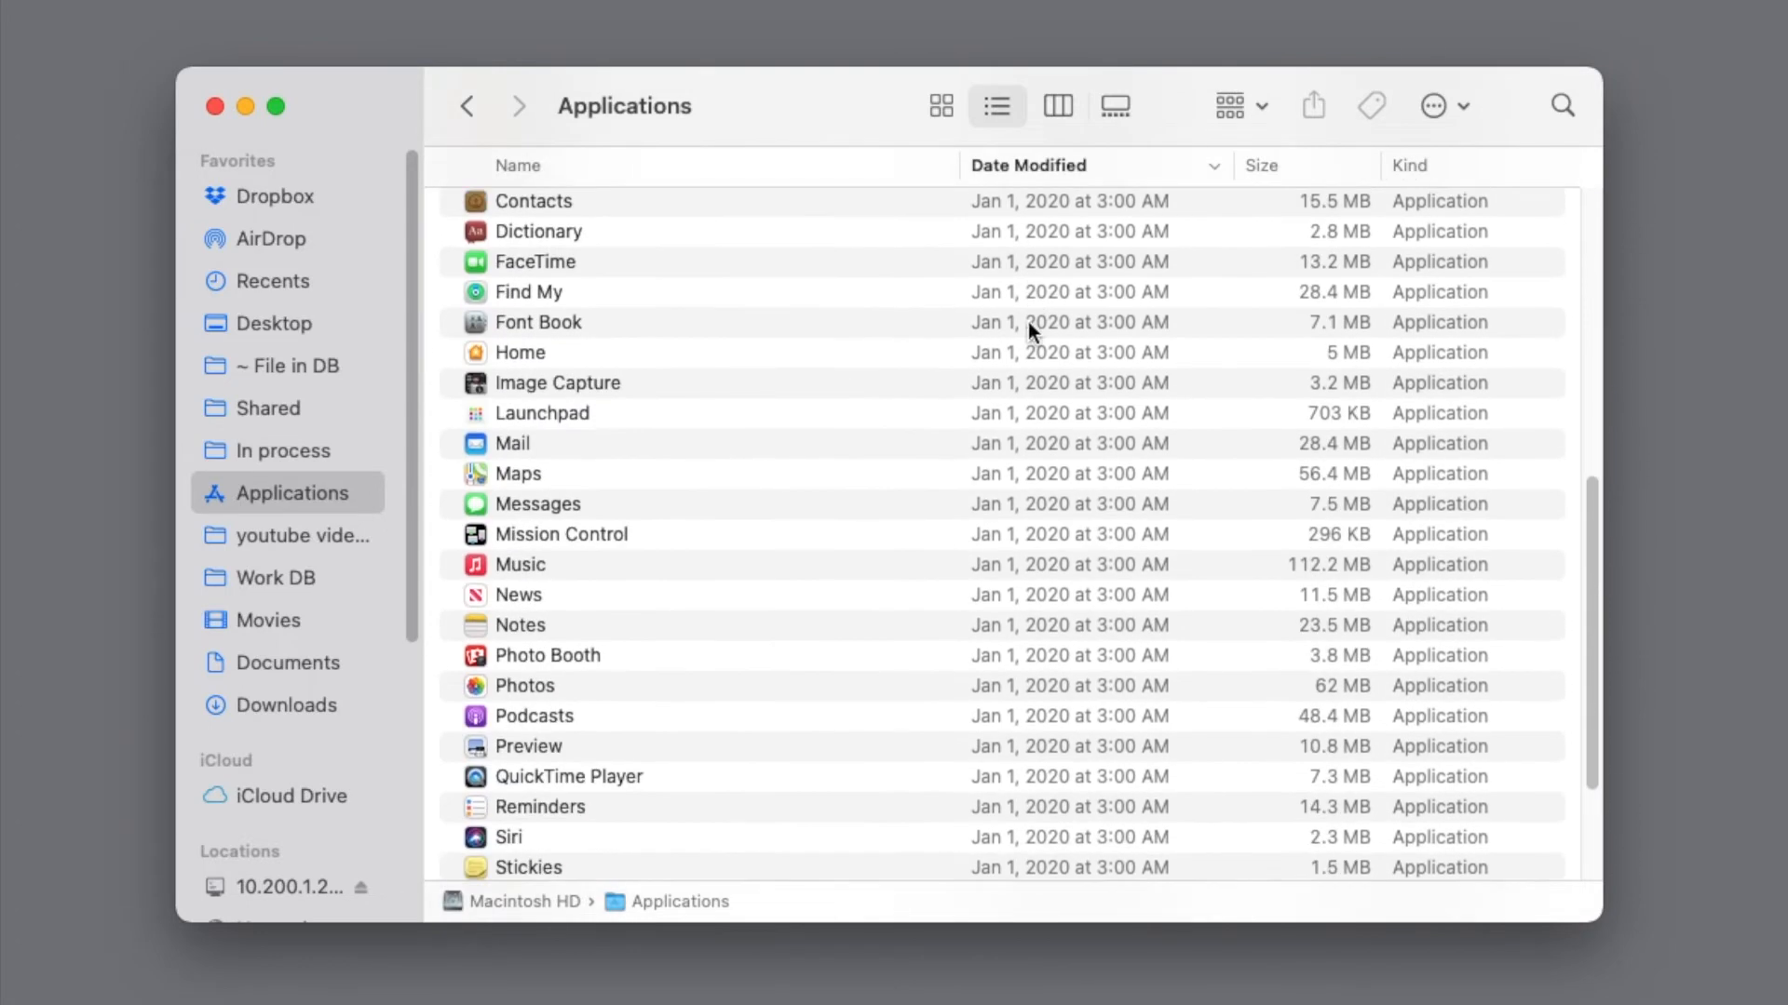
scroll("up", 3)
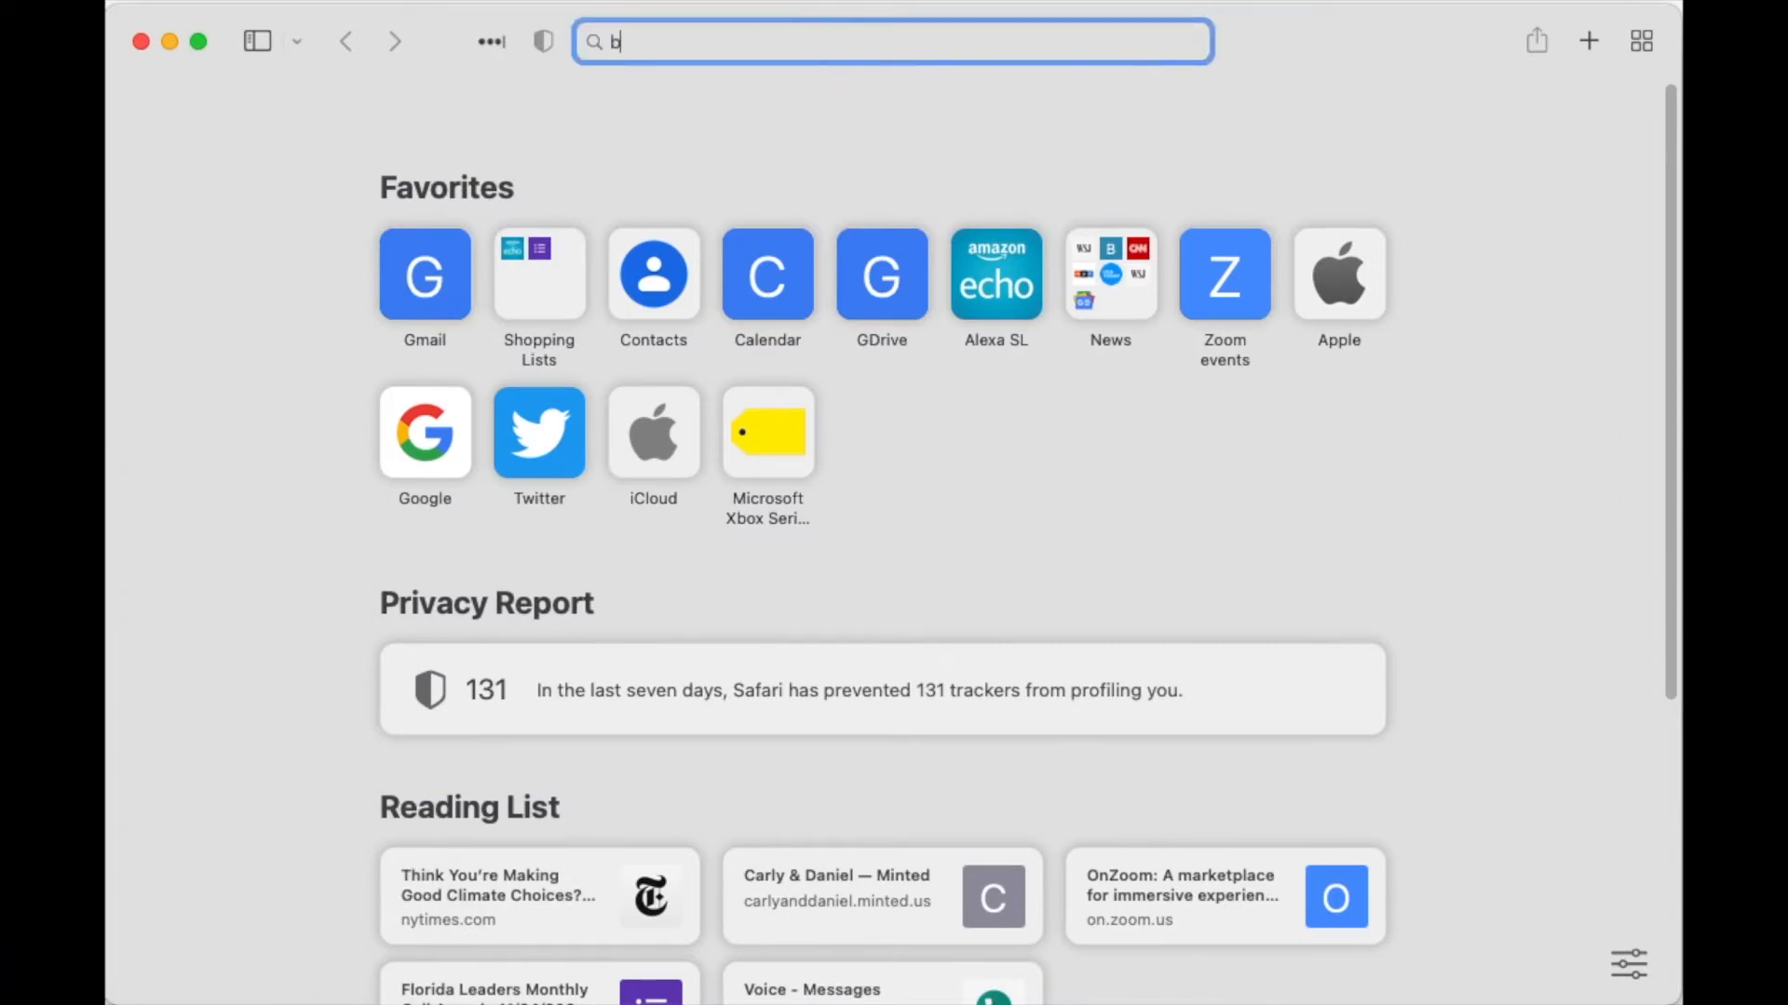
Search 'brother 2270dw monterey' and open Brother's OS Compatibility page
type("rother 2270")
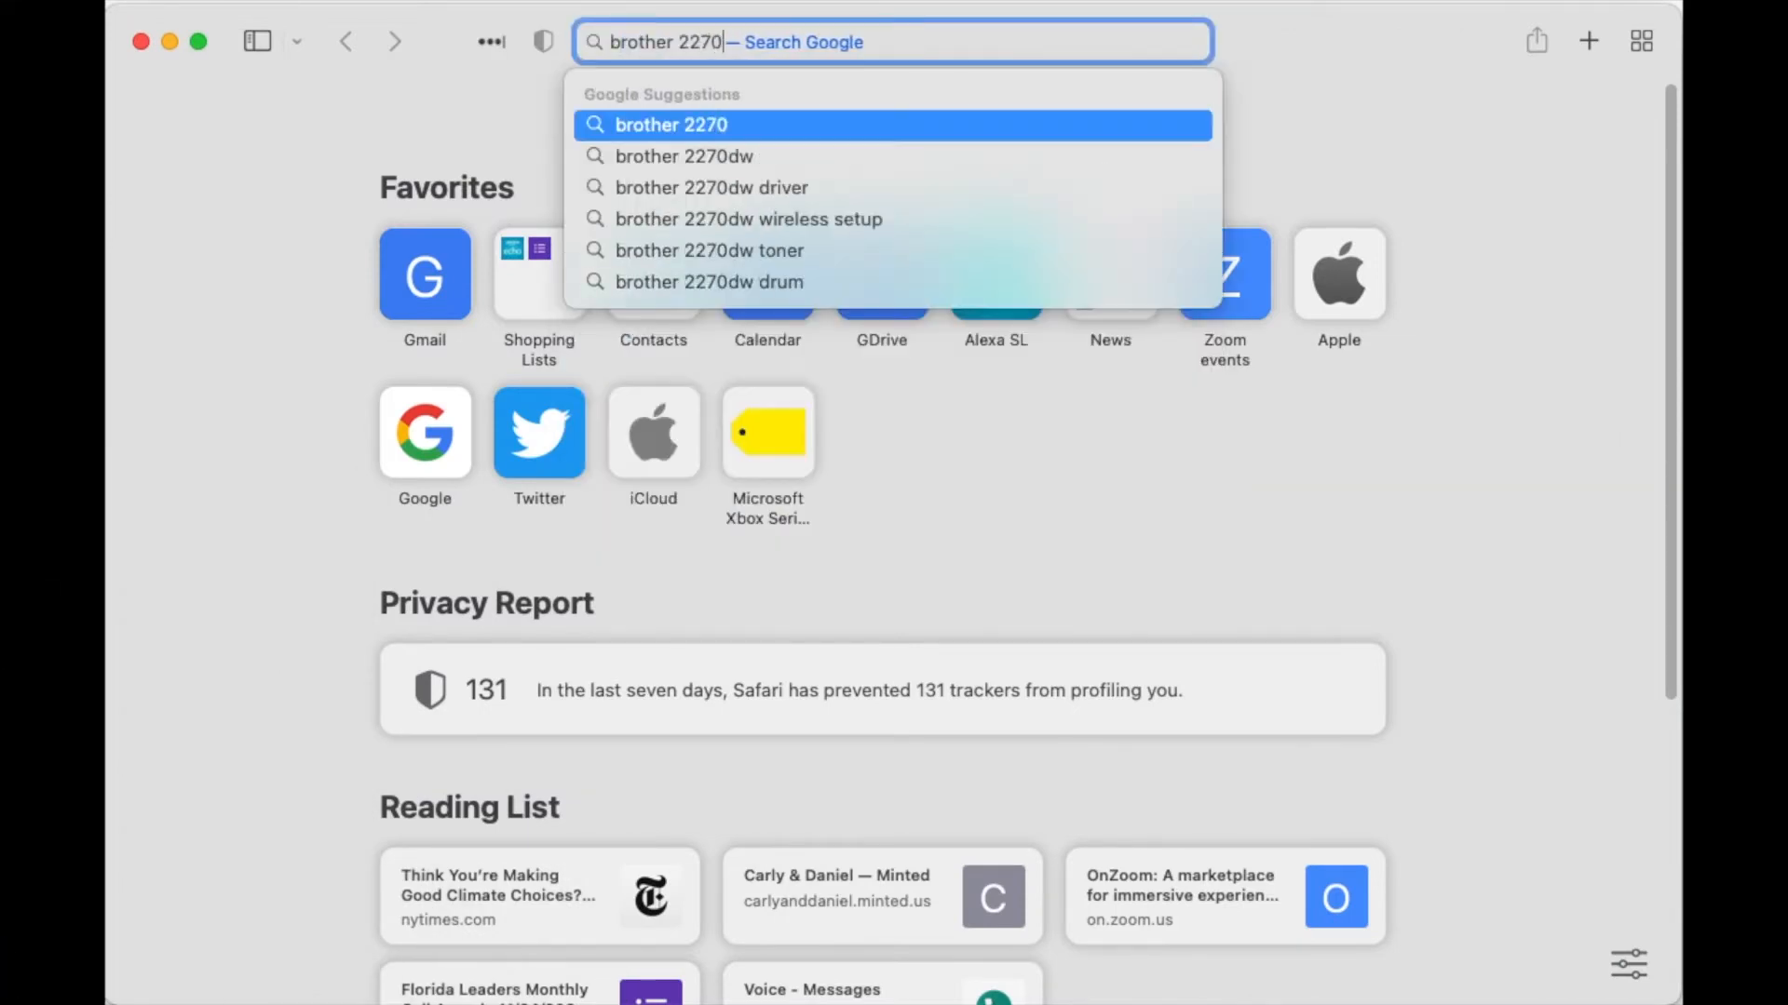
type("dw montere")
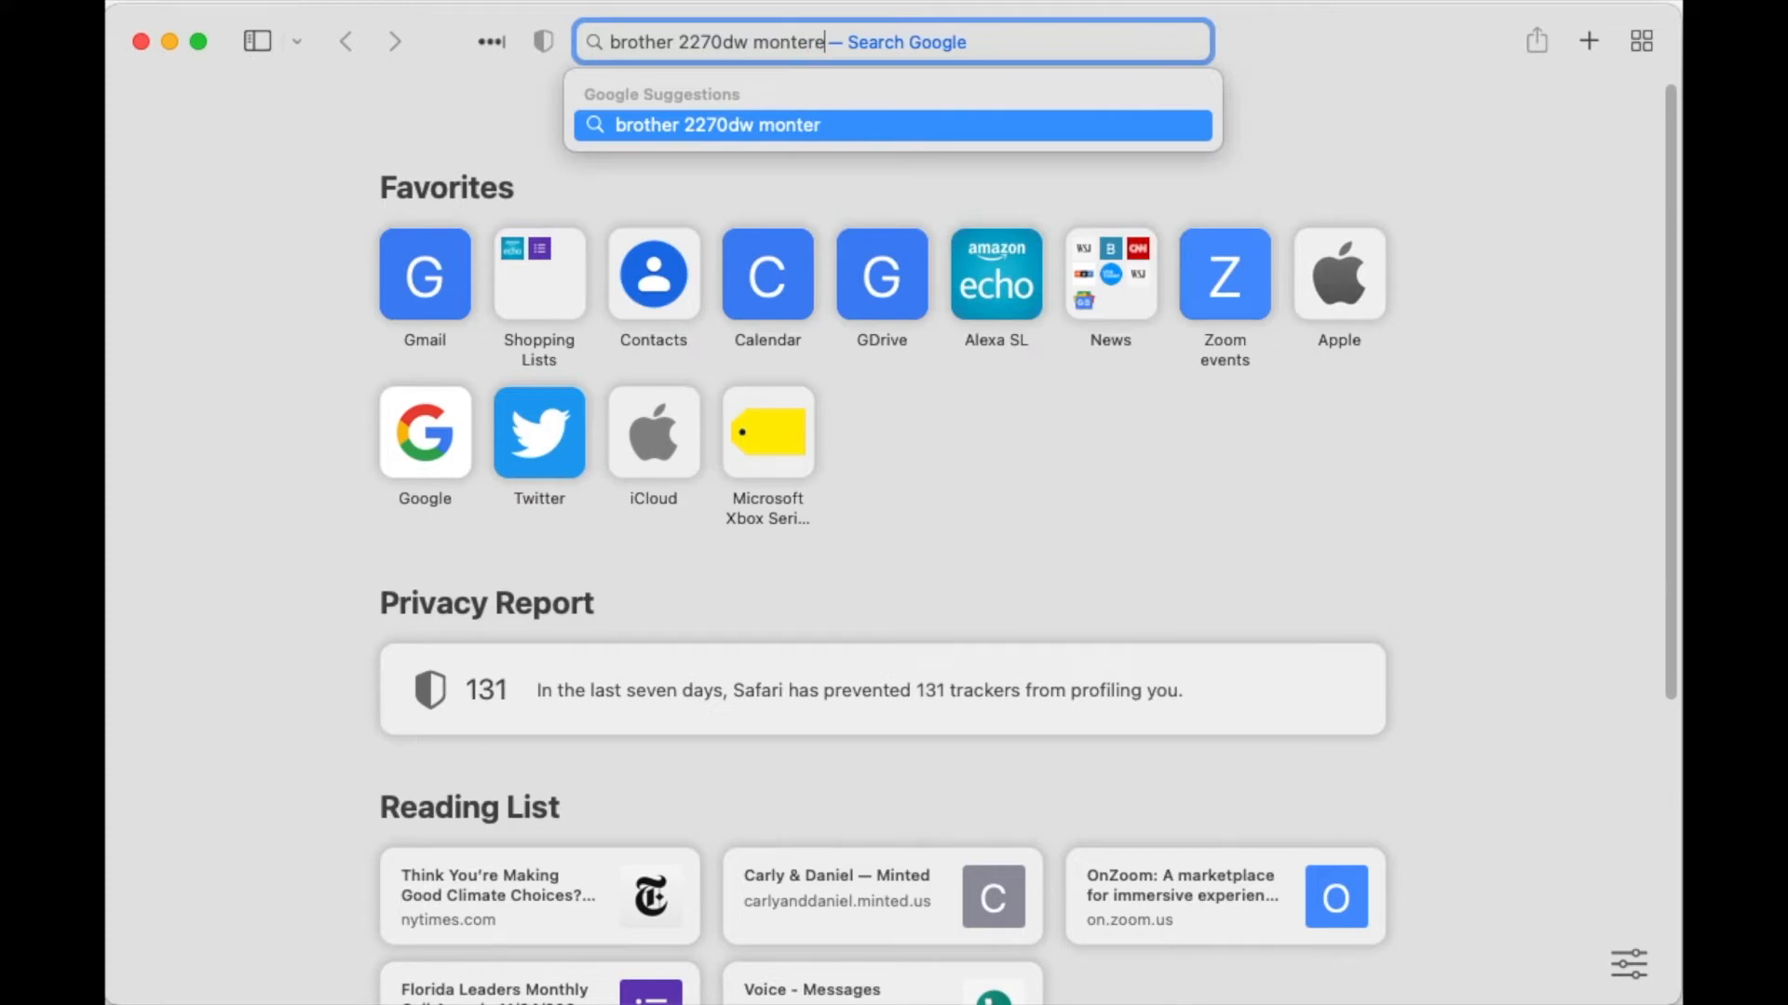
key("Return")
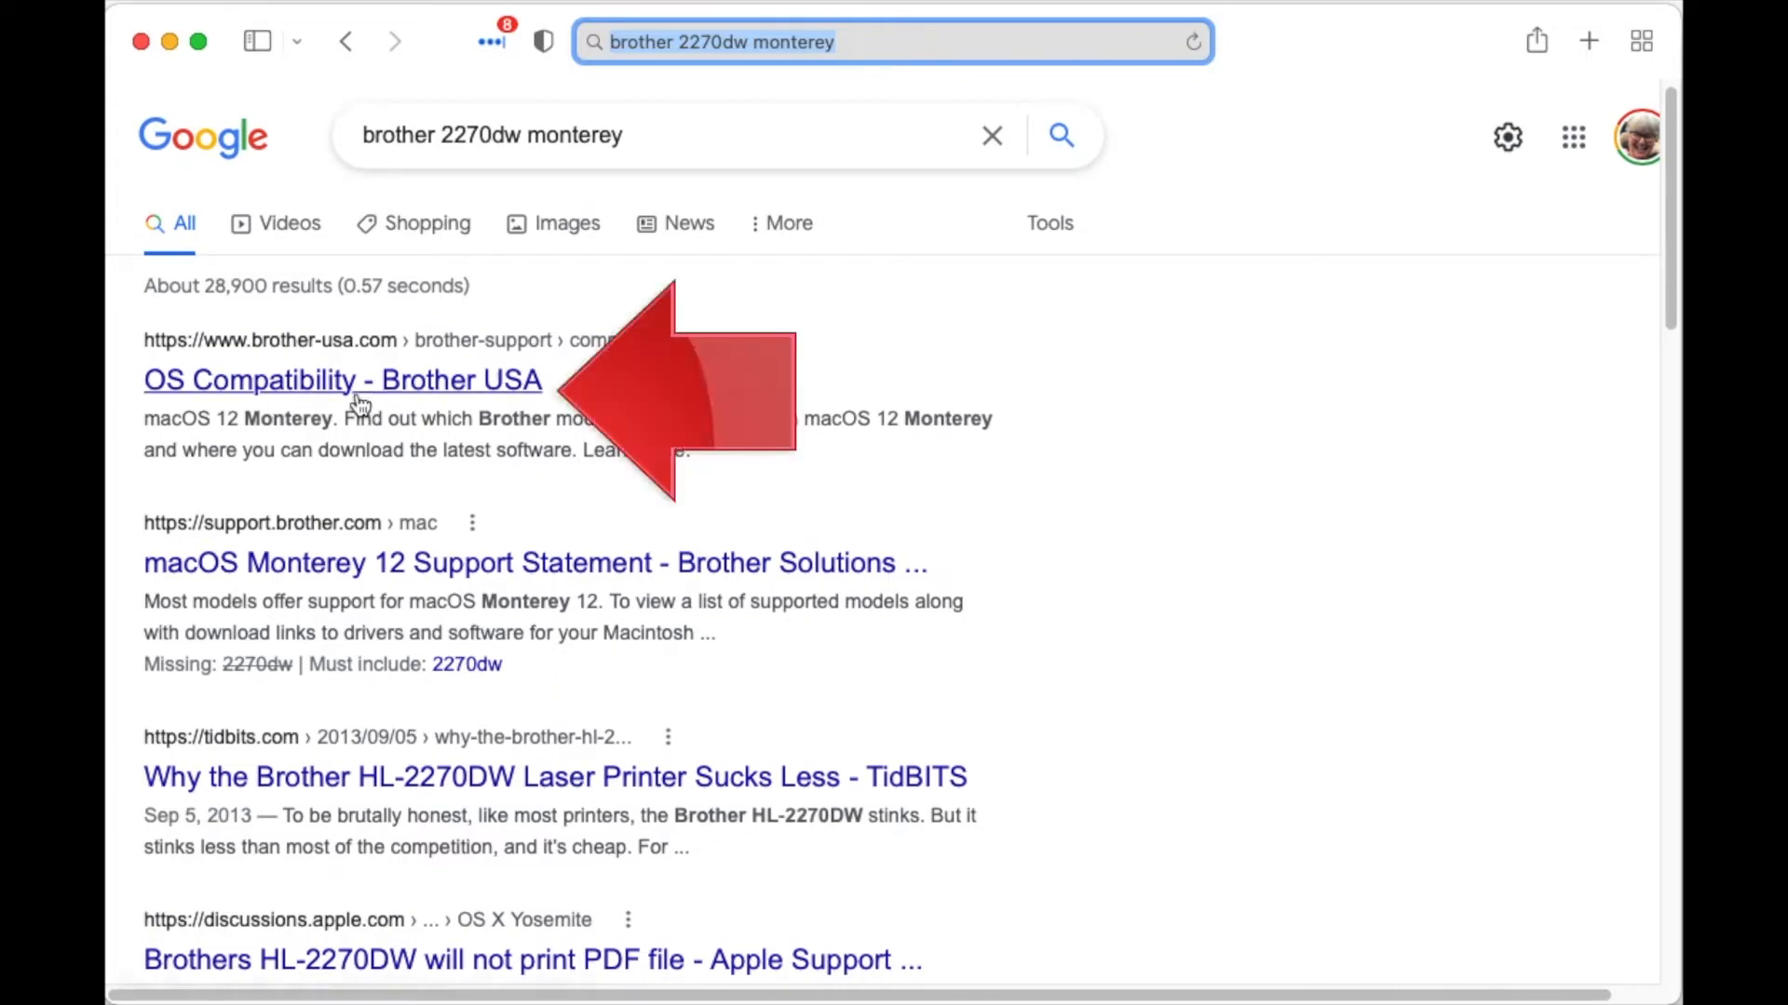
left_click(341, 379)
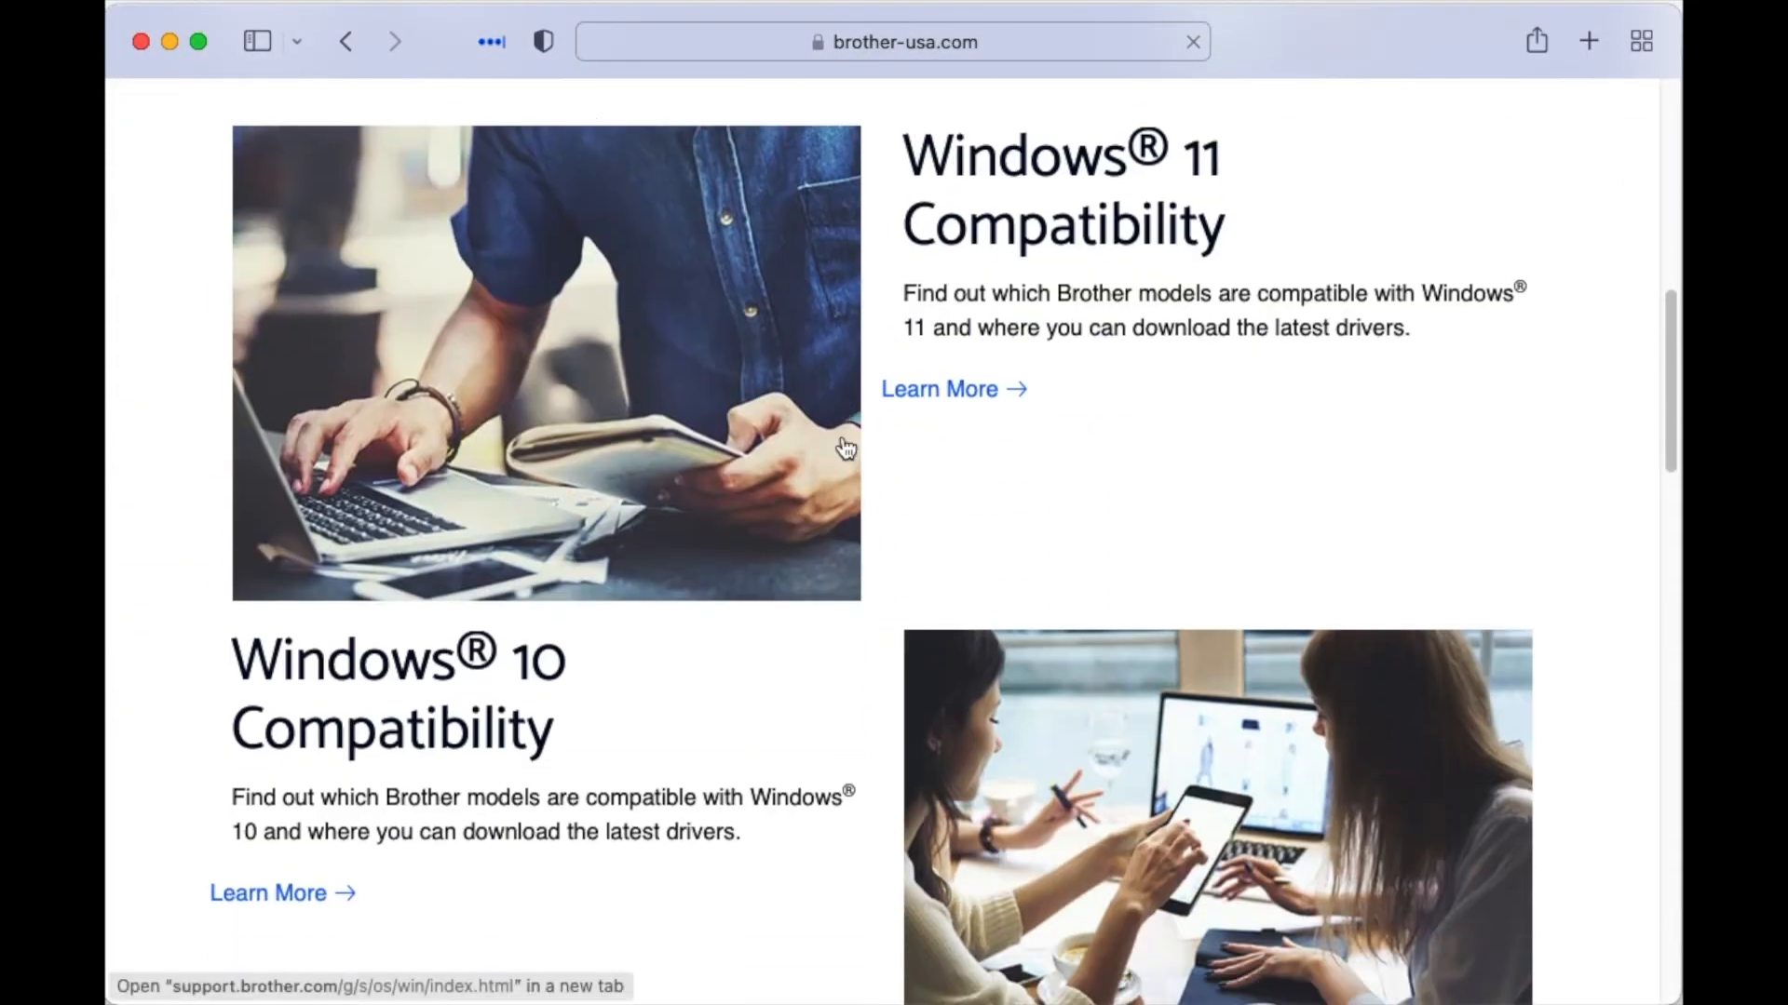
scroll("down", 3)
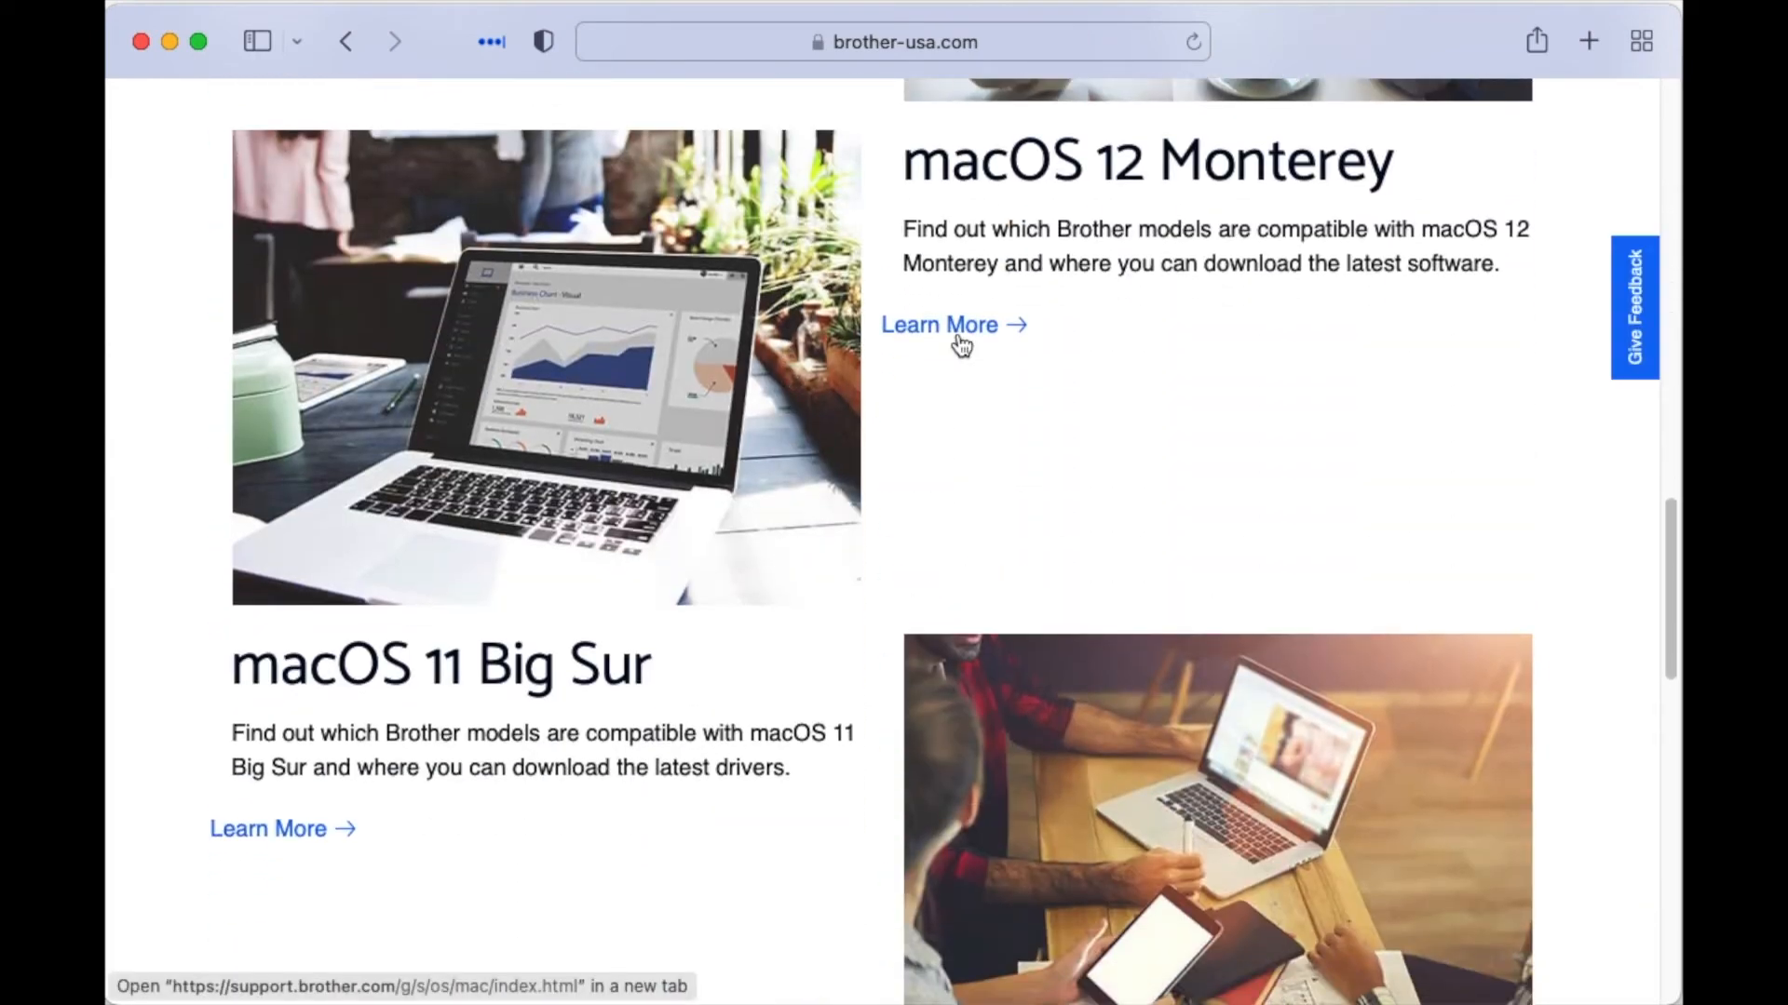
Open the Monterey 12 statement for laser printers and review the Product Support List
left_click(939, 325)
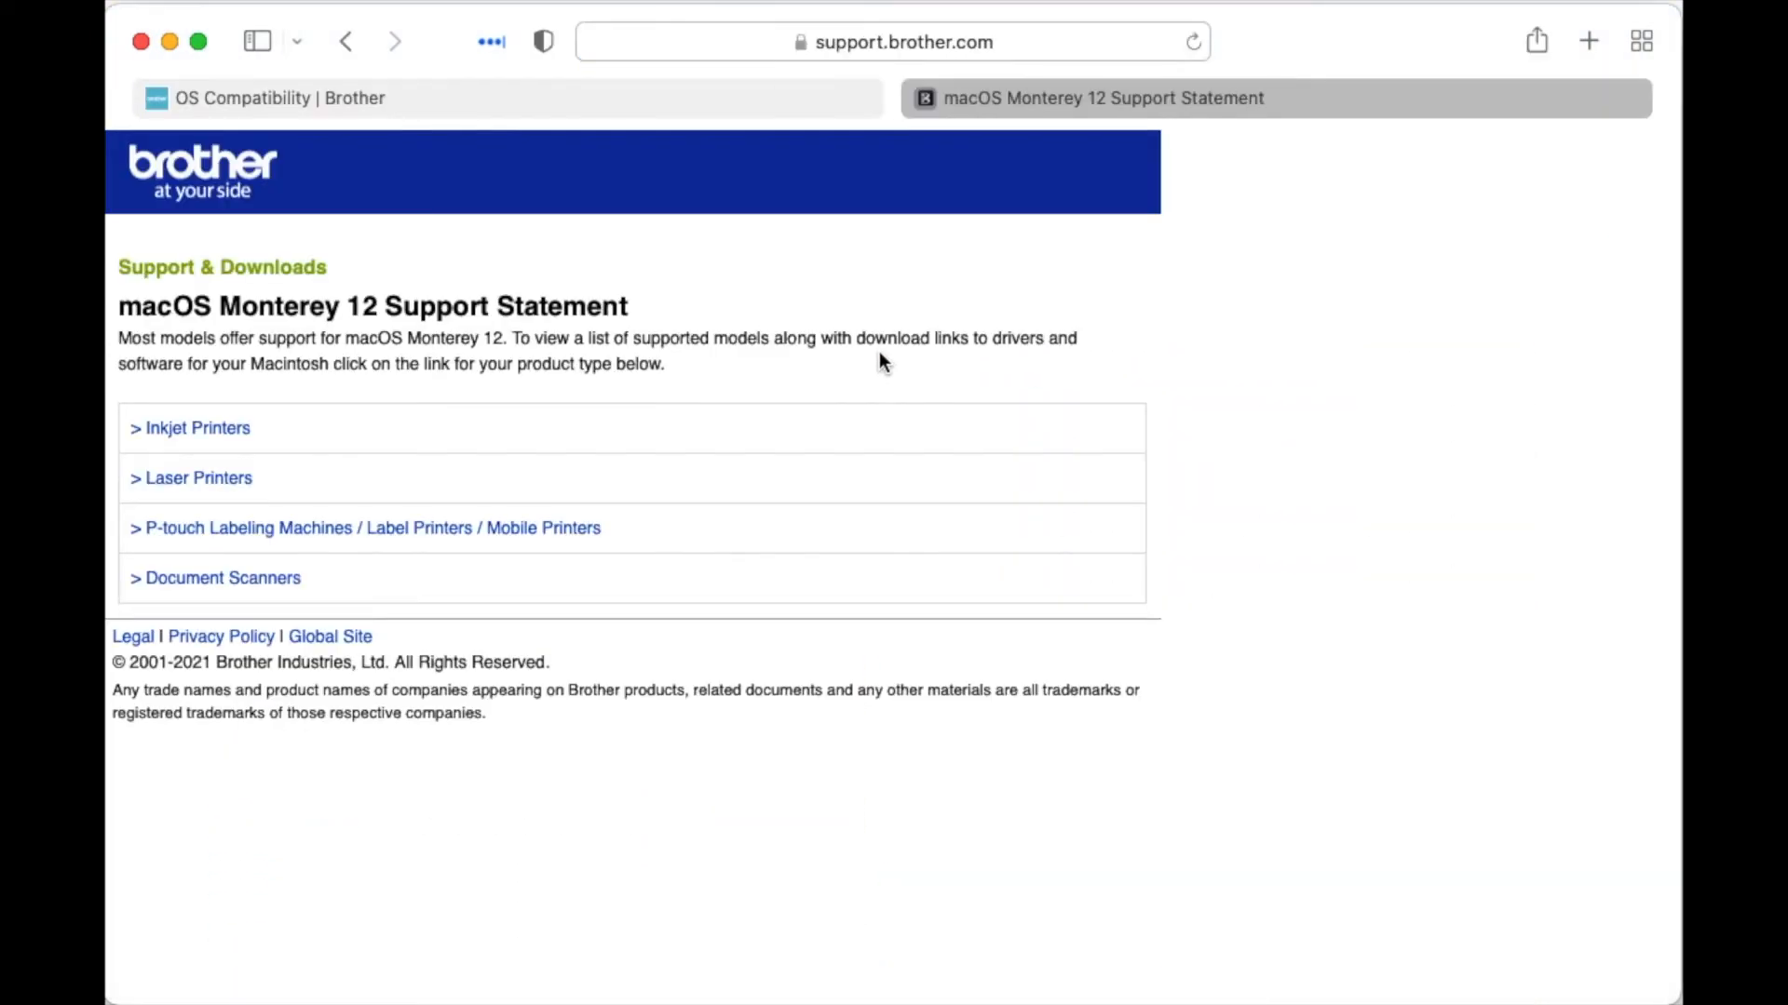
mouse_move(189, 478)
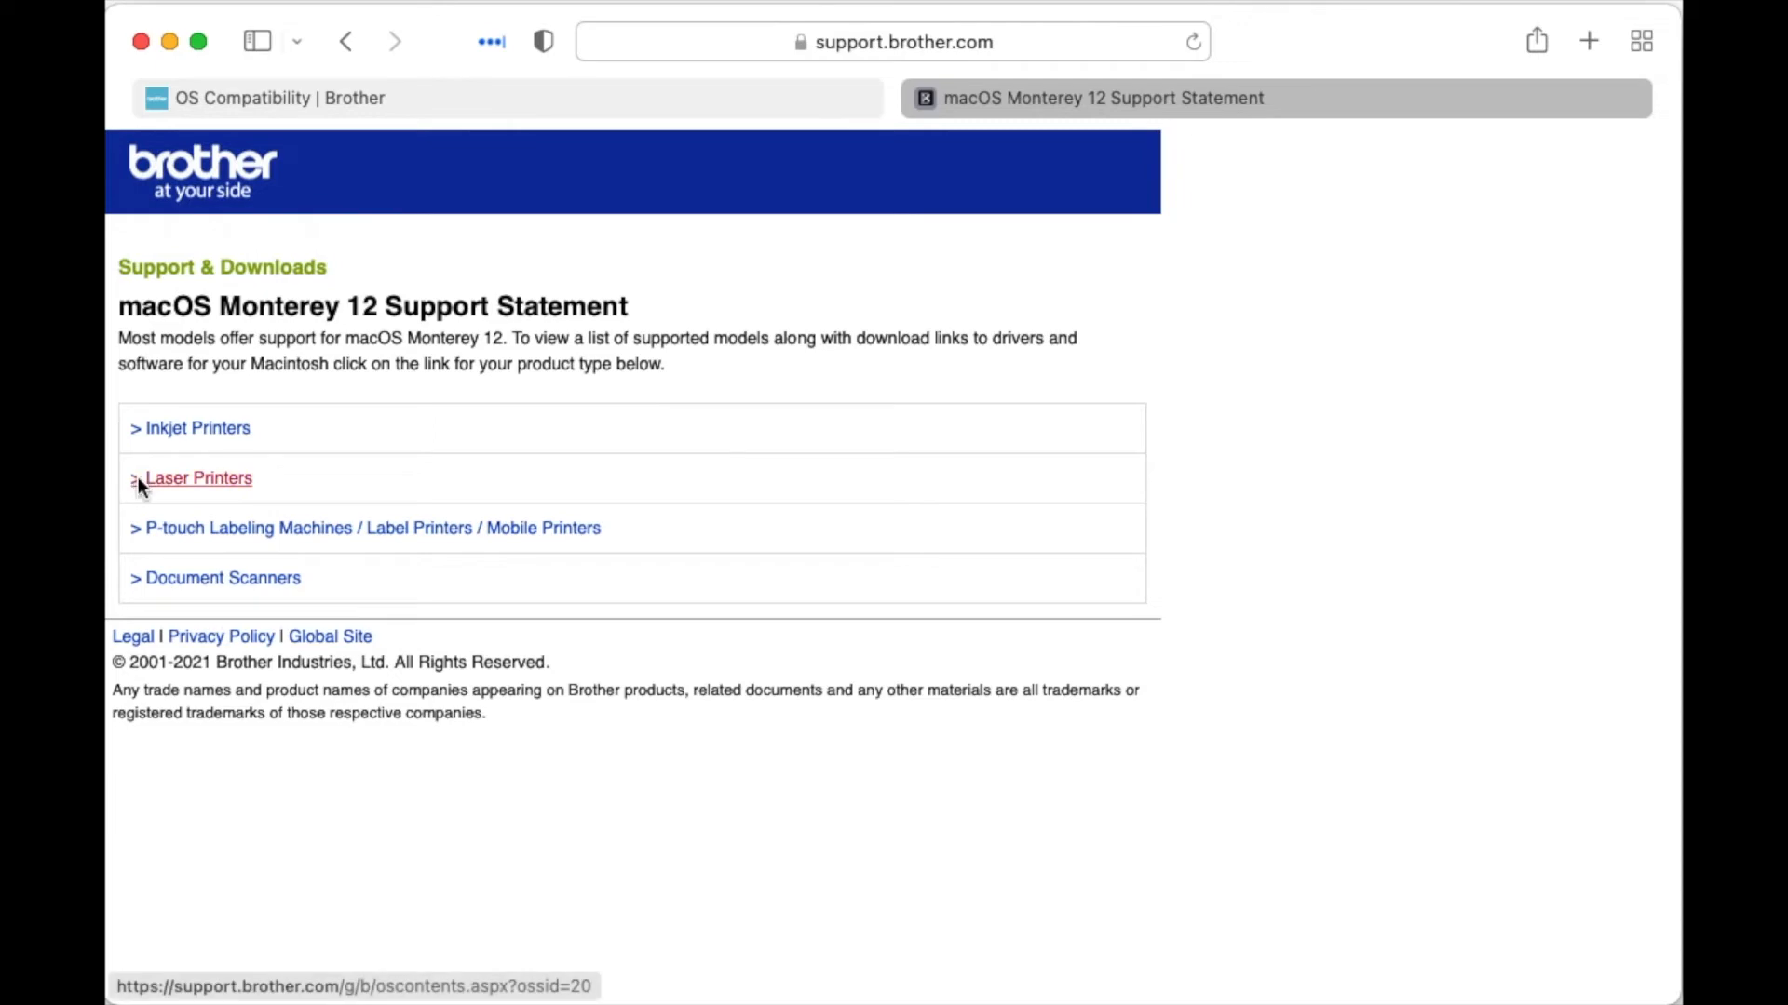
left_click(199, 477)
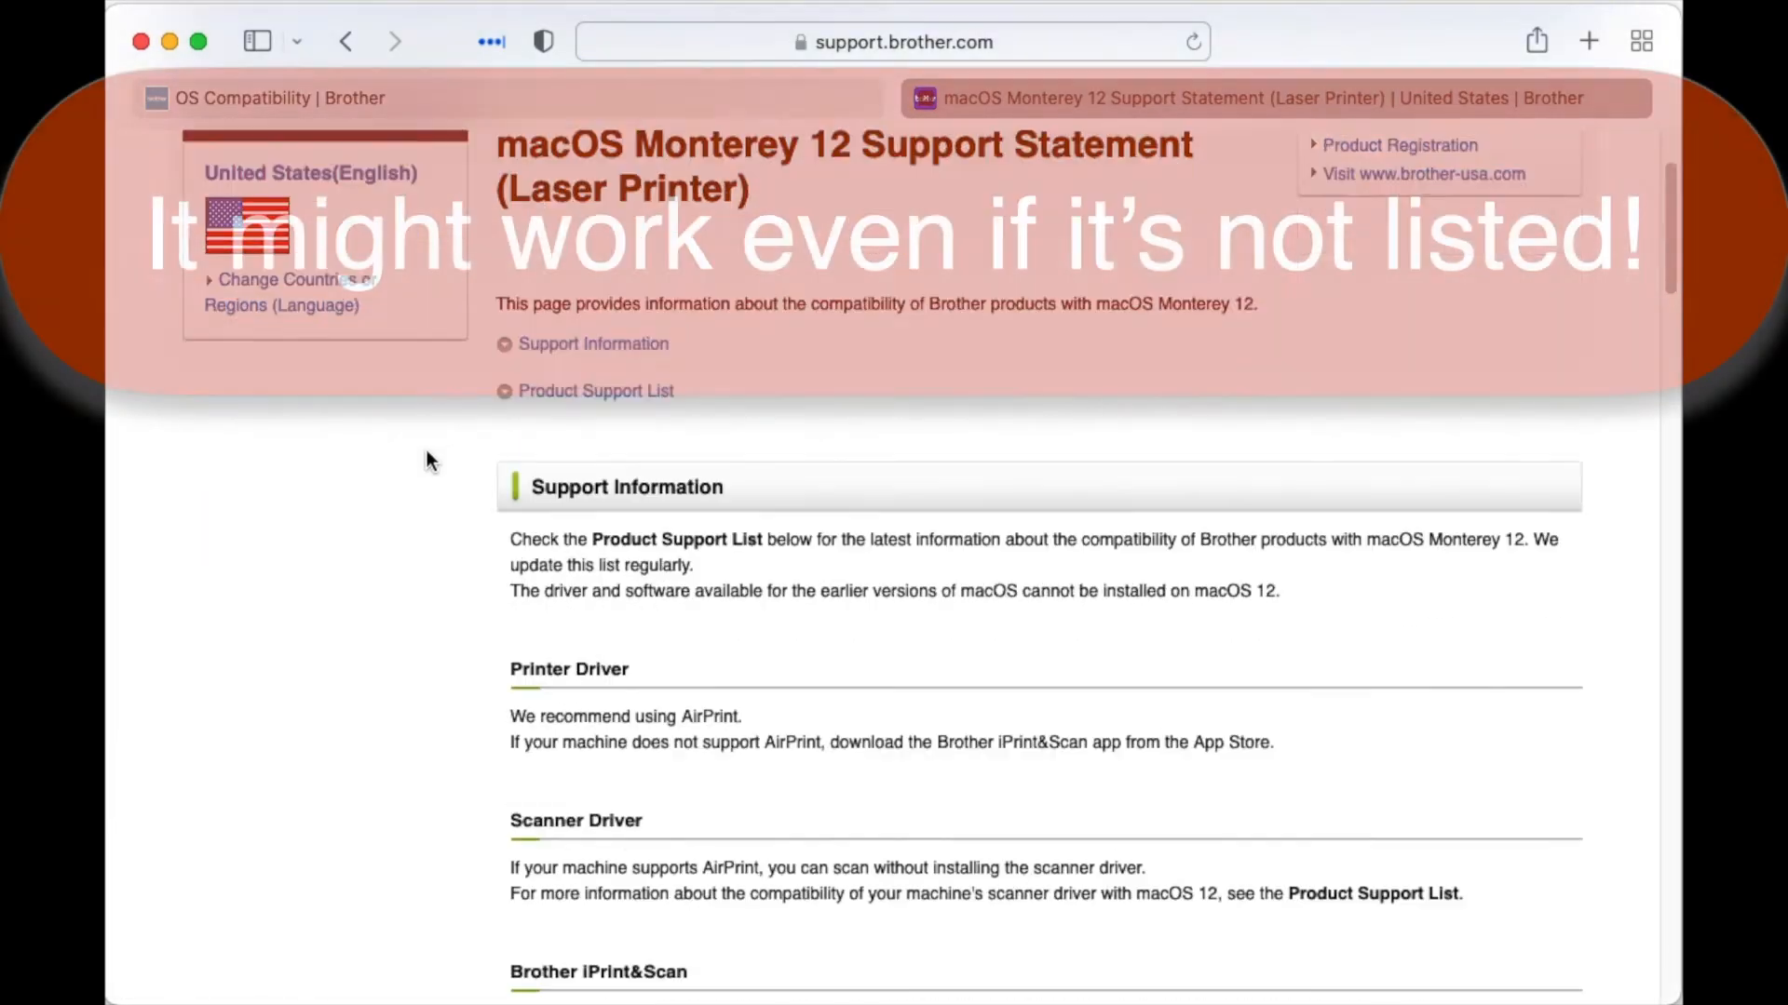
scroll("down", 3)
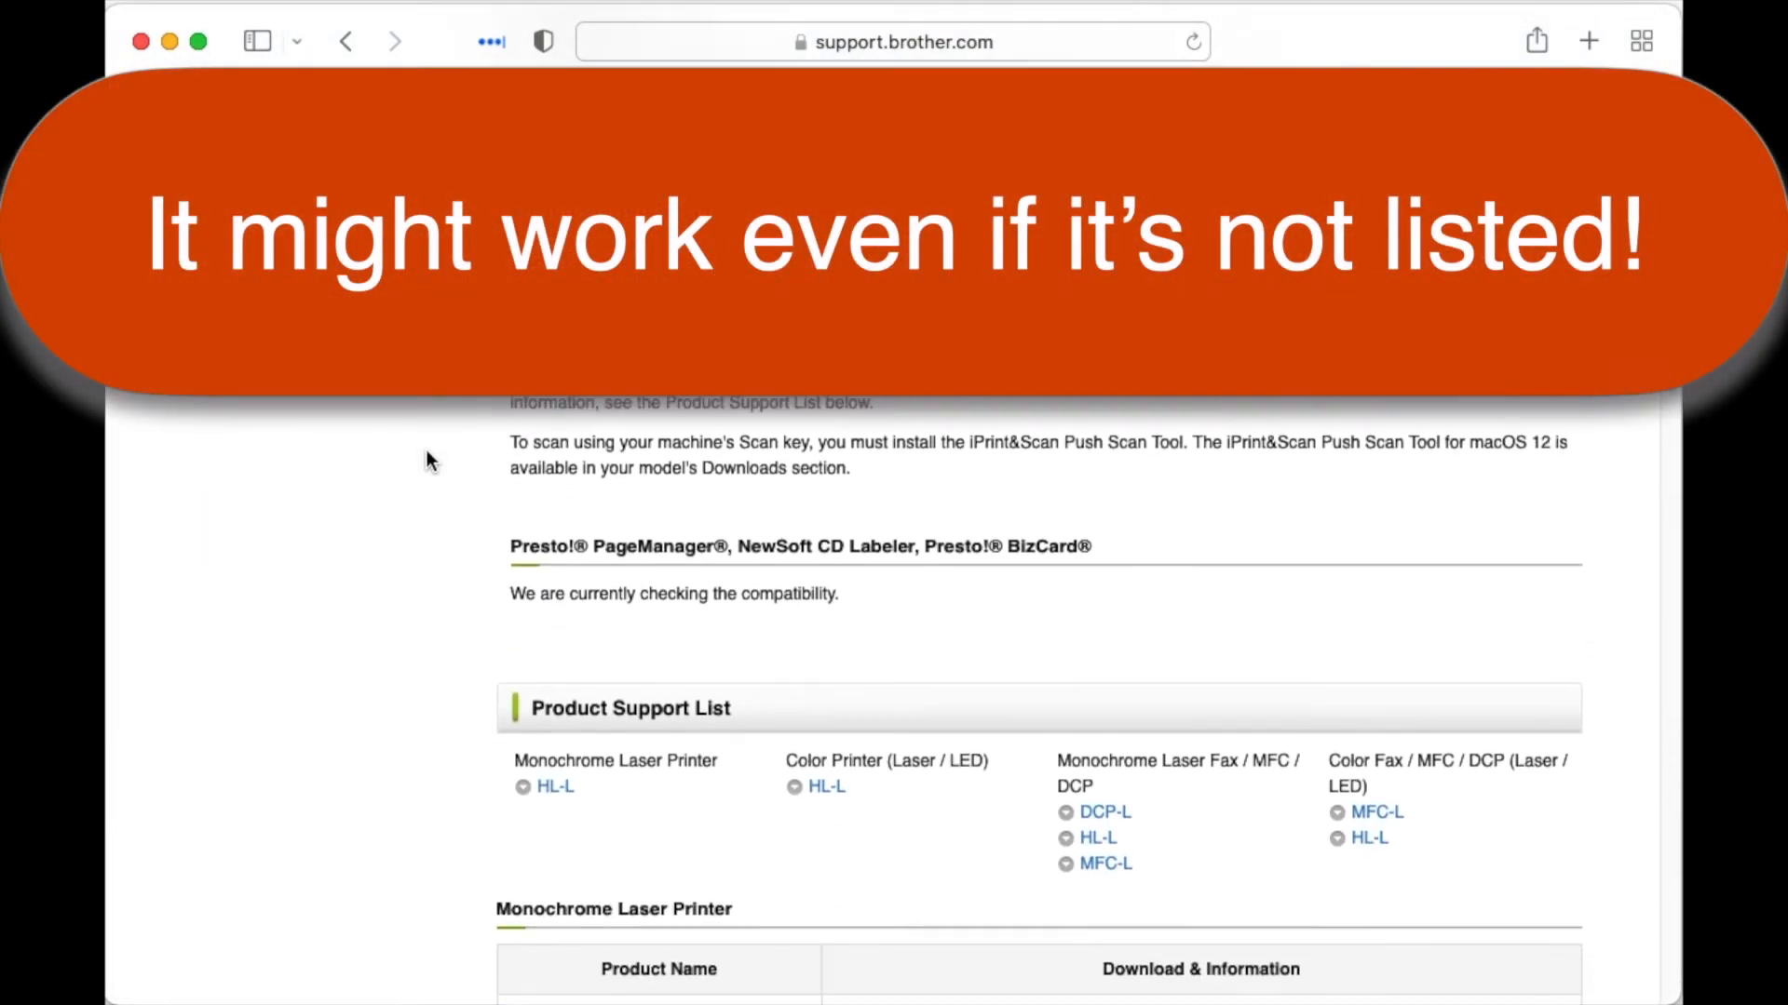
scroll("down", 3)
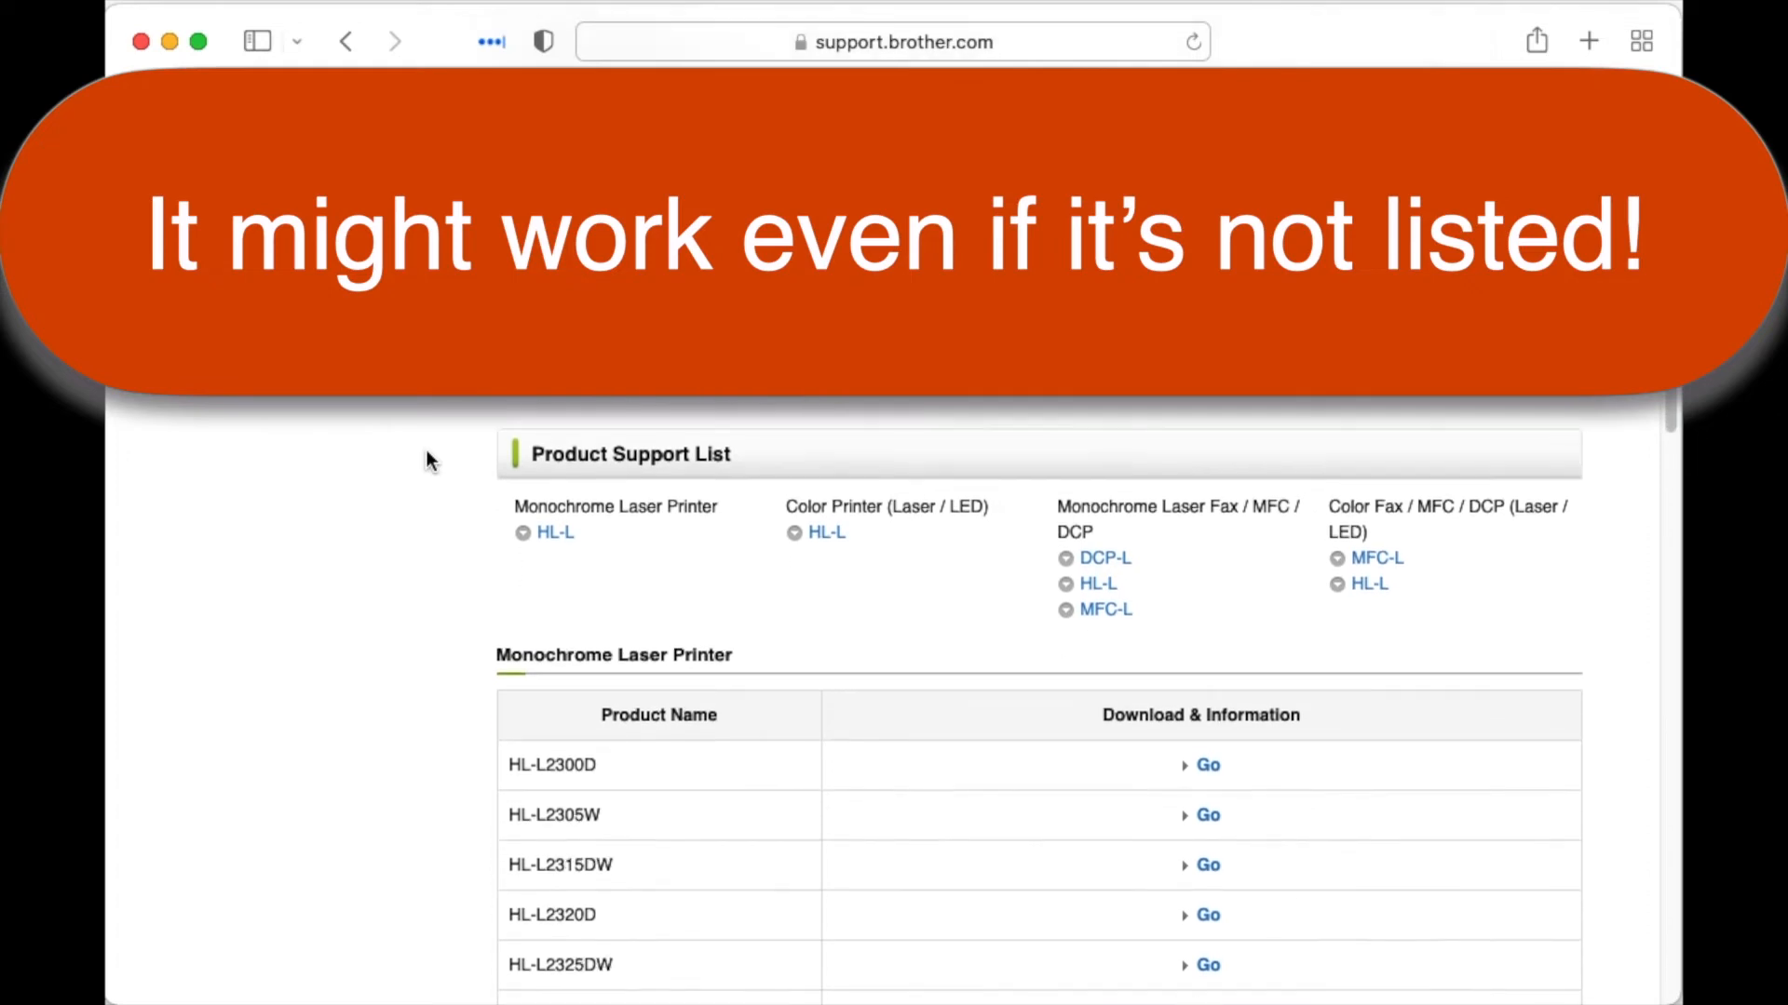
scroll("down", 3)
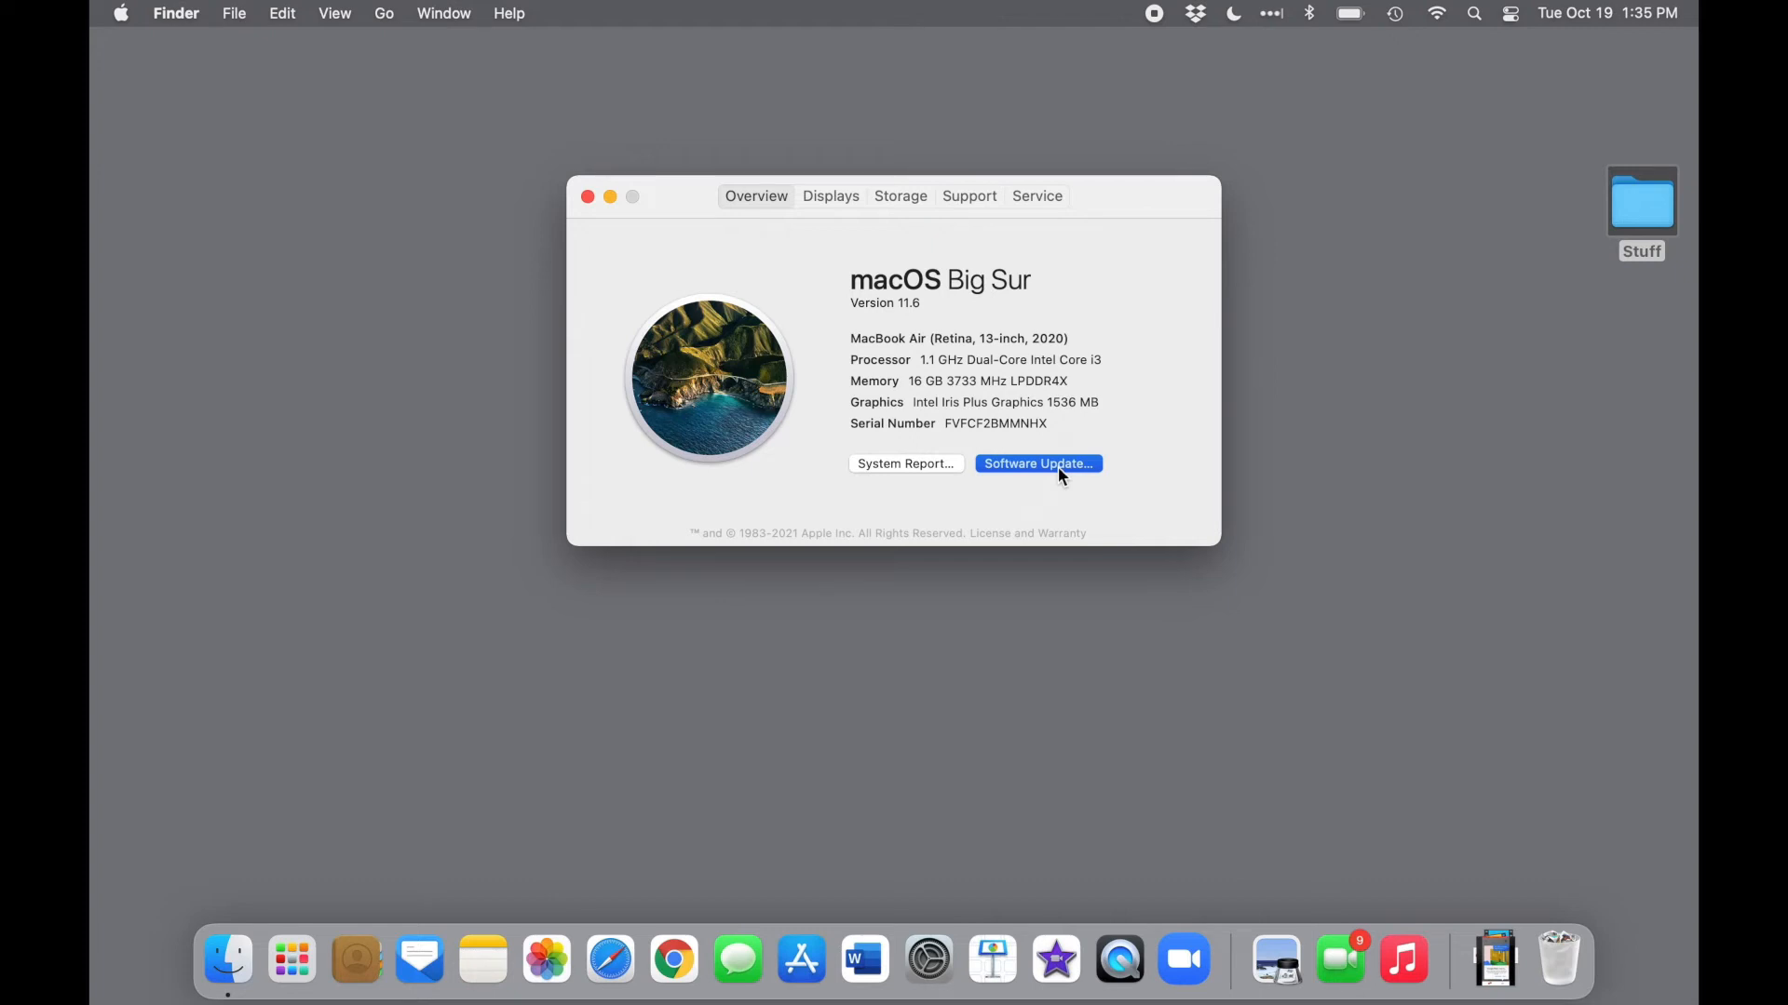
mouse_move(1097, 346)
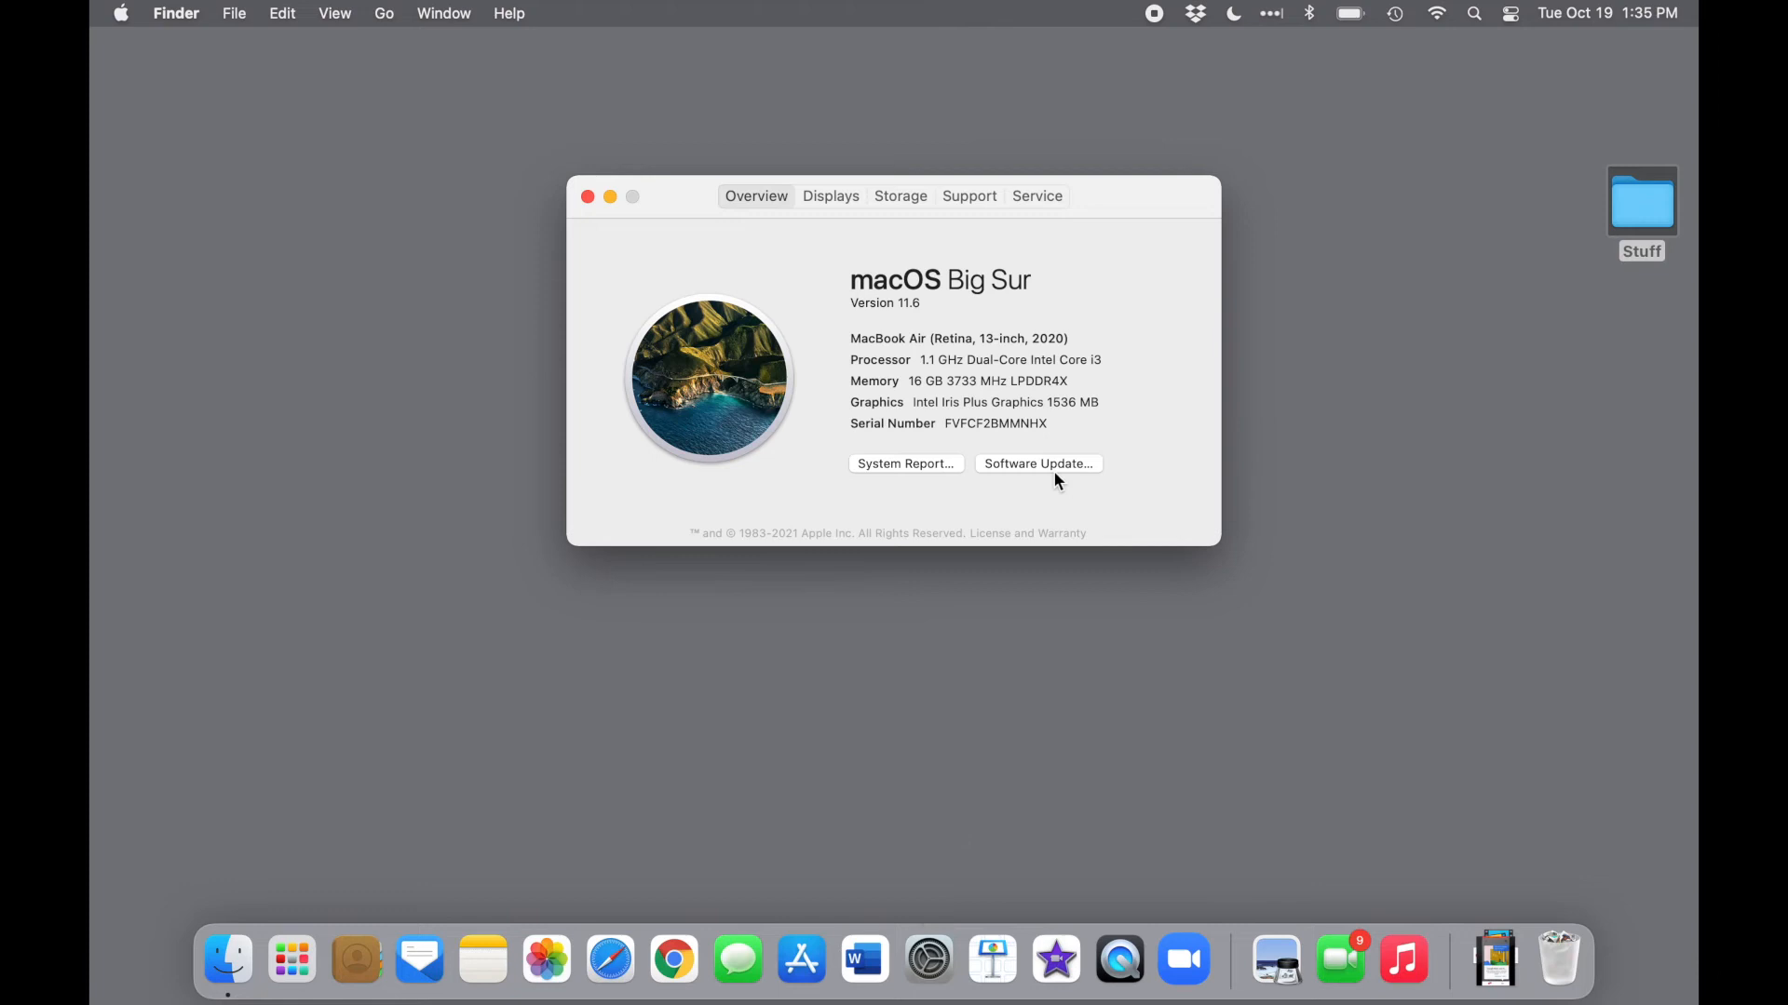
Check Software Update and start the macOS Monterey 12.0.1 upgrade
left_click(1036, 463)
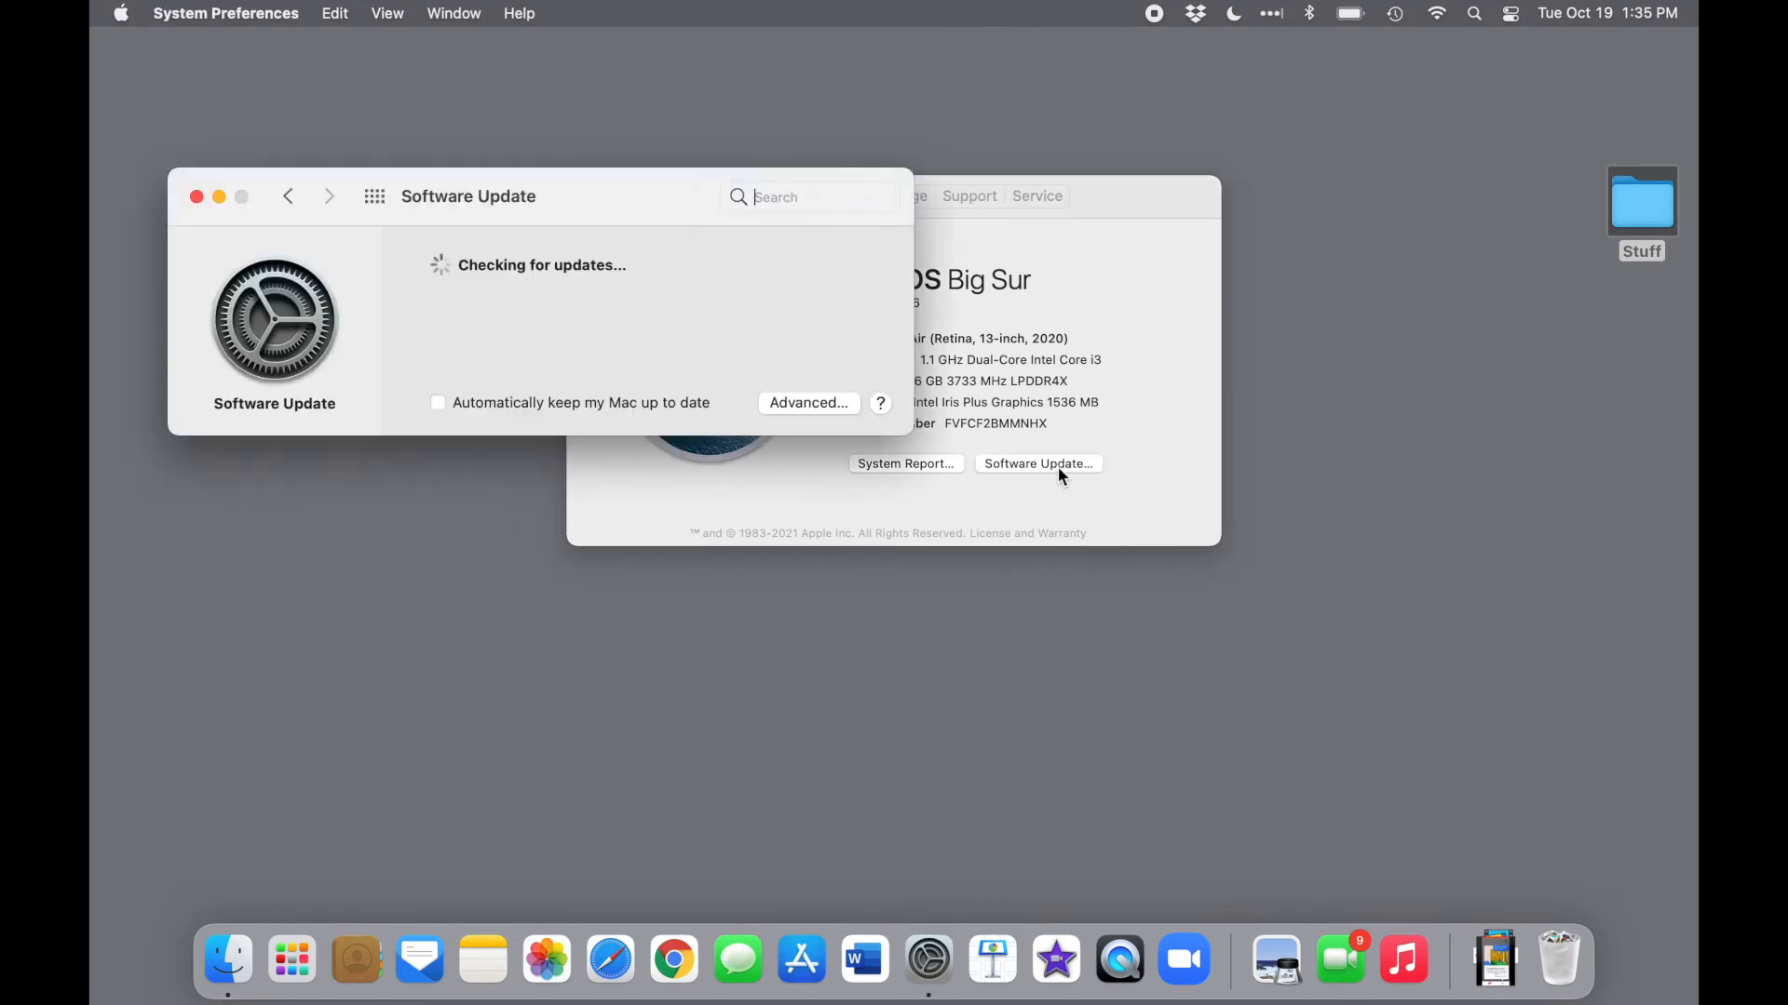
left_click(809, 196)
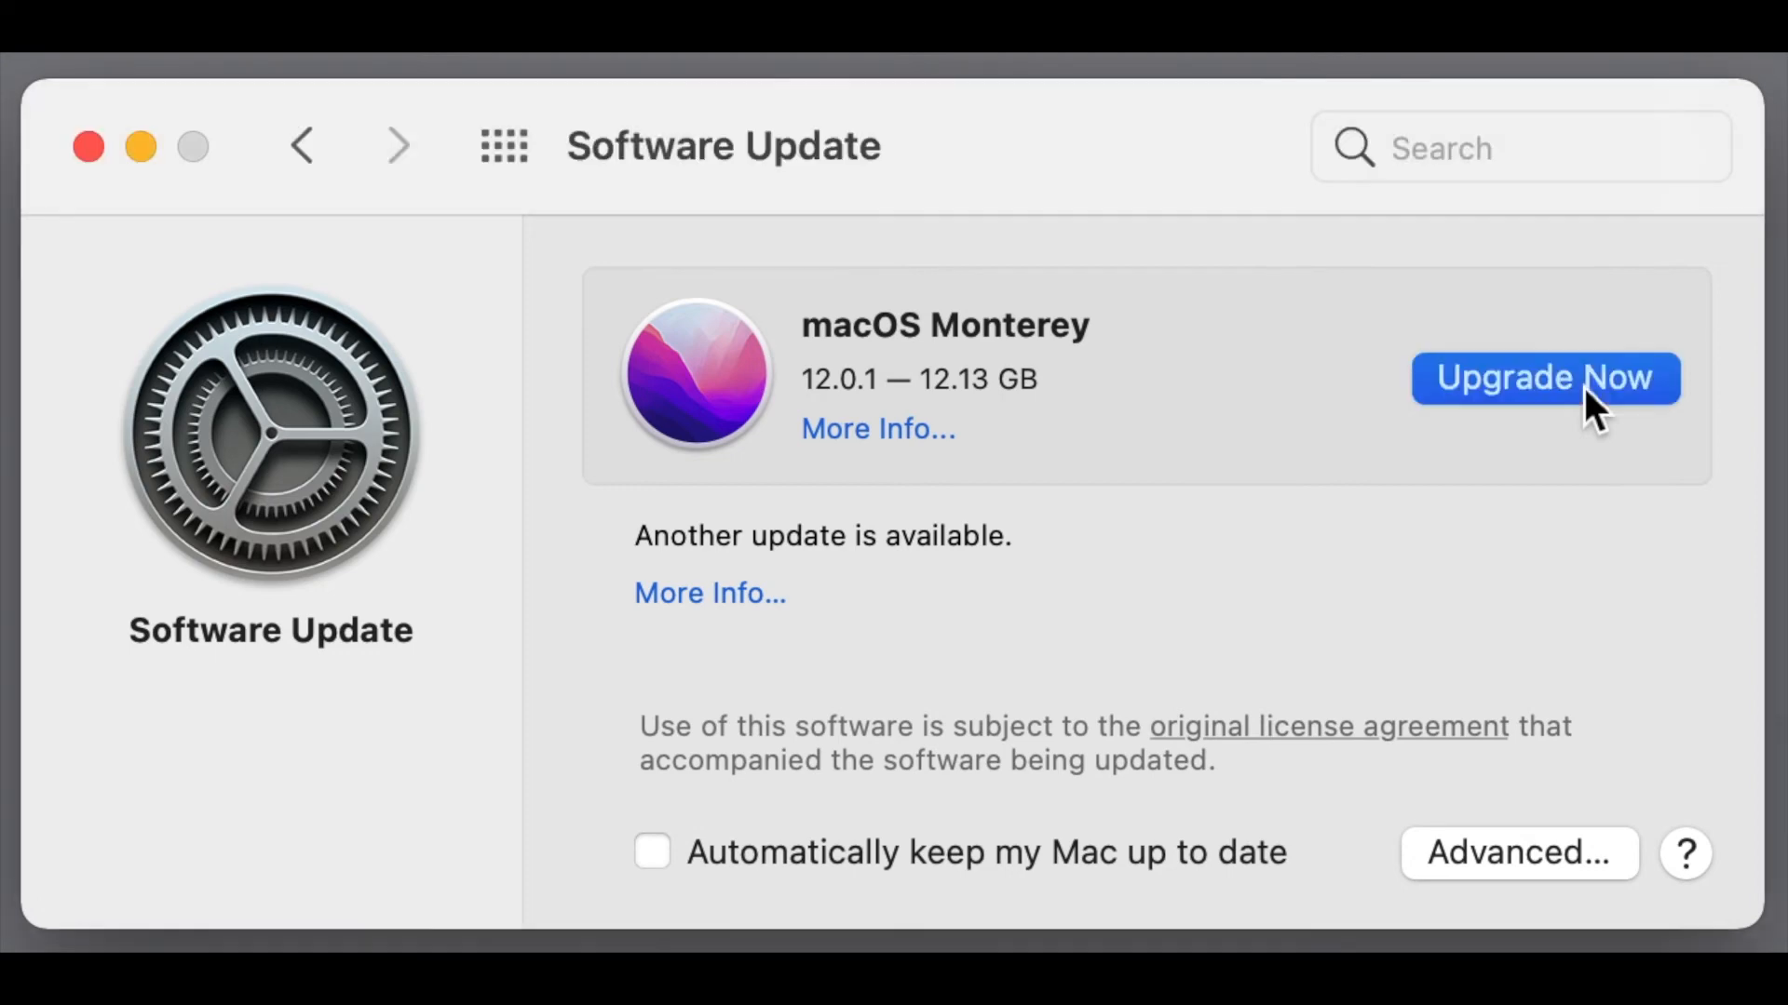
left_click(1545, 378)
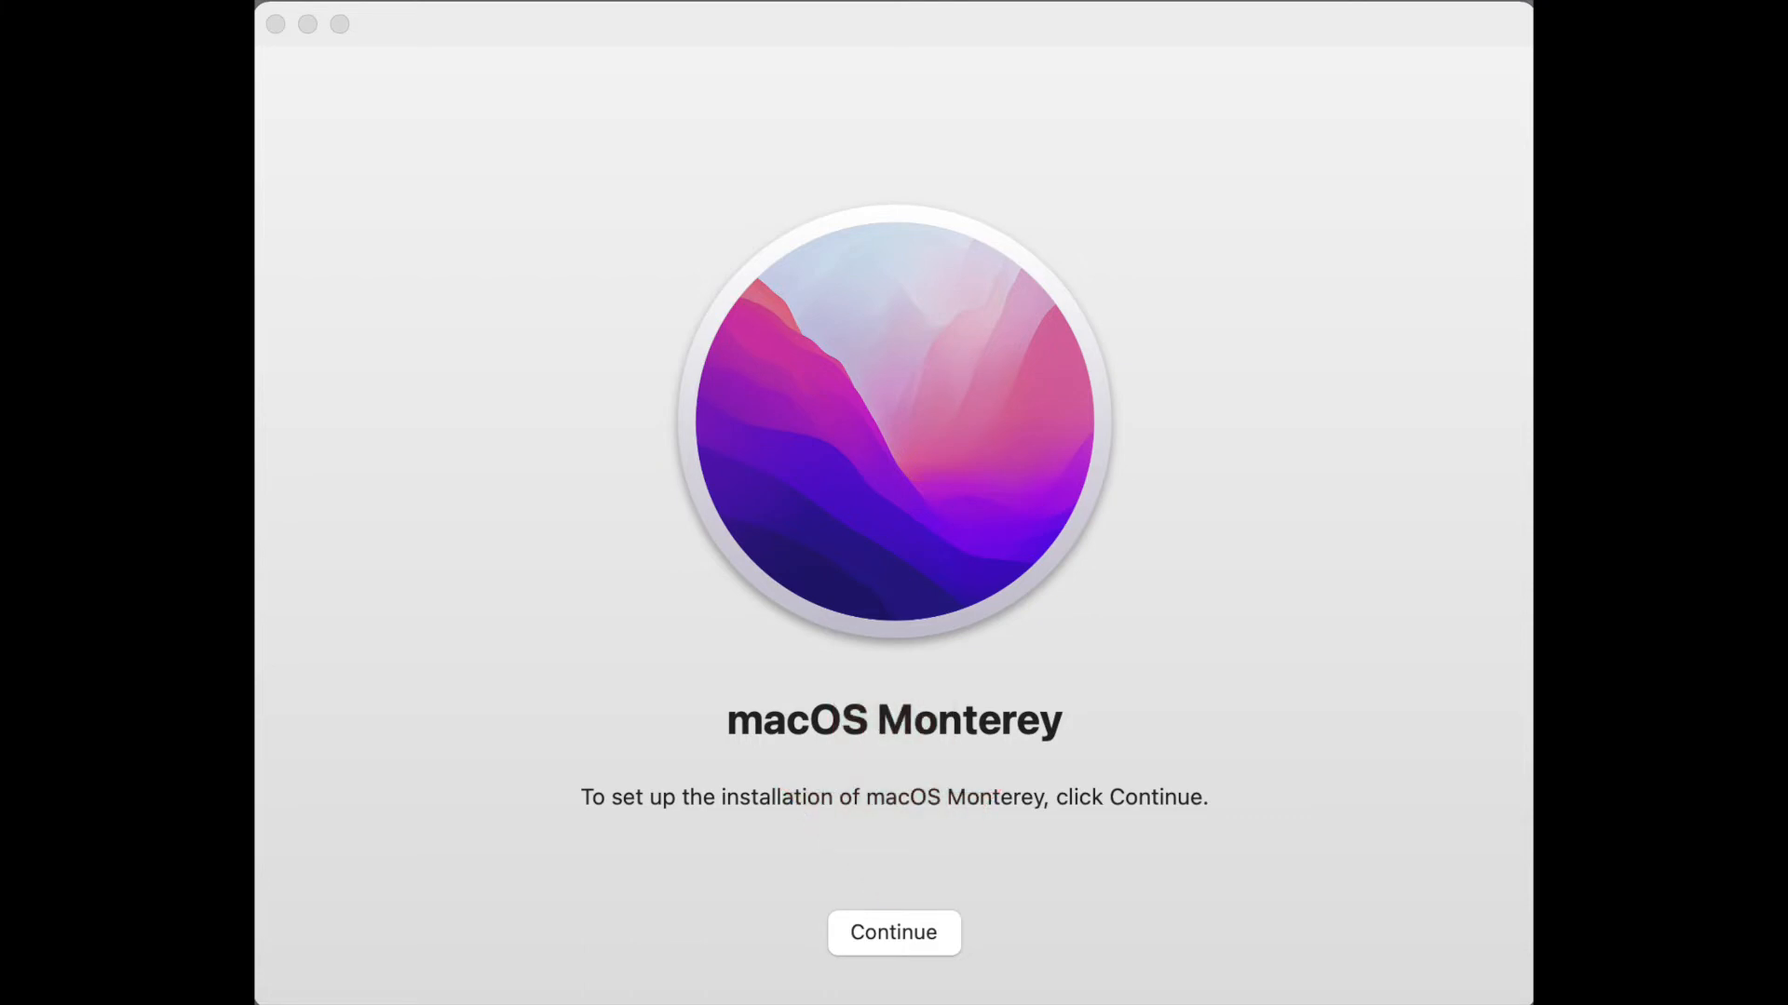
Start the Monterey installer setup and accept the software license agreement
left_click(893, 931)
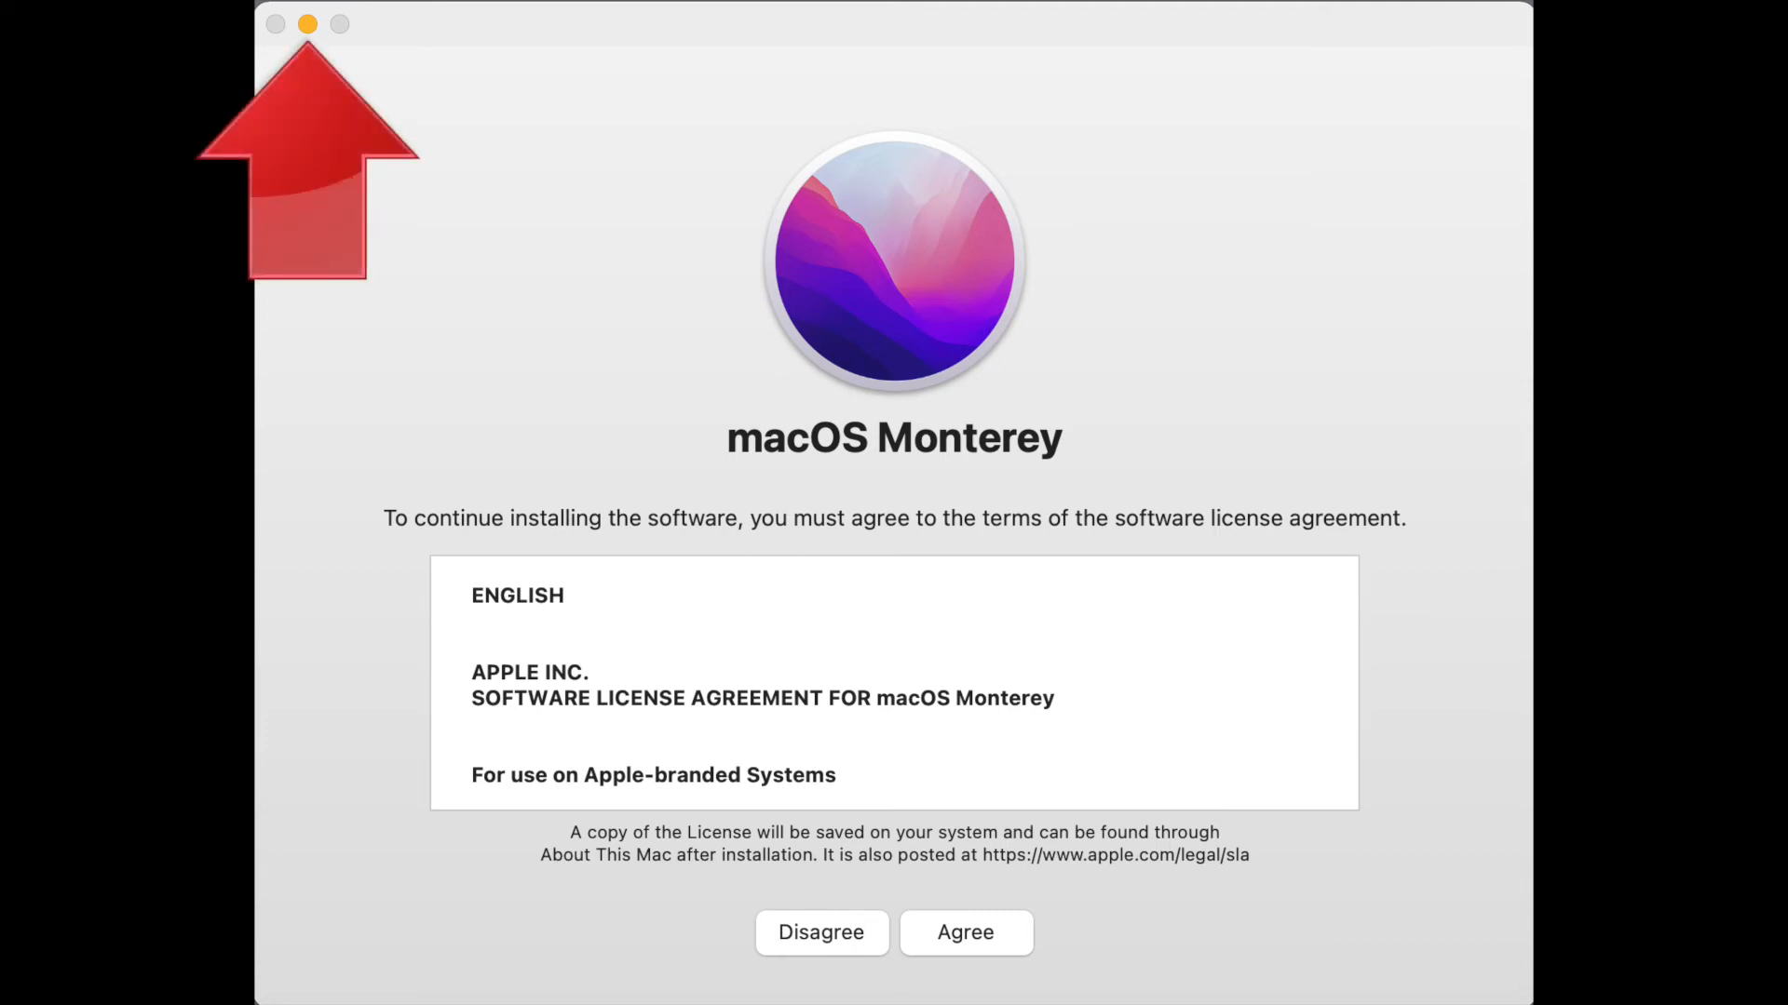
left_click(965, 933)
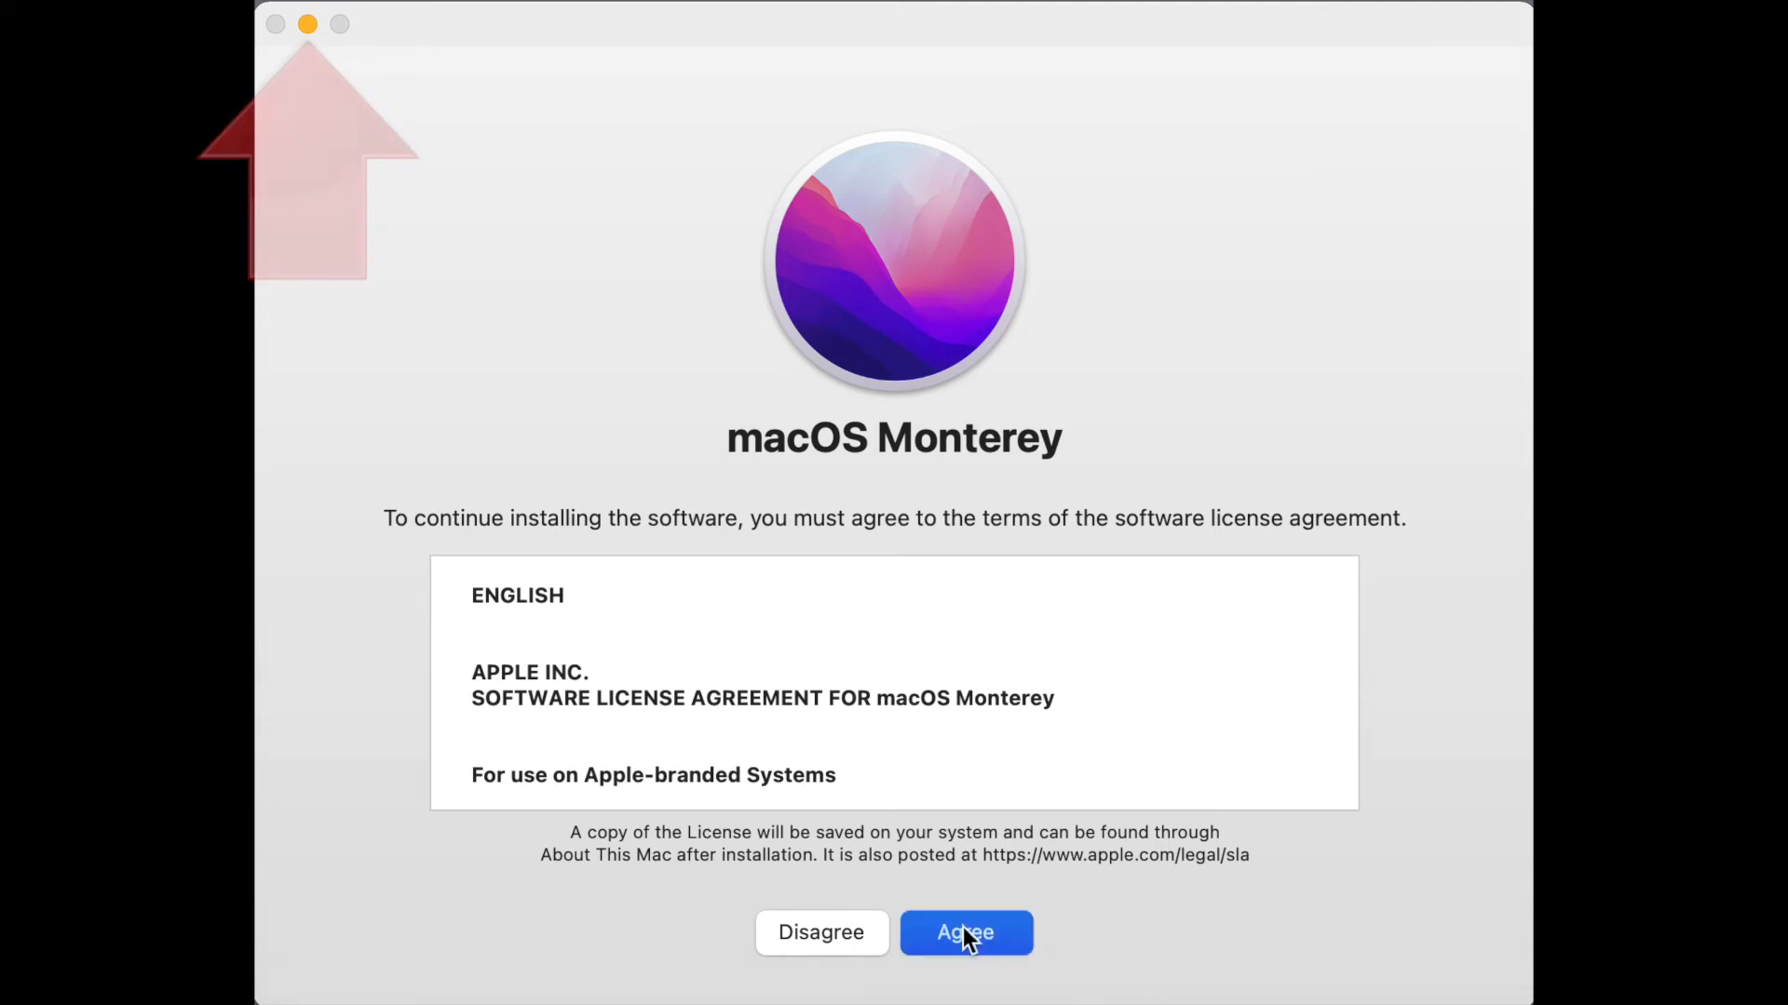
left_click(965, 933)
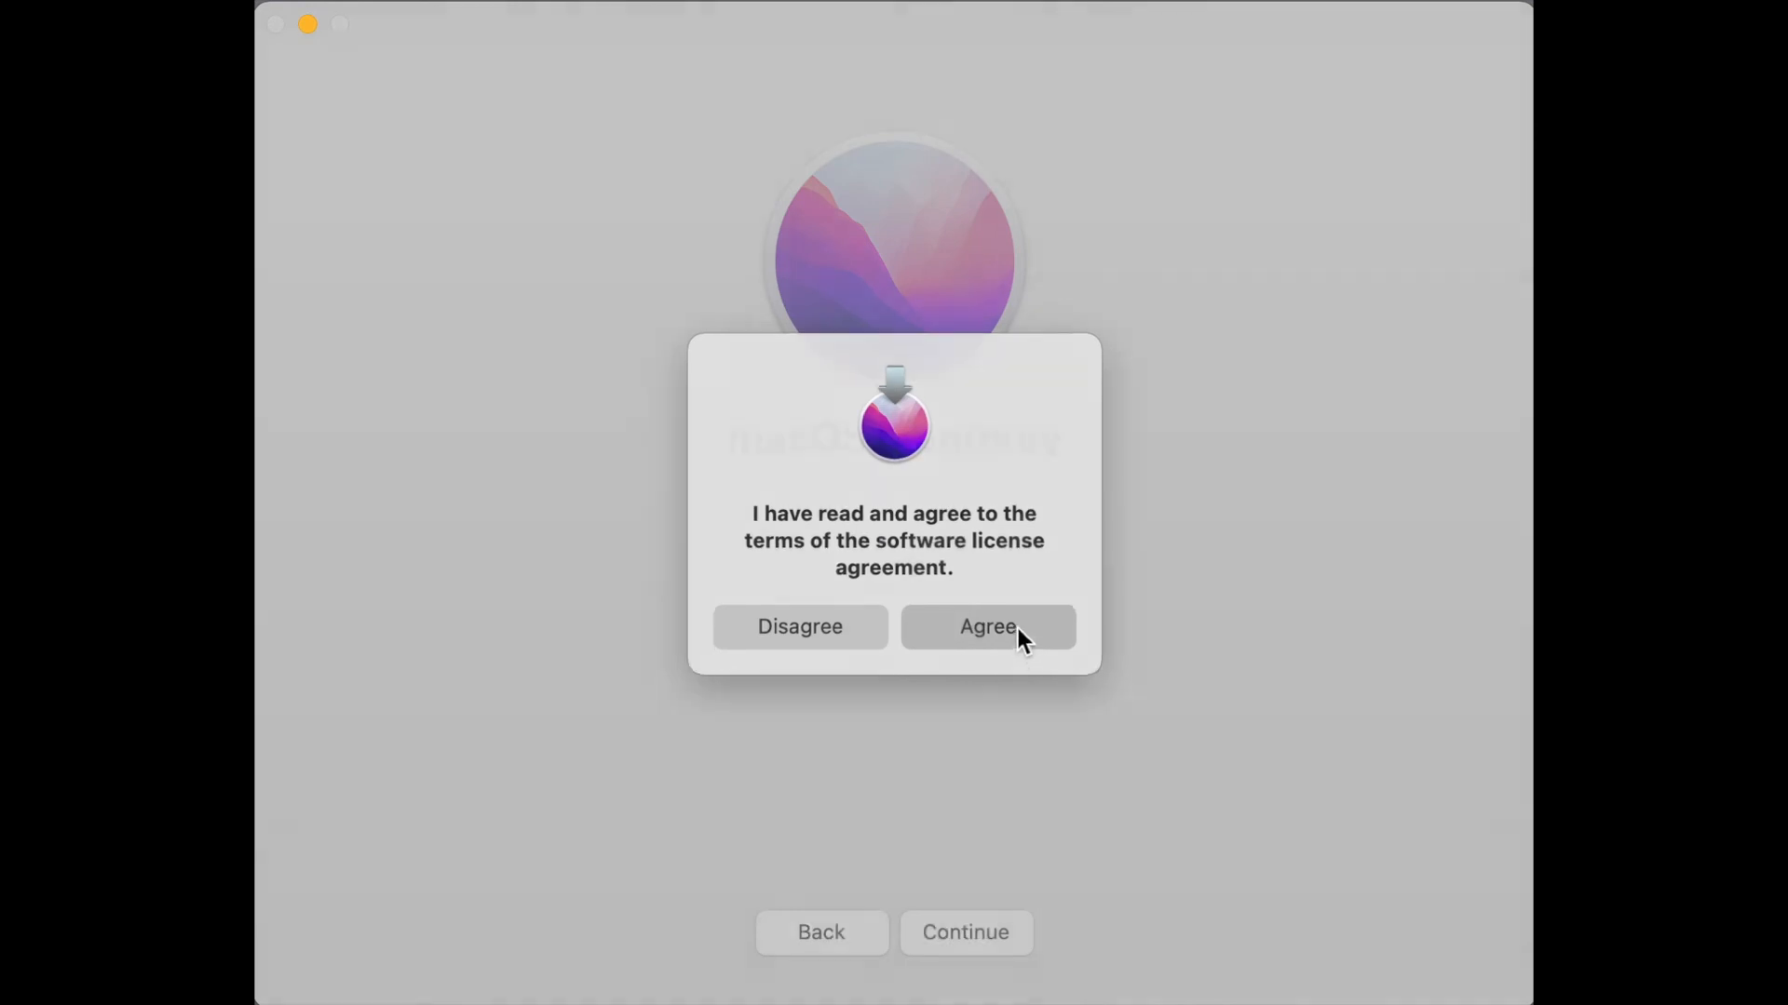
left_click(986, 627)
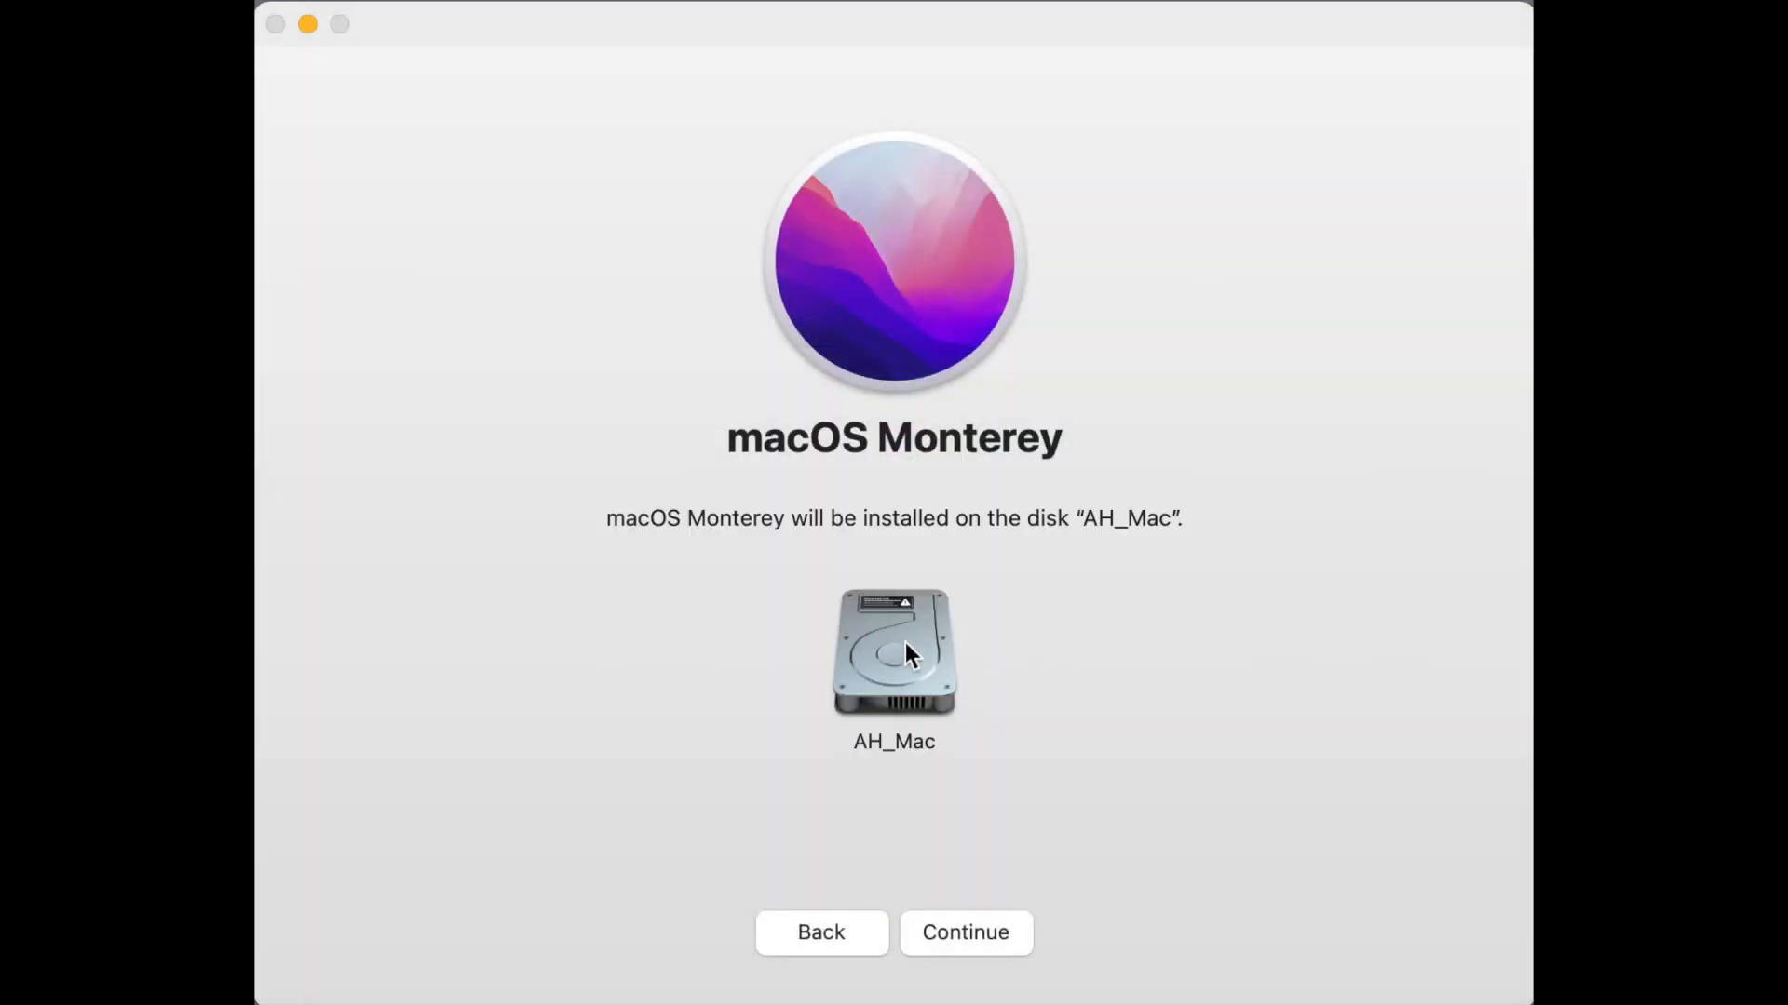
Install on AH_Mac despite the power warning, authorizing with the admin password
left_click(965, 933)
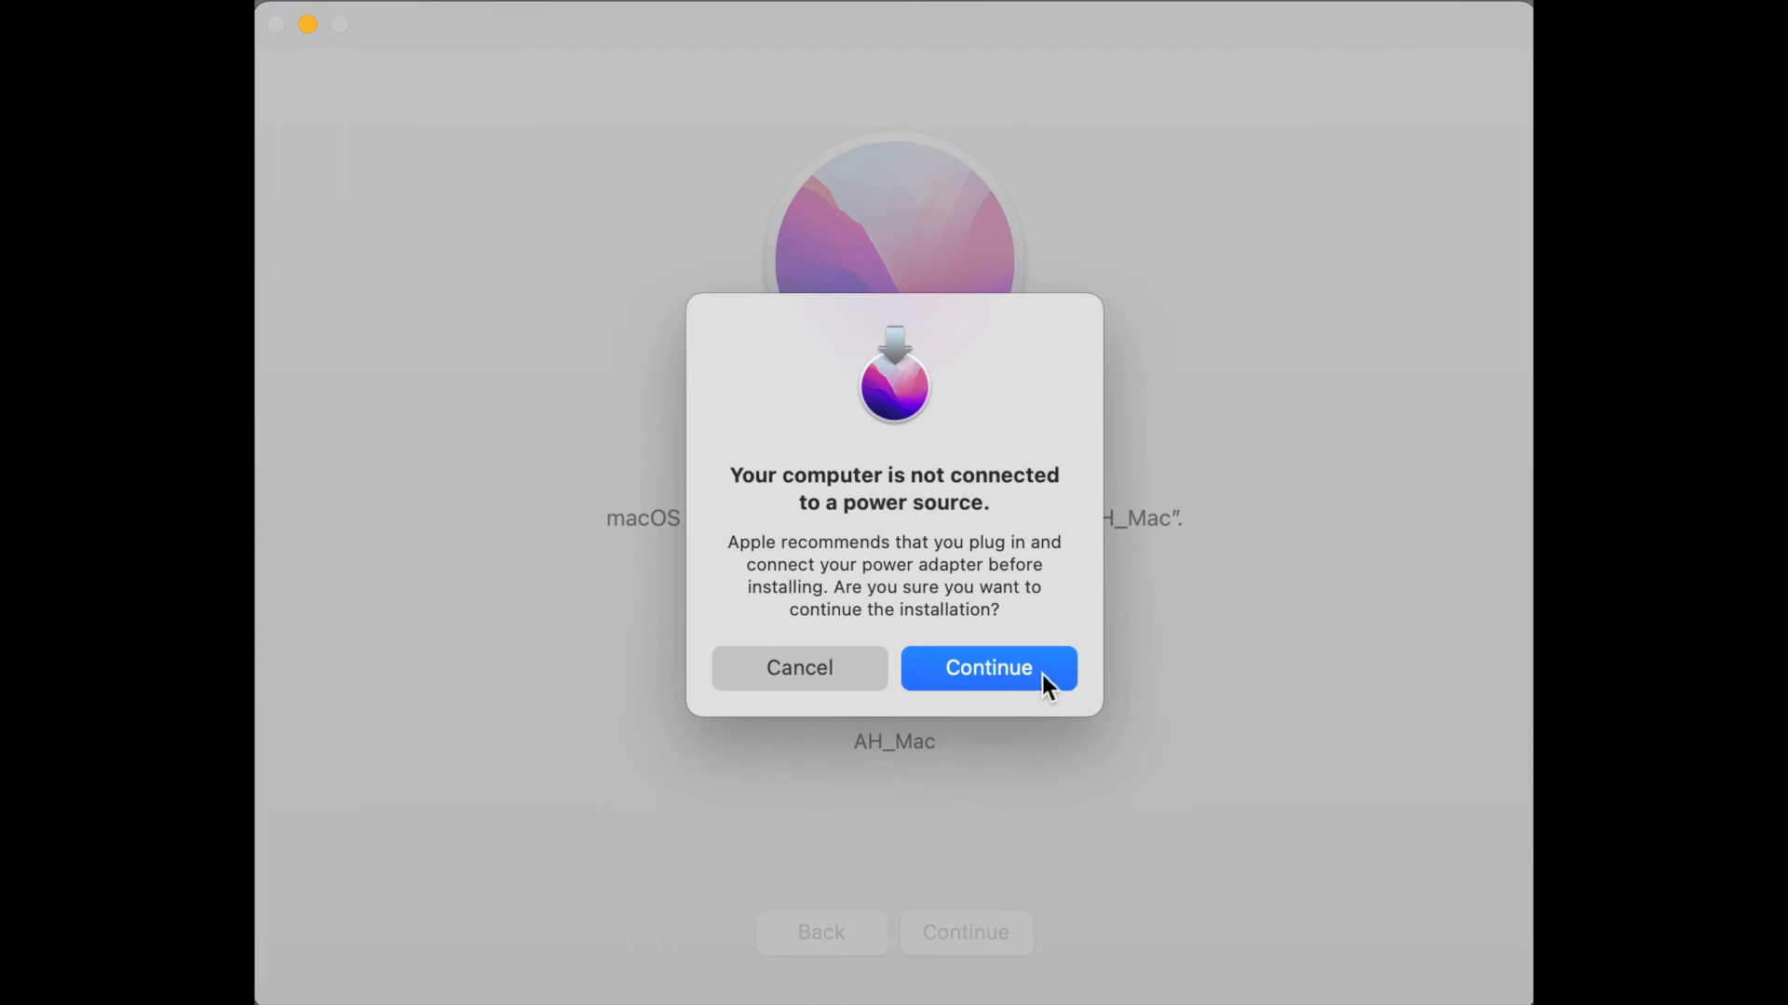
left_click(987, 668)
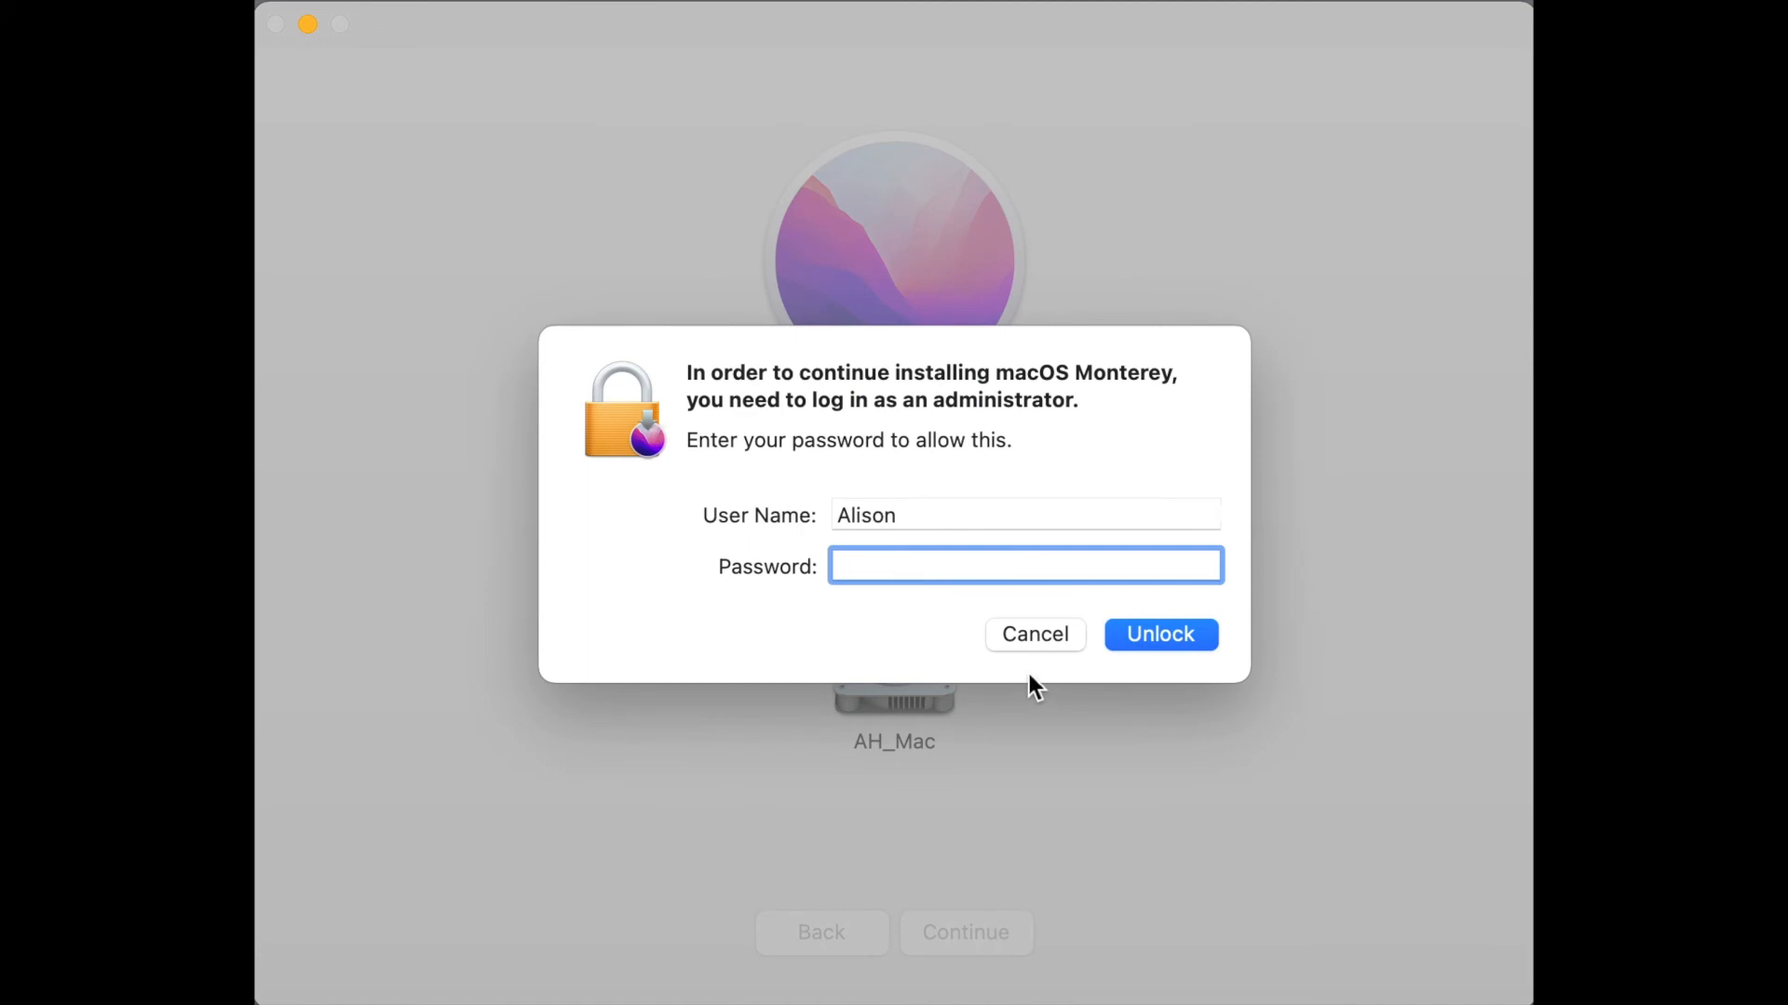
type("••••")
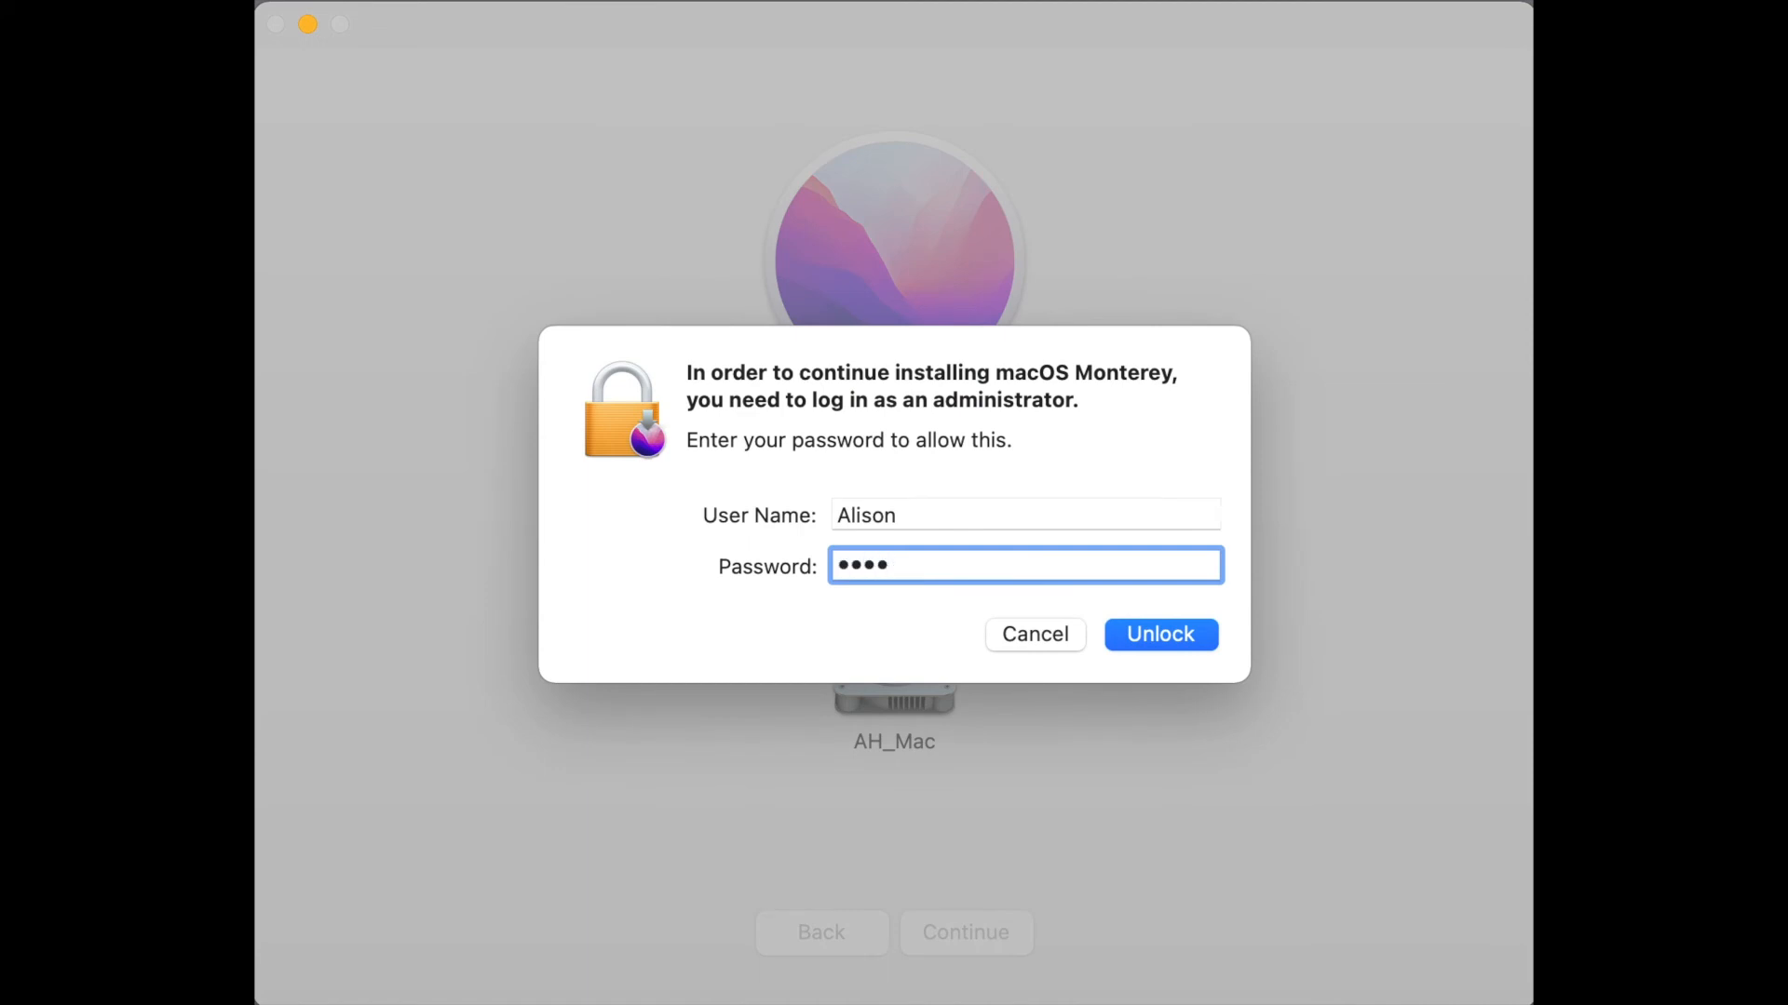
left_click(1159, 634)
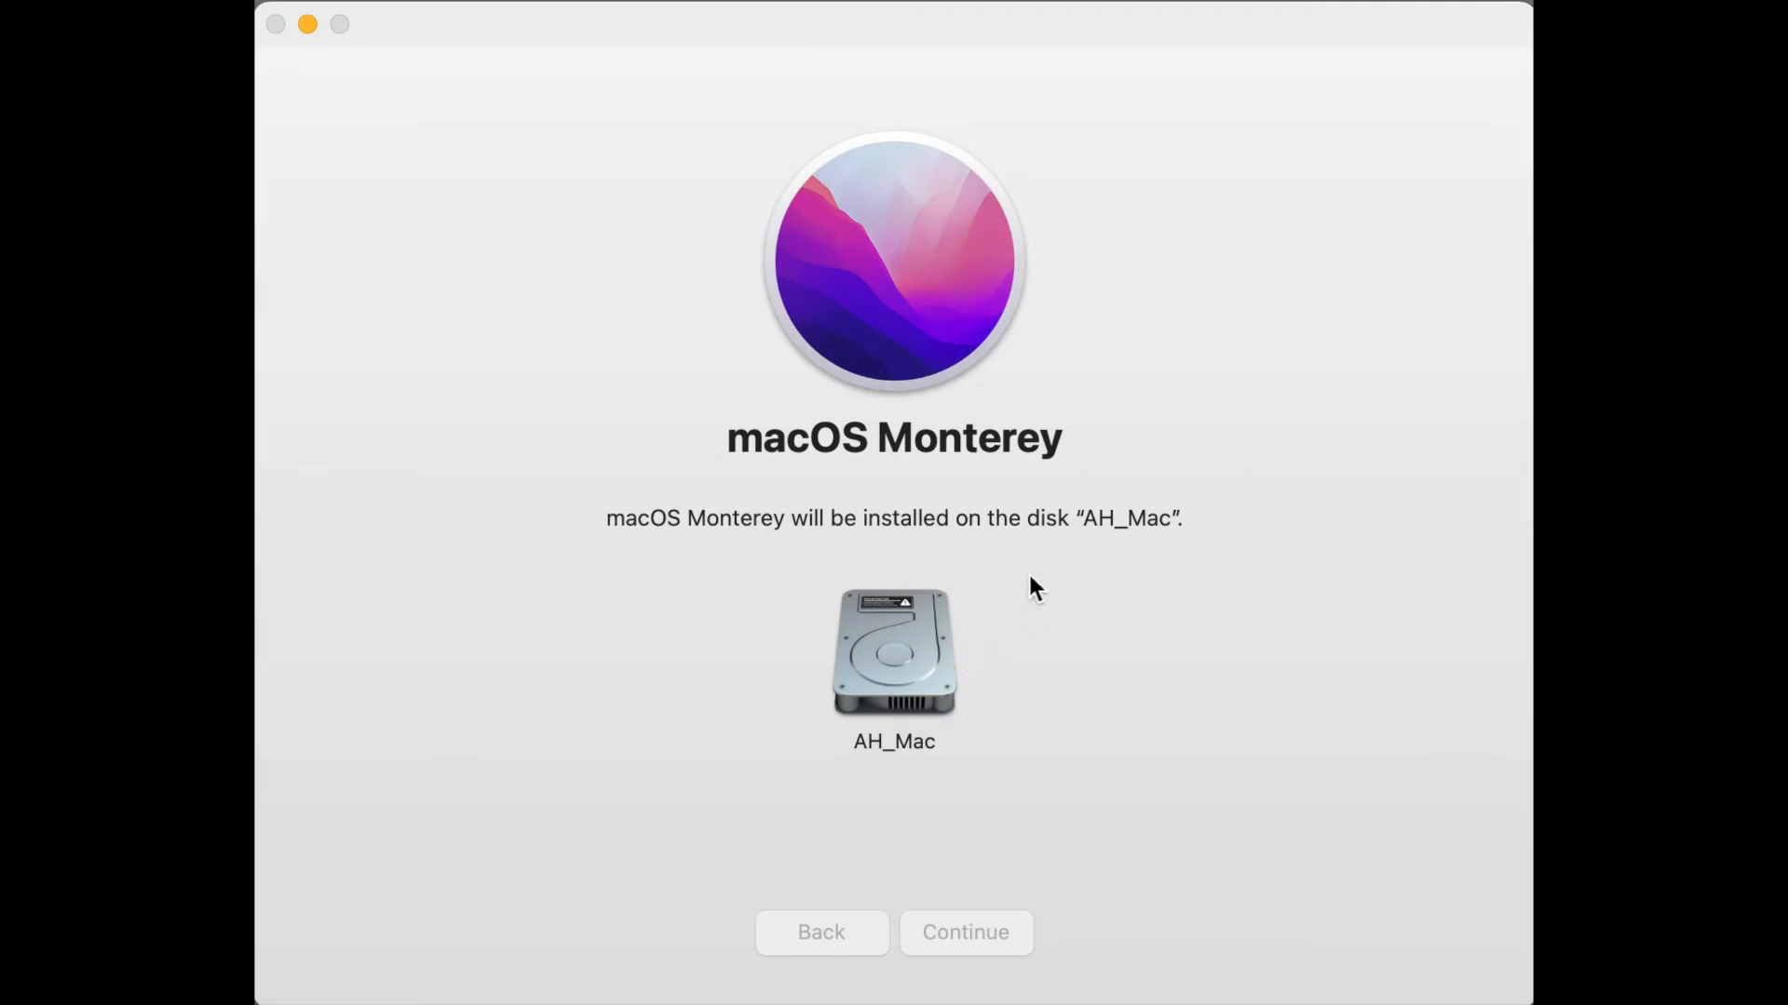
mouse_move(1137, 635)
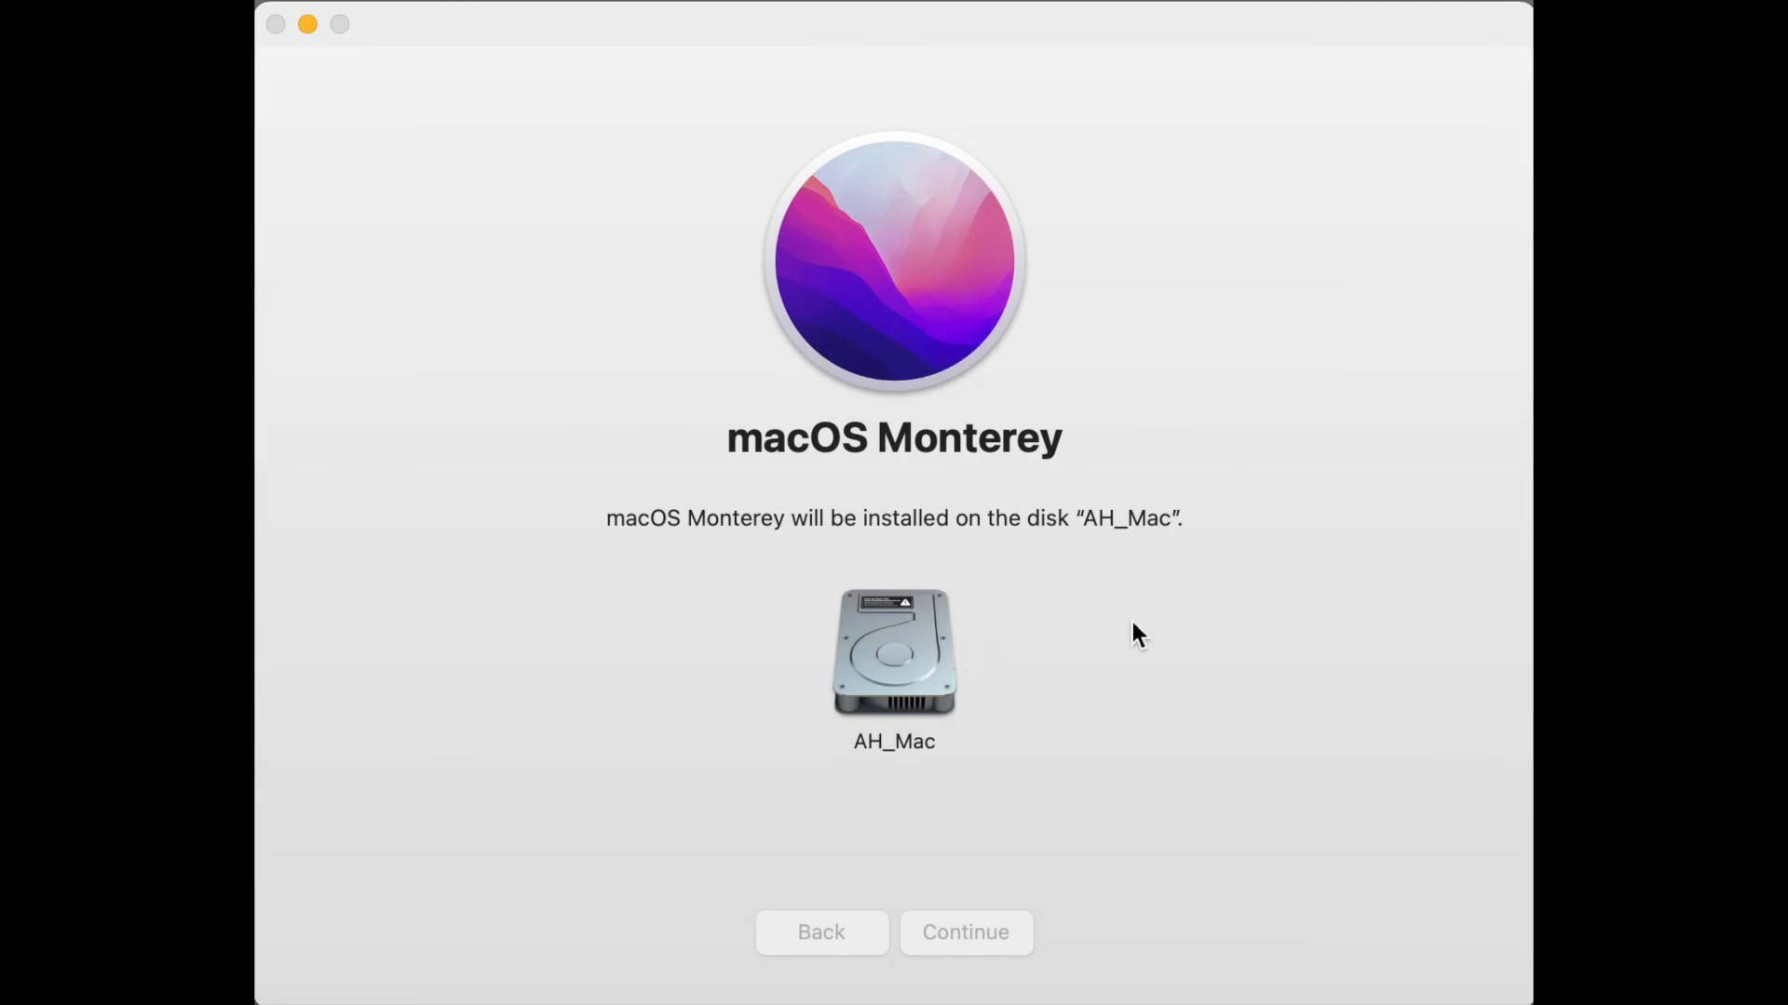
left_click(965, 931)
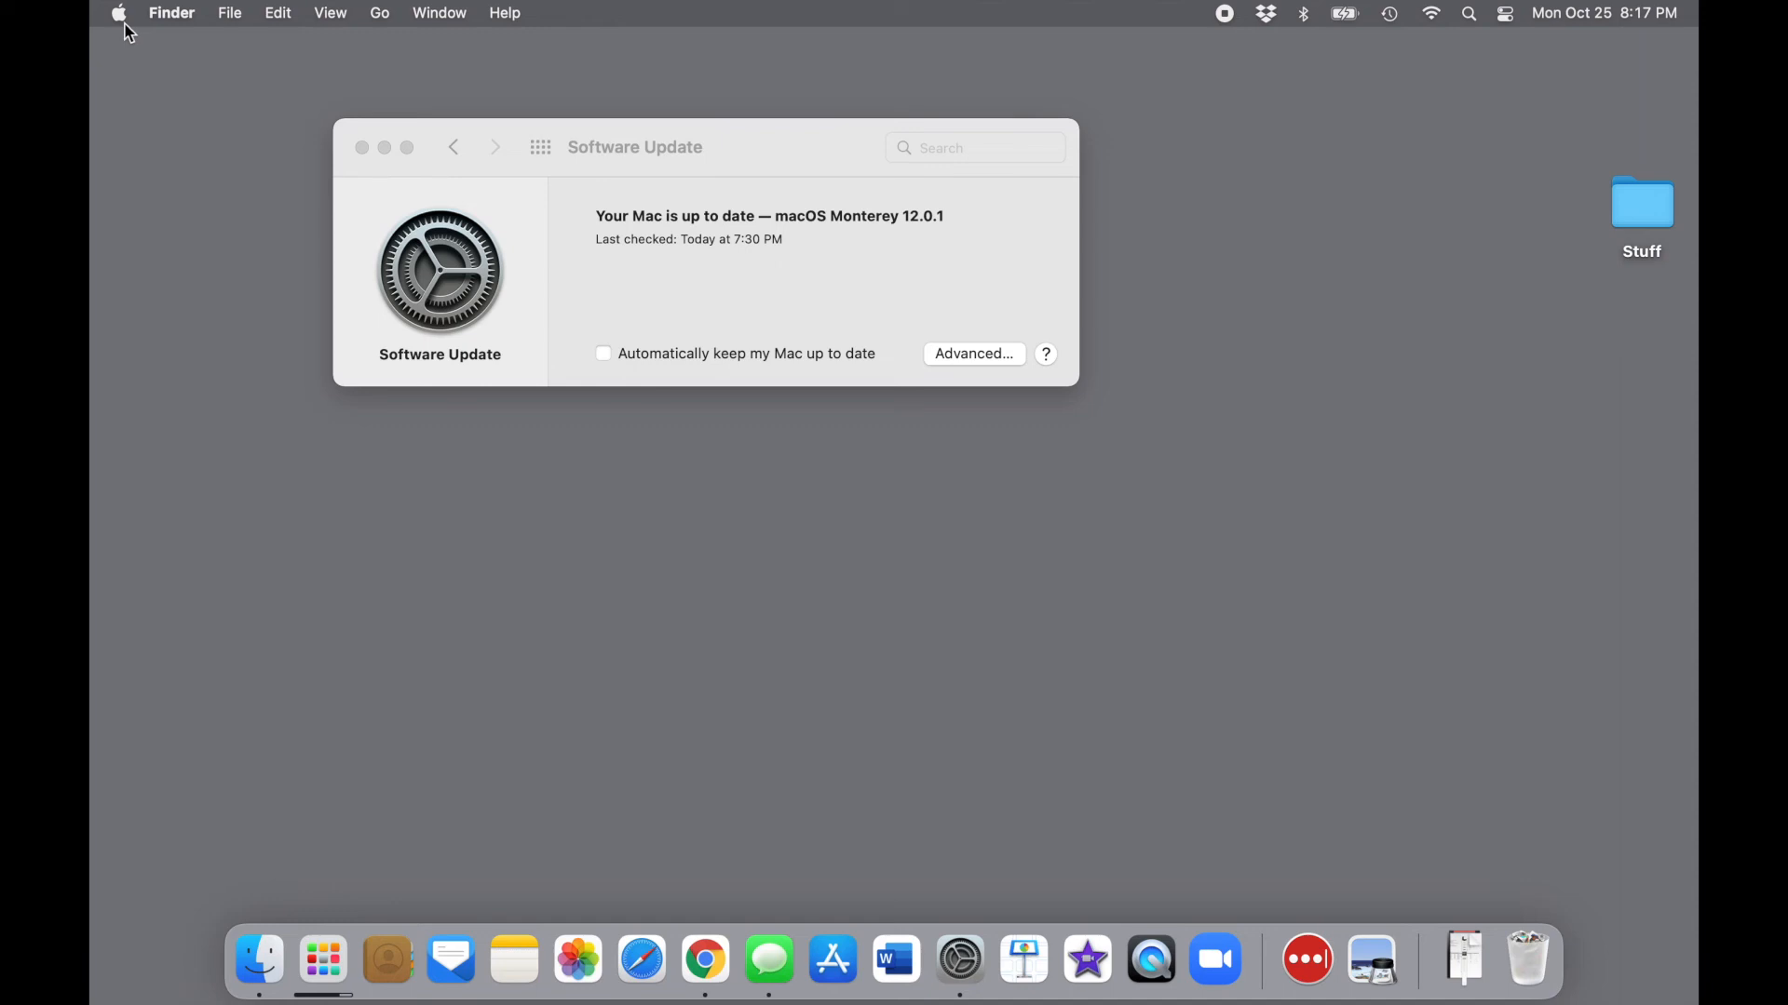
Reopen About This Mac to confirm macOS Monterey 12.0.1 on the MacBook Air
left_click(118, 12)
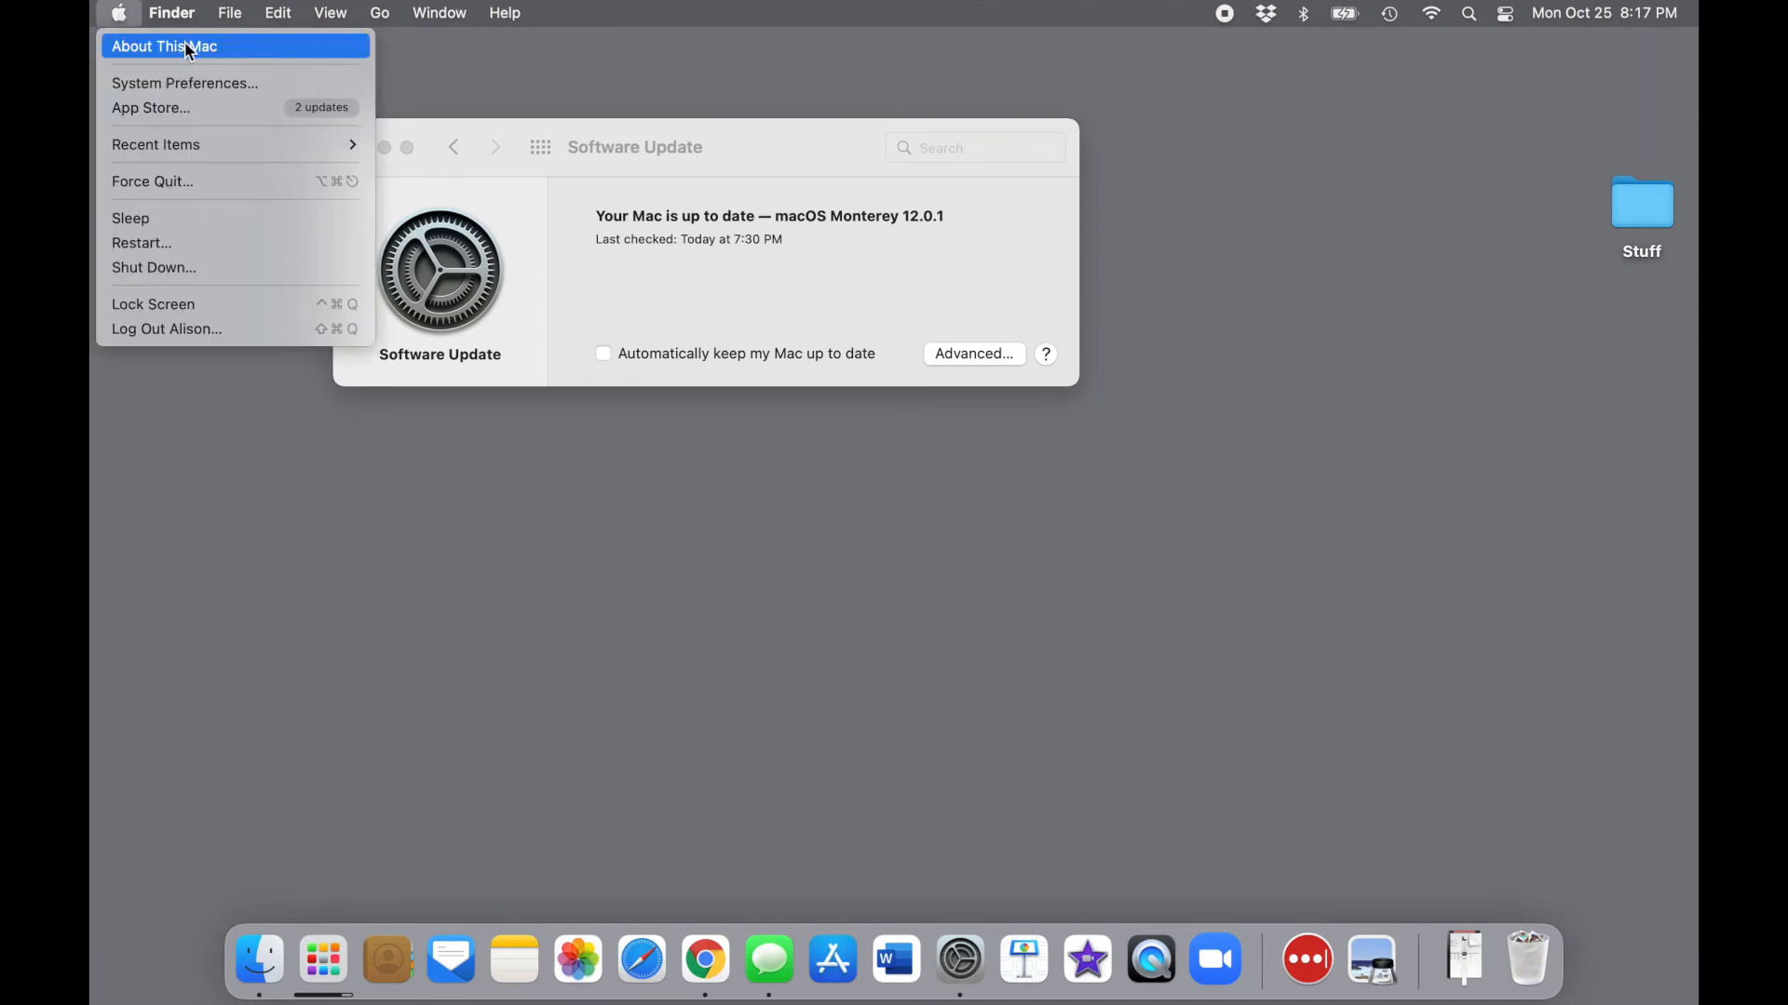
left_click(162, 46)
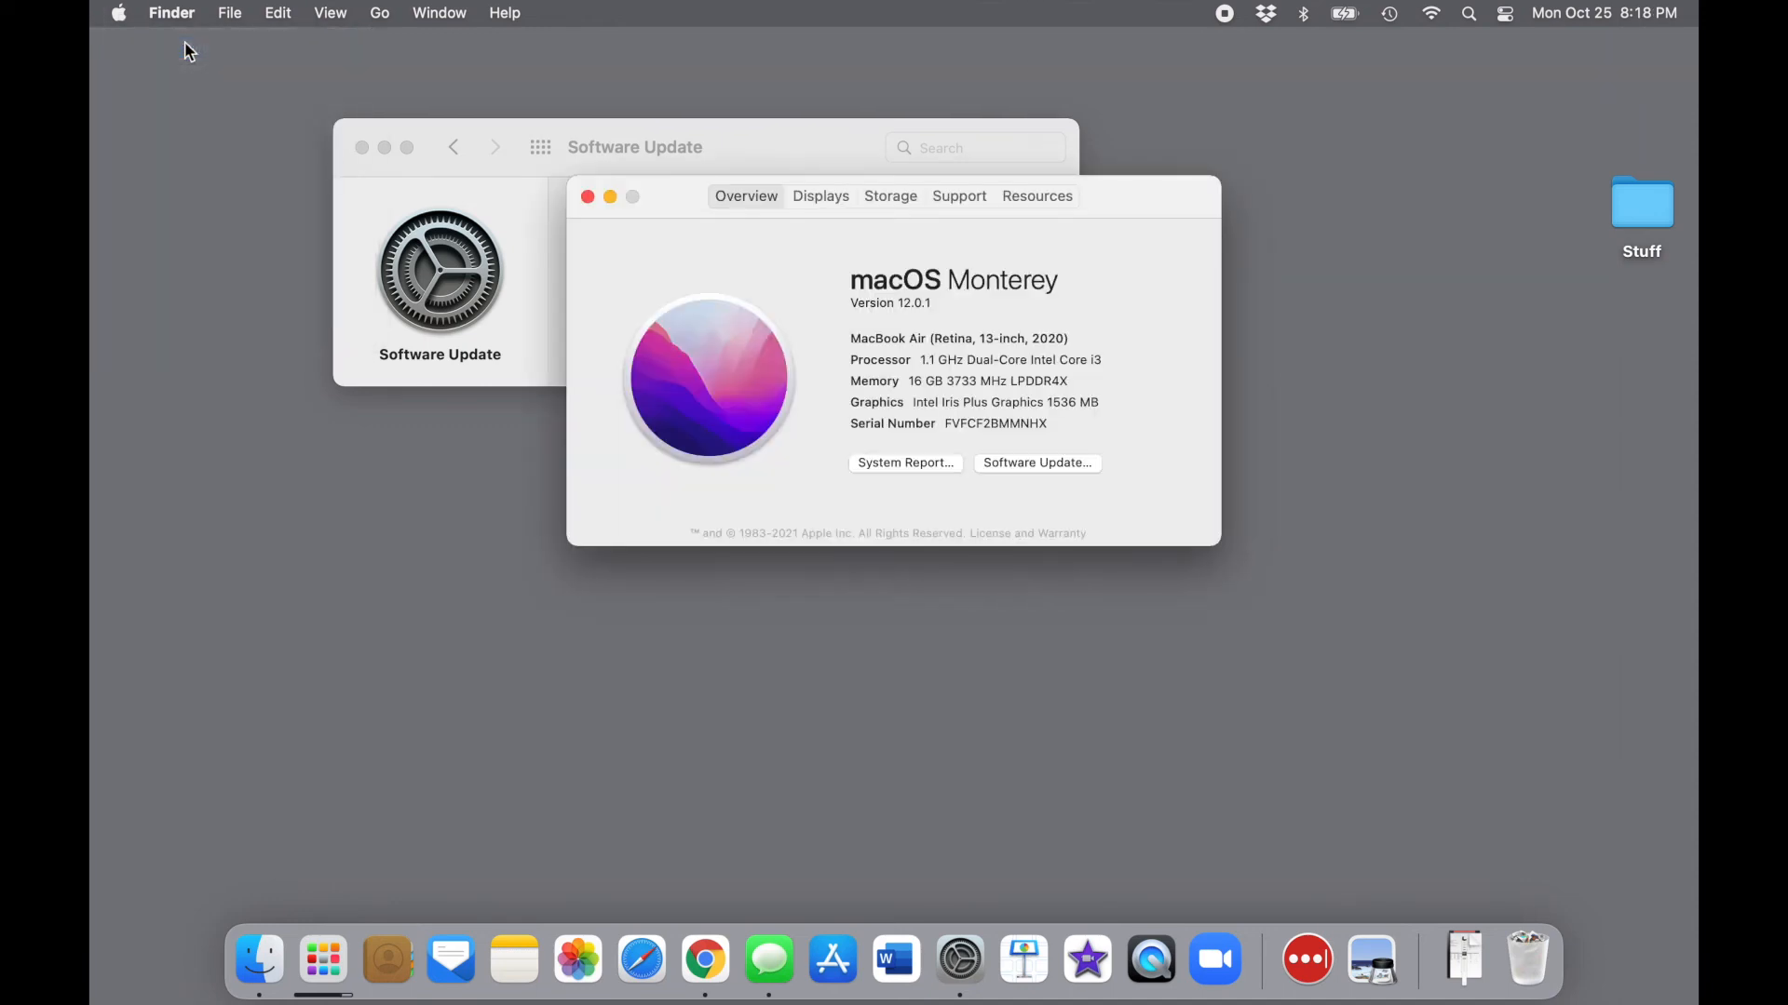